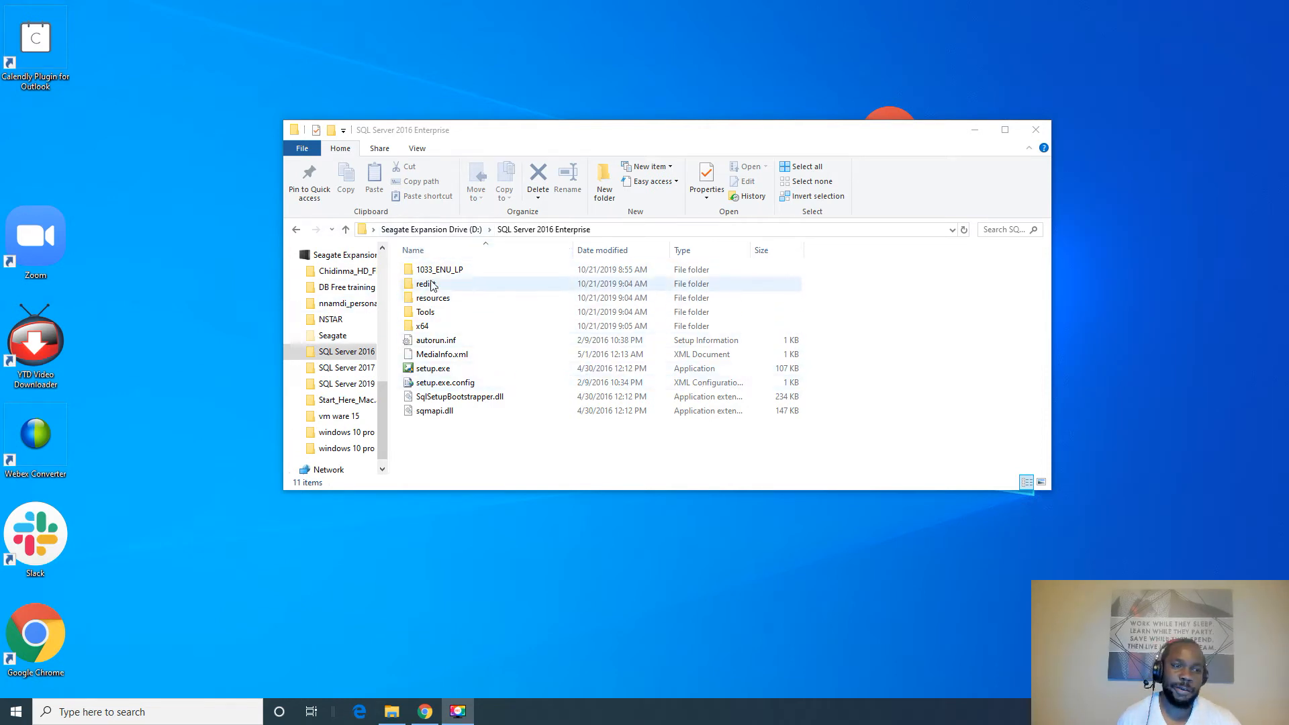
# - Run setup.exe from the SQL Server 2016 Enterprise folder as administrator
pyautogui.click(432, 367)
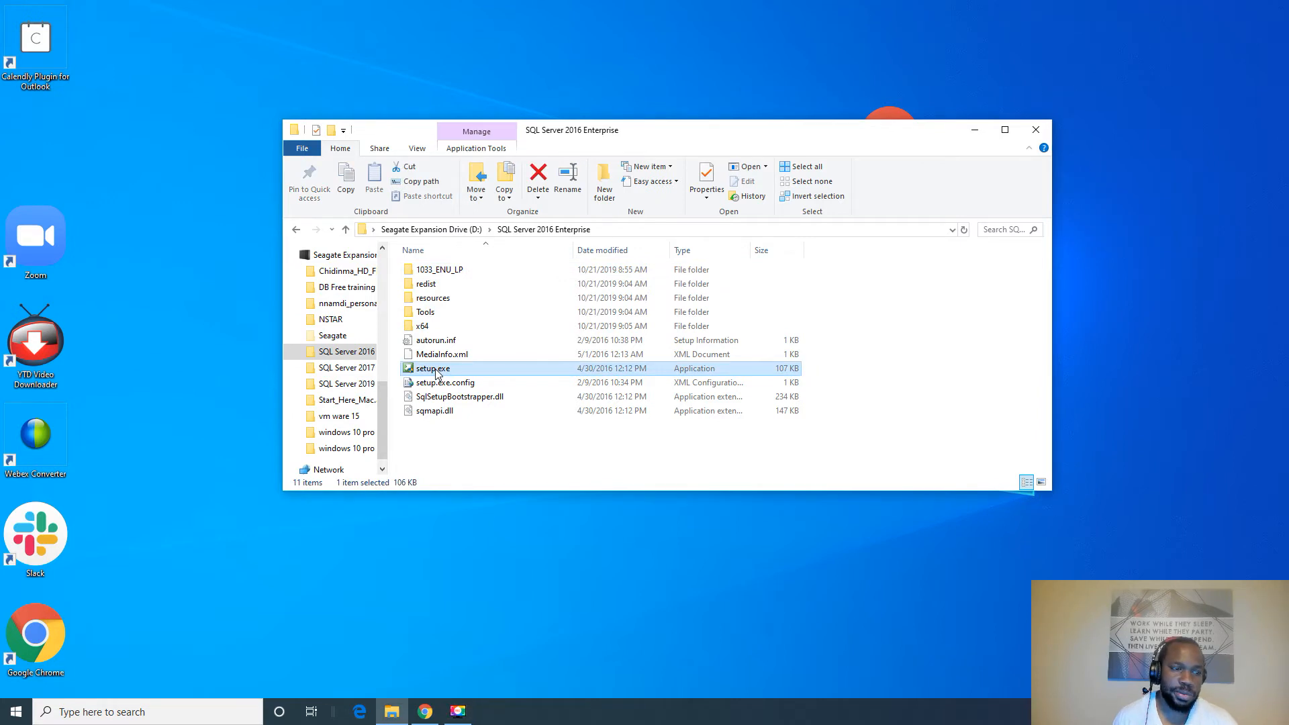
pyautogui.rightClick(431, 368)
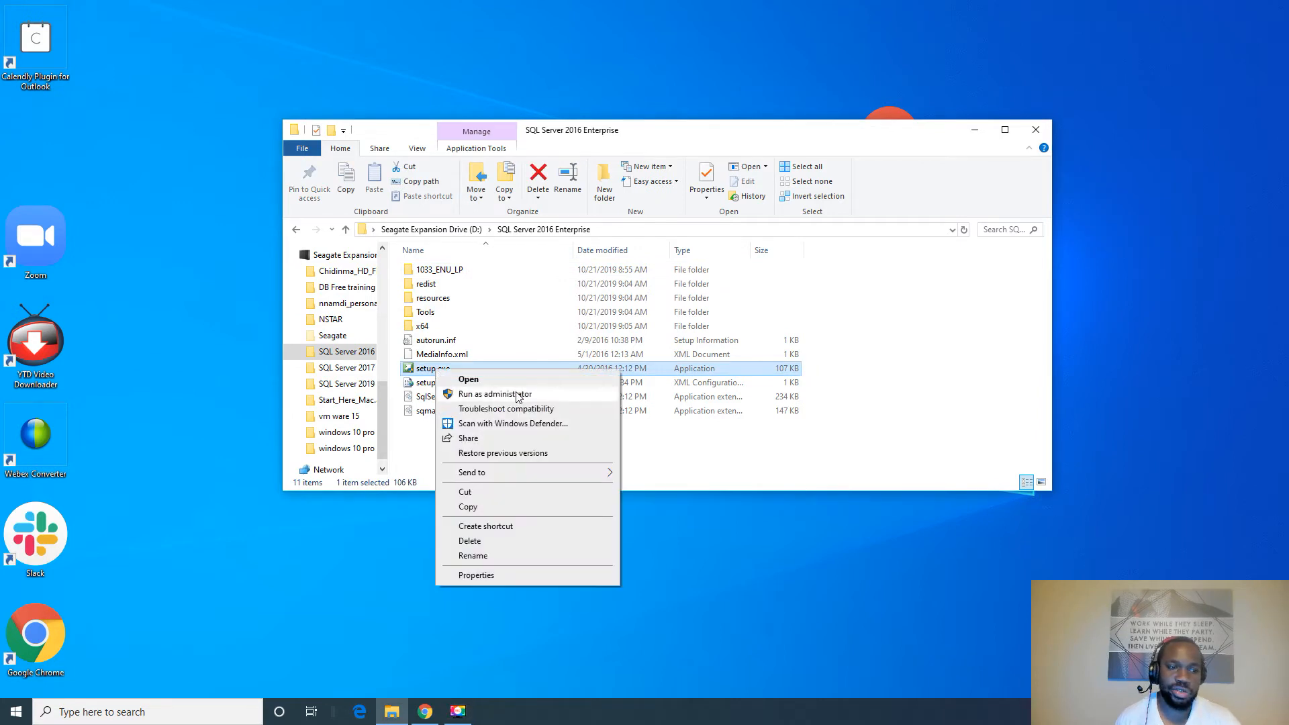
pyautogui.click(496, 394)
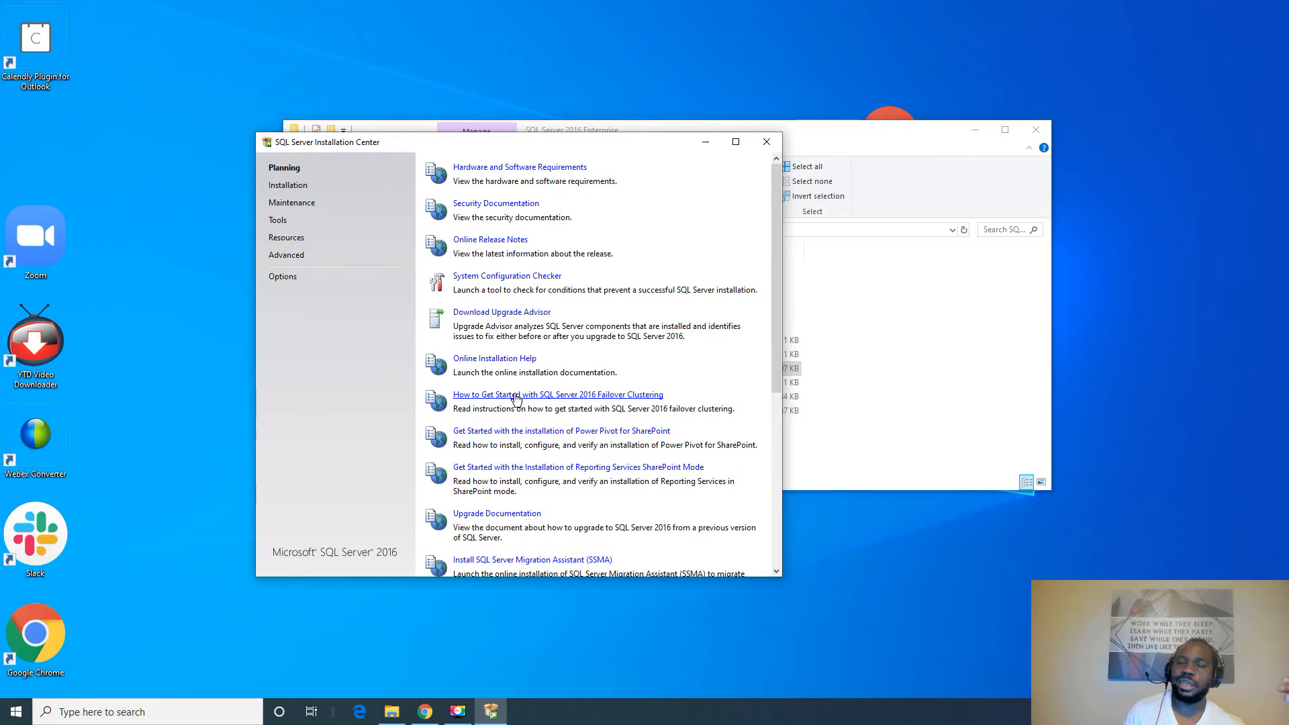
pyautogui.moveTo(747, 198)
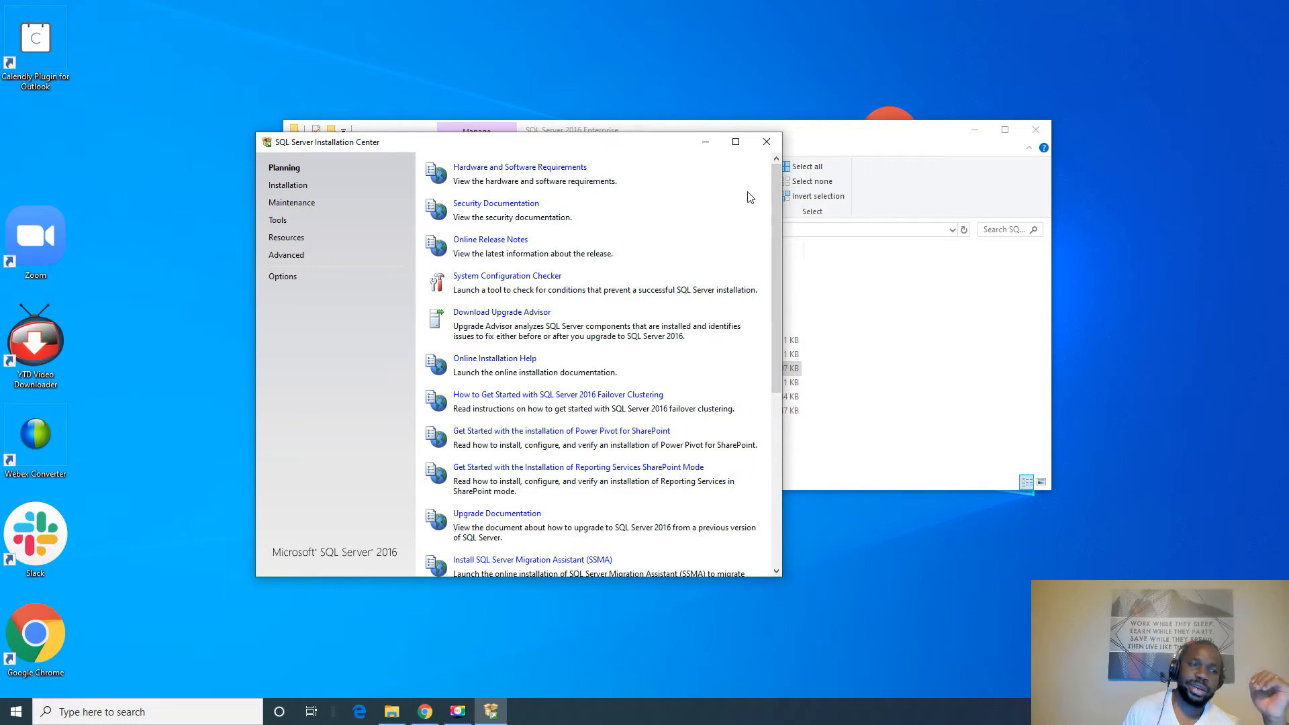
pyautogui.moveTo(490, 243)
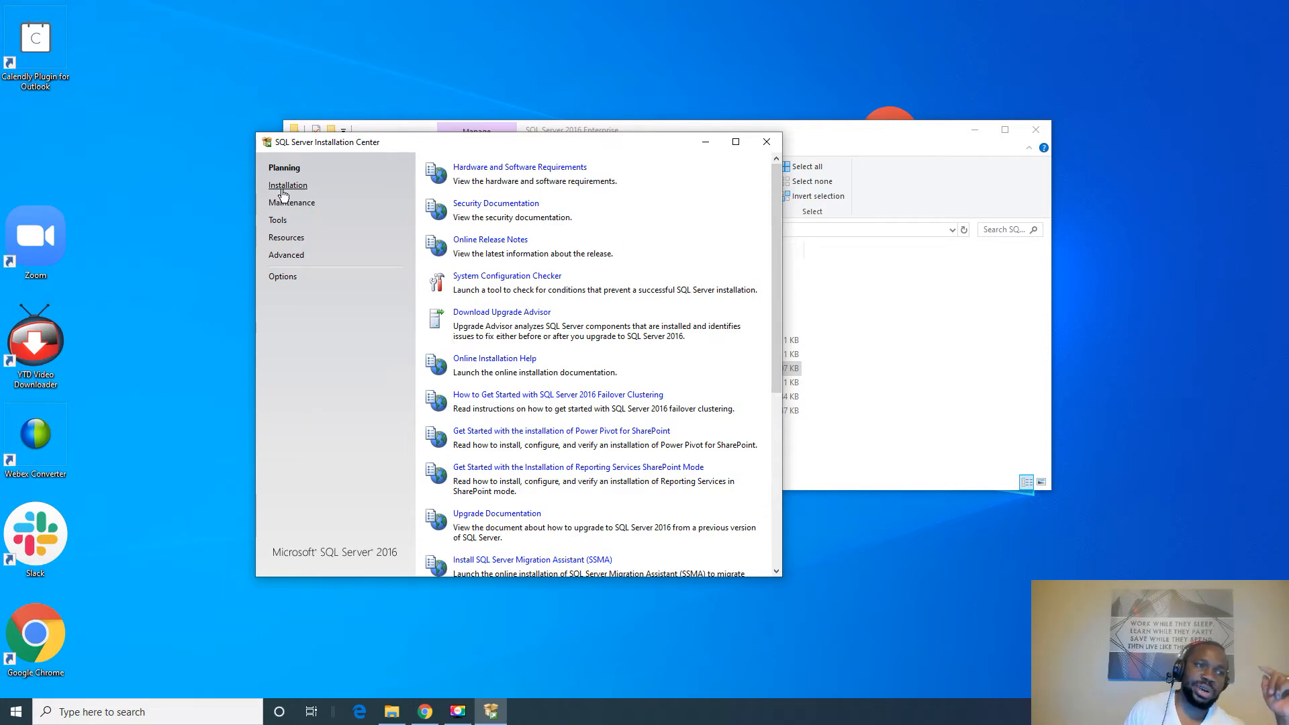
# - Show the Installation page of the SQL Server Installation Center
pyautogui.click(288, 184)
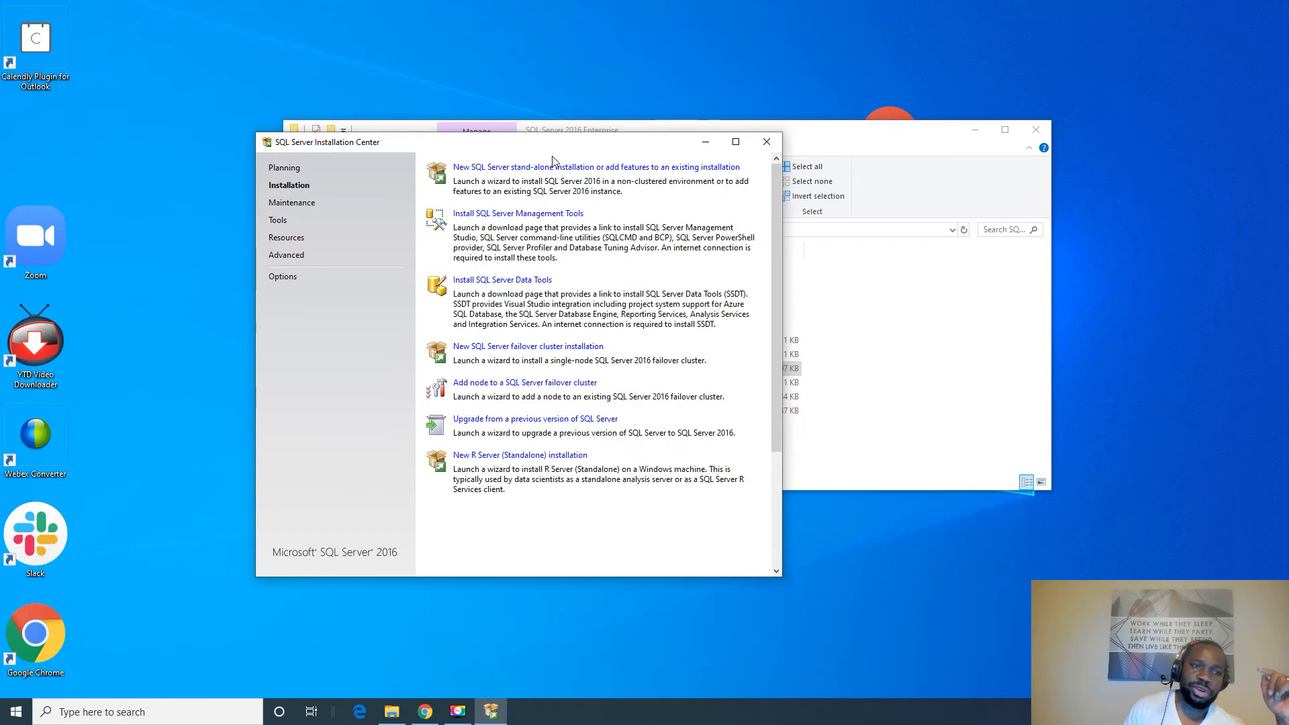
pyautogui.moveTo(520, 423)
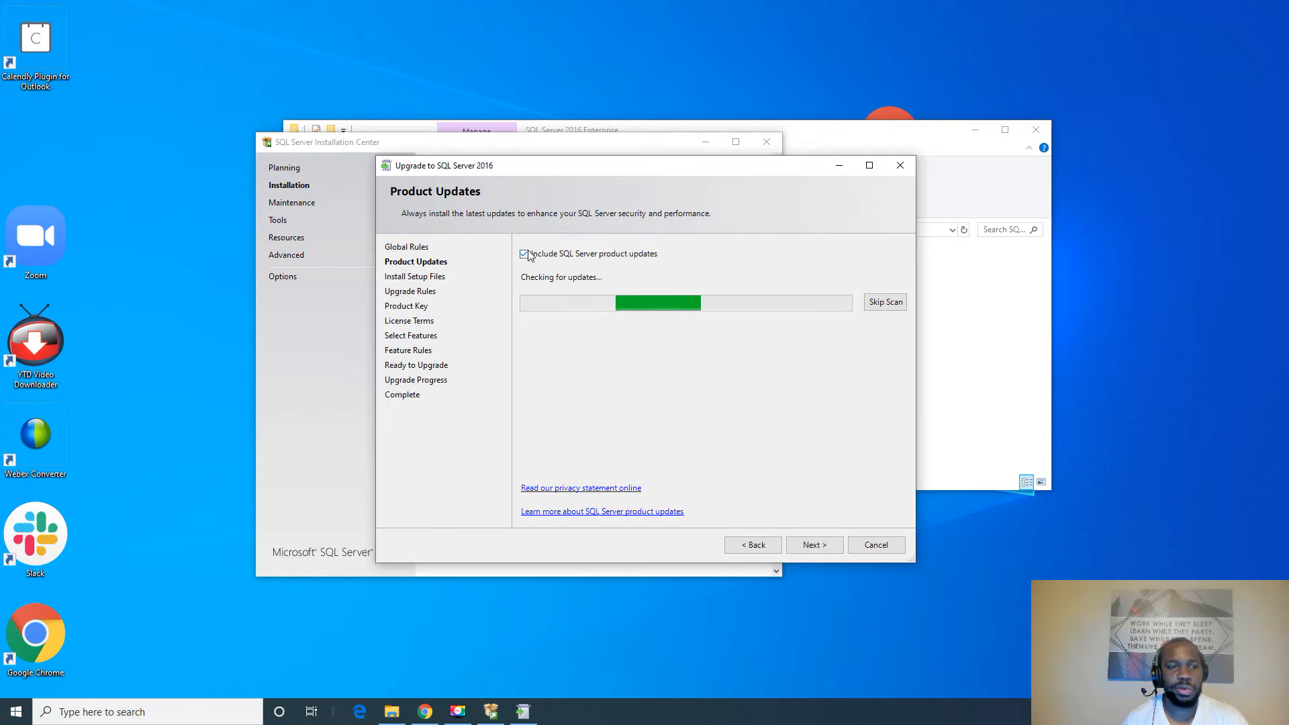
# - Uncheck 'Include SQL Server product updates' and continue through to Install Setup Files
pyautogui.click(524, 254)
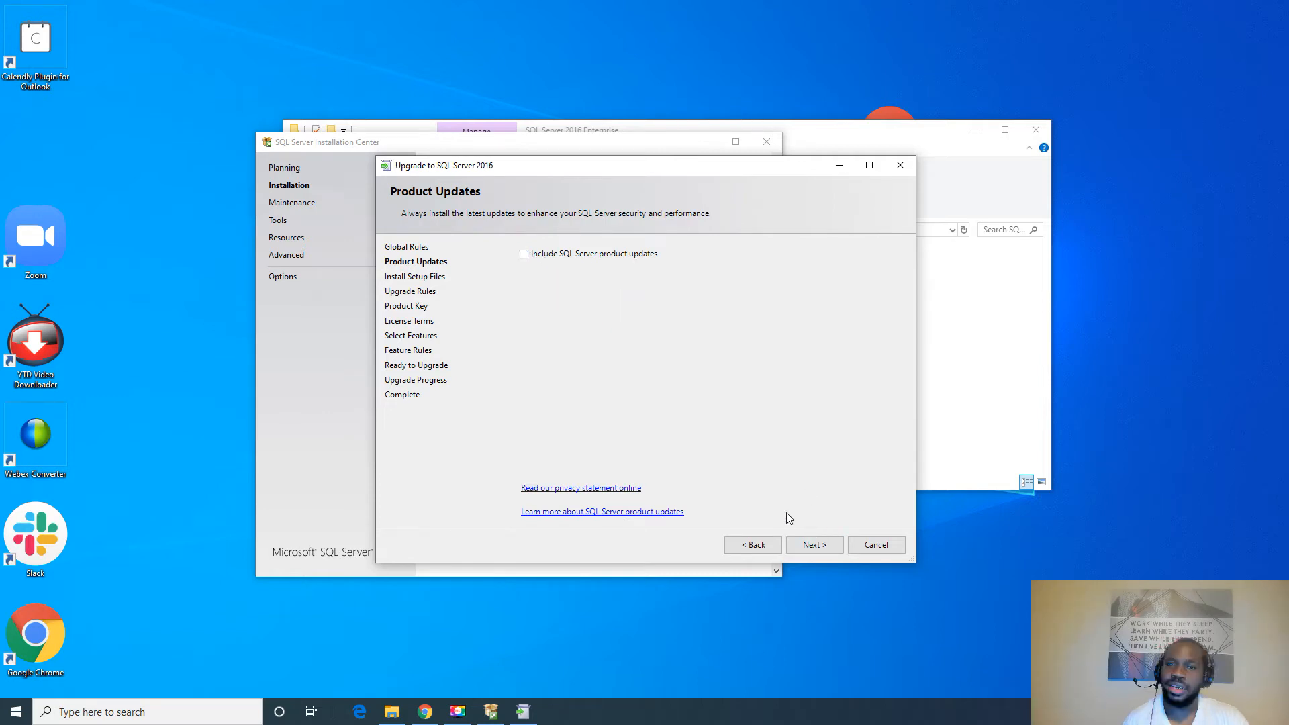
pyautogui.moveTo(814, 544)
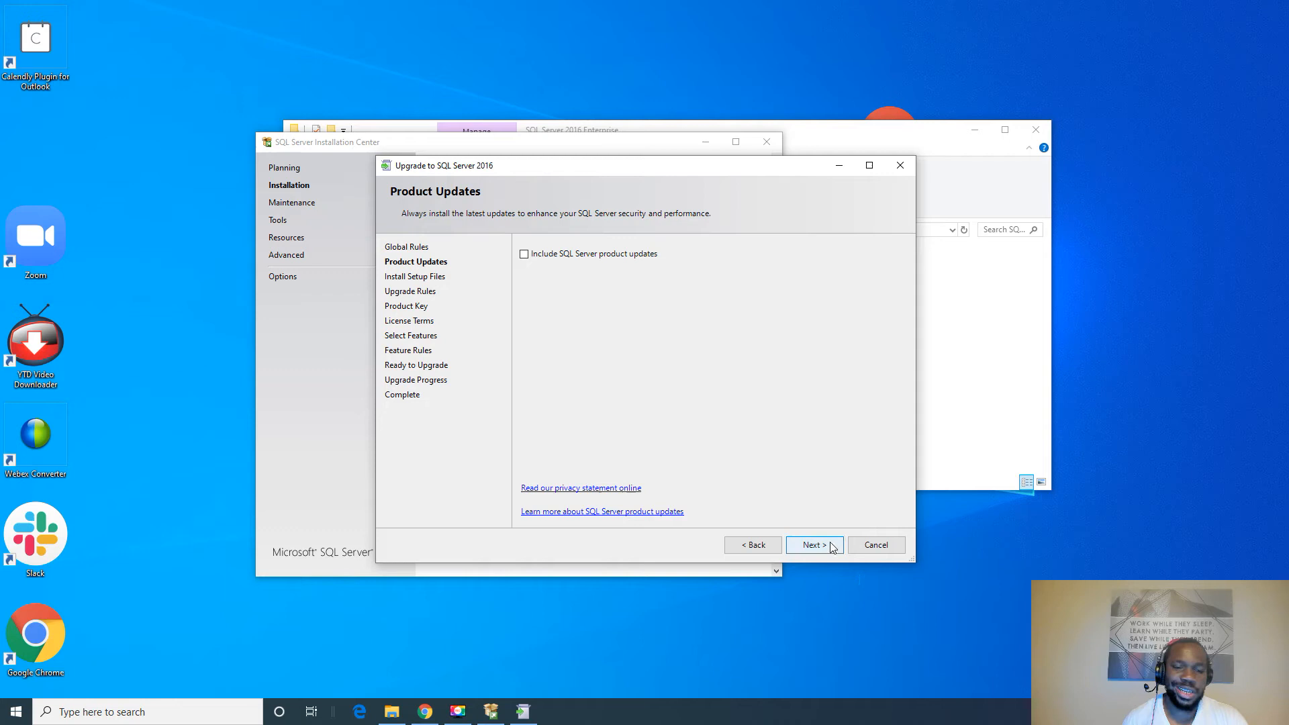
pyautogui.moveTo(668, 407)
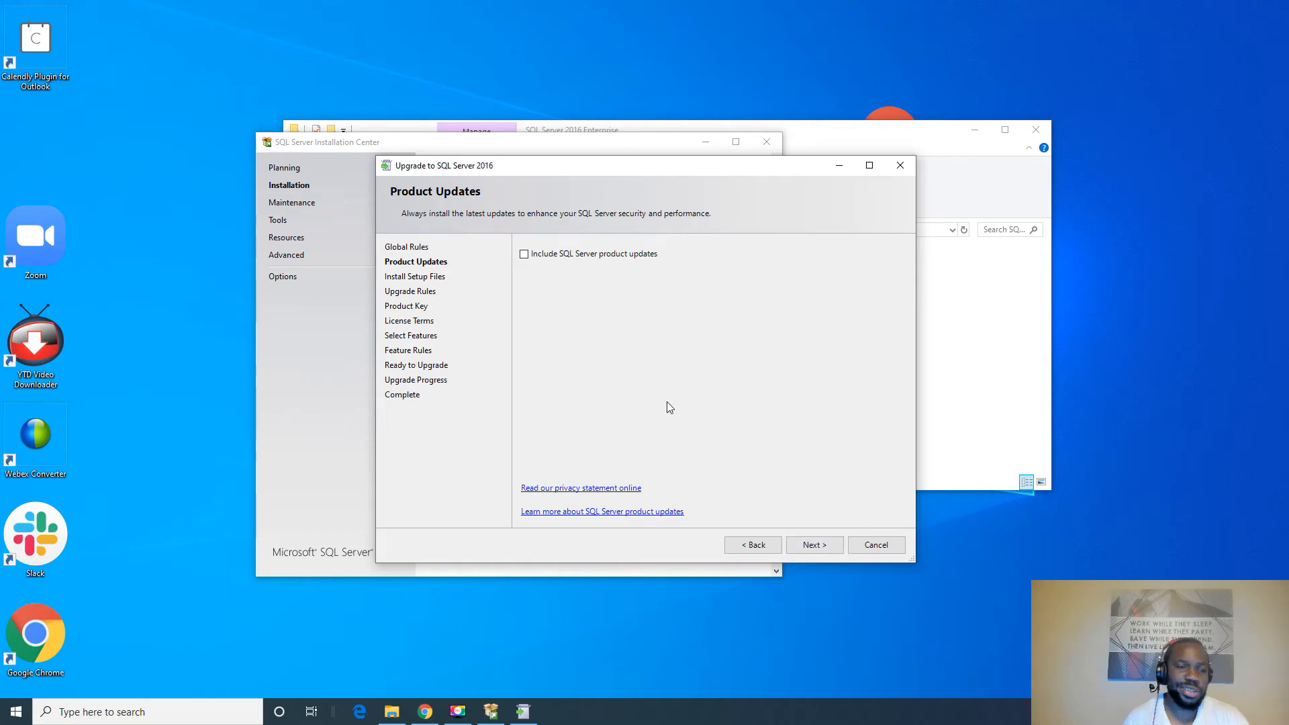
pyautogui.click(813, 545)
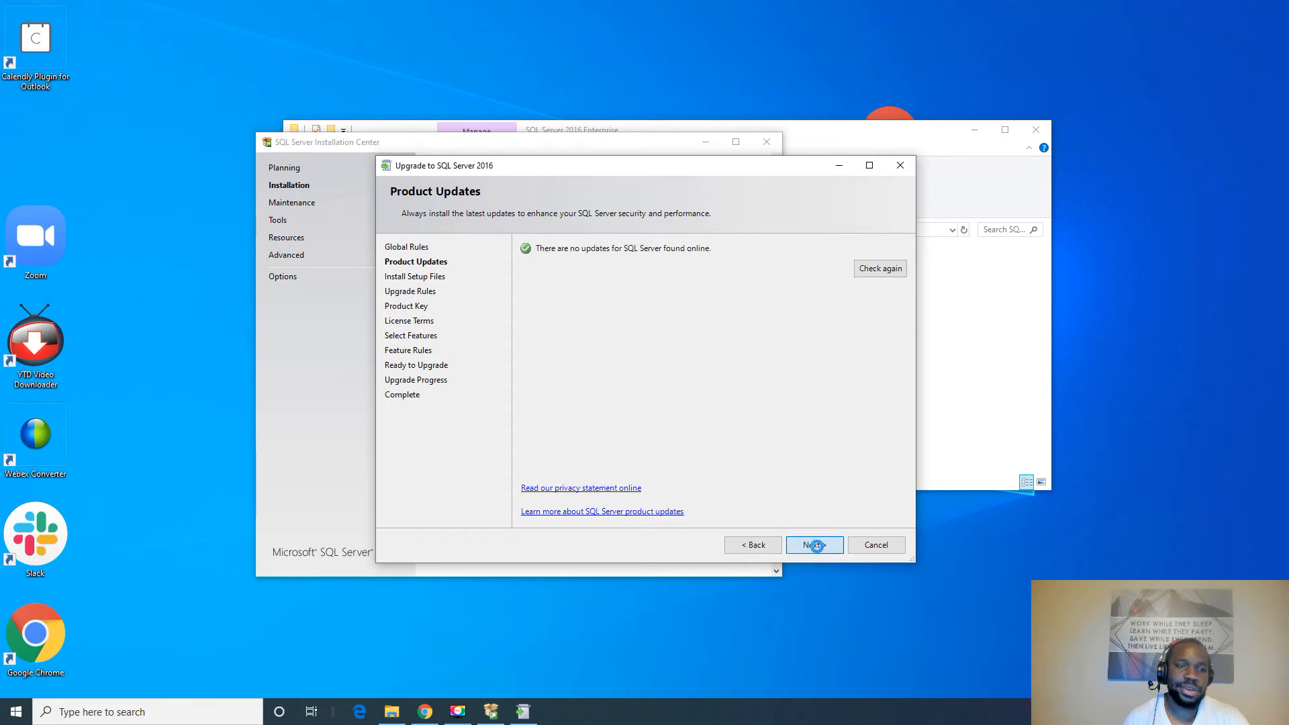
pyautogui.click(814, 544)
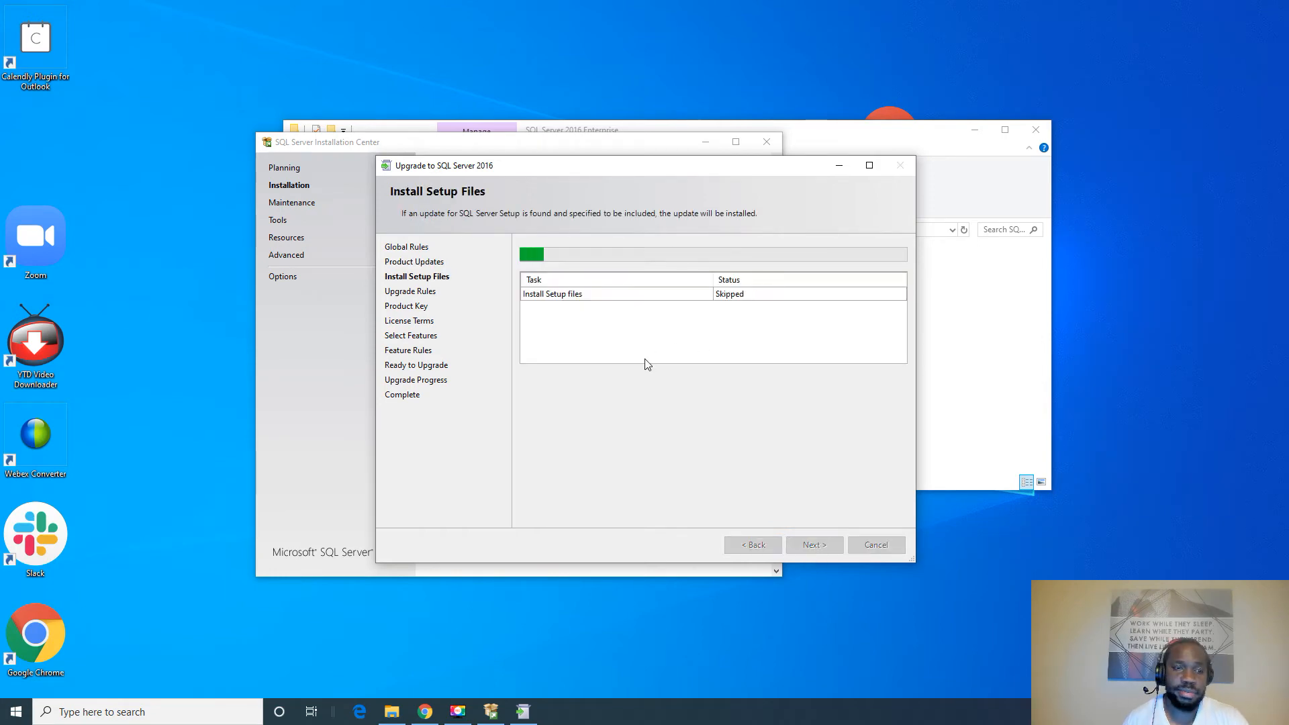
pyautogui.moveTo(559, 253)
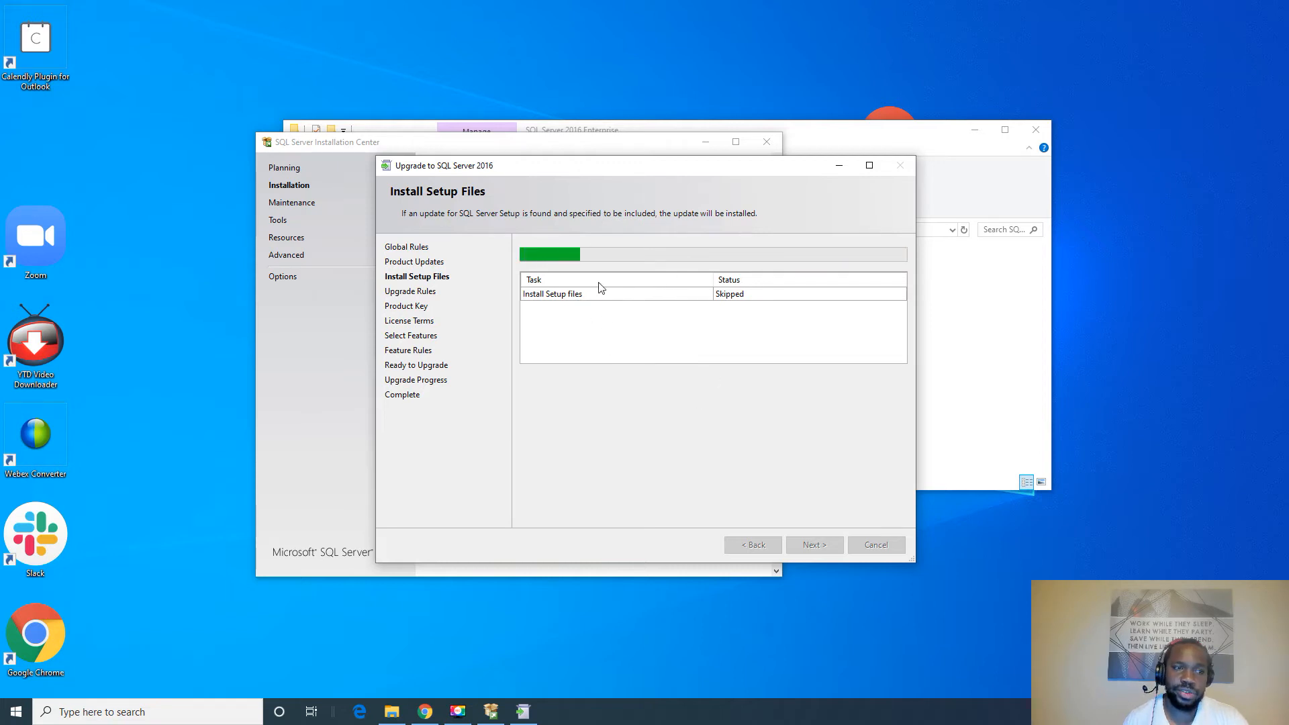
pyautogui.moveTo(662, 310)
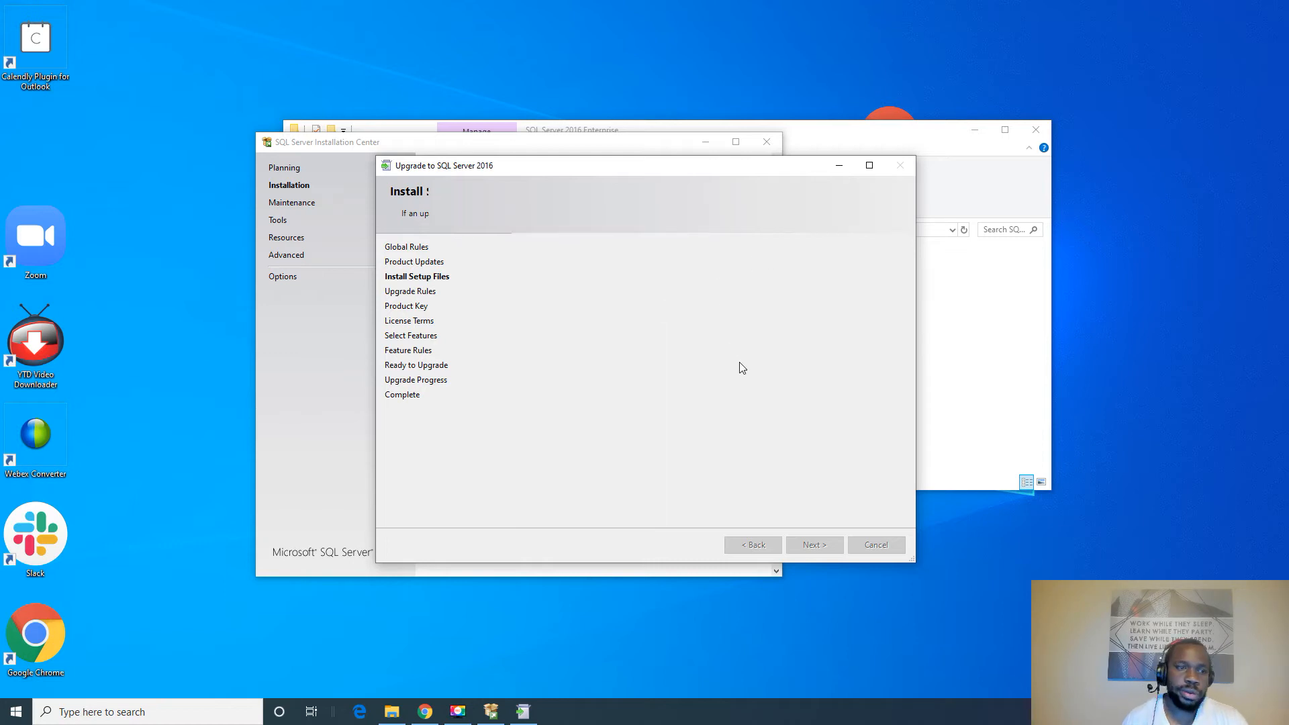
pyautogui.moveTo(738, 359)
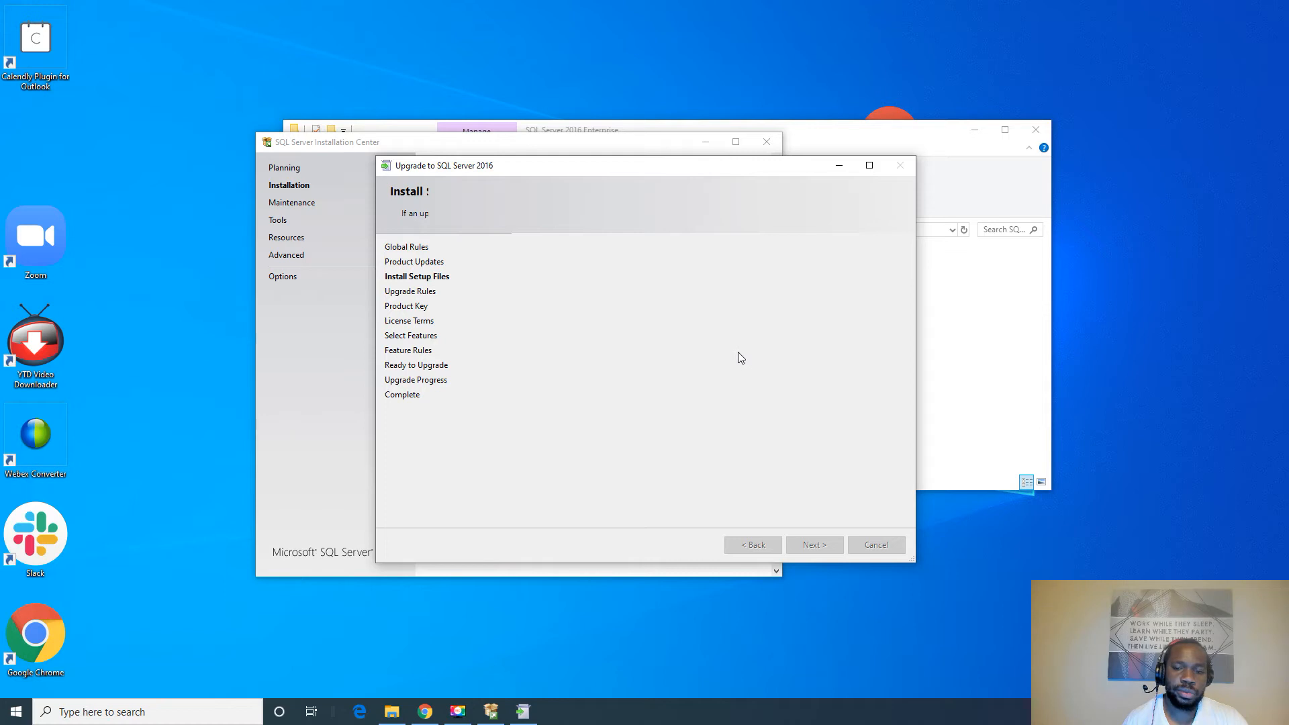
pyautogui.moveTo(736, 338)
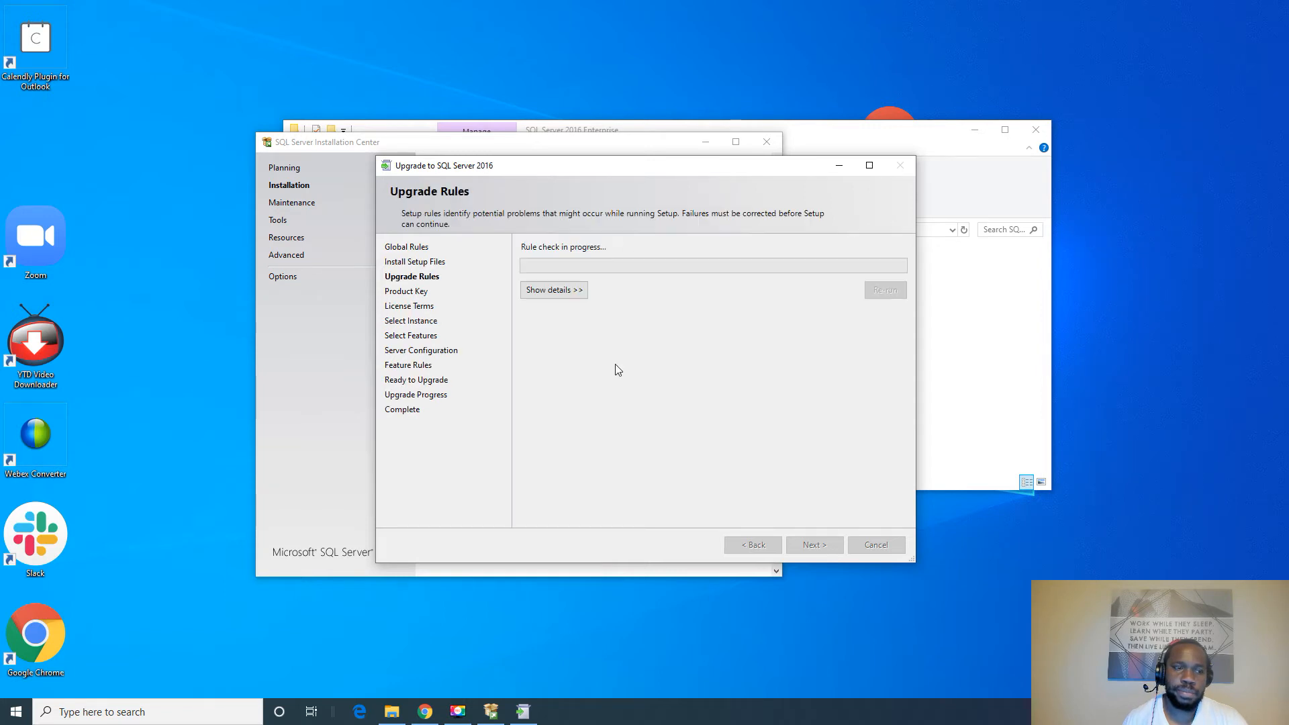
# - Pass Upgrade Rules, keep the product key, accept the license terms and reach Select Instance
pyautogui.click(814, 544)
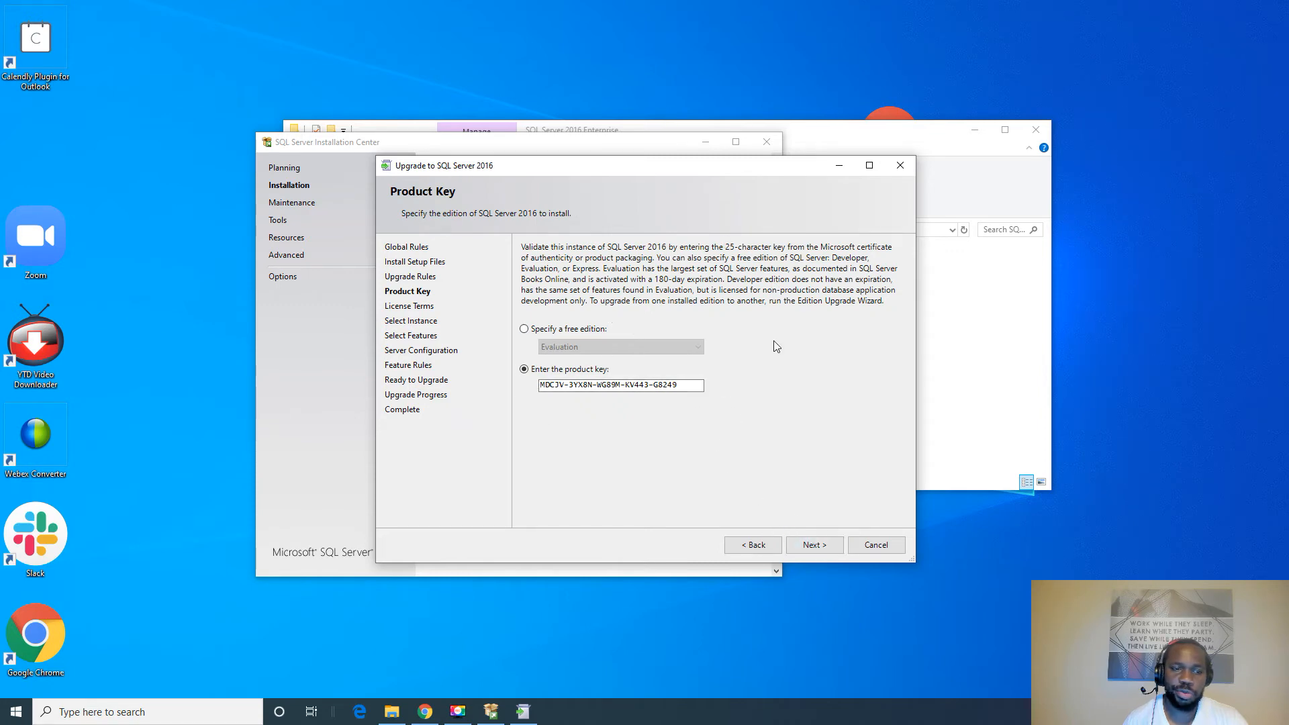
pyautogui.moveTo(807, 406)
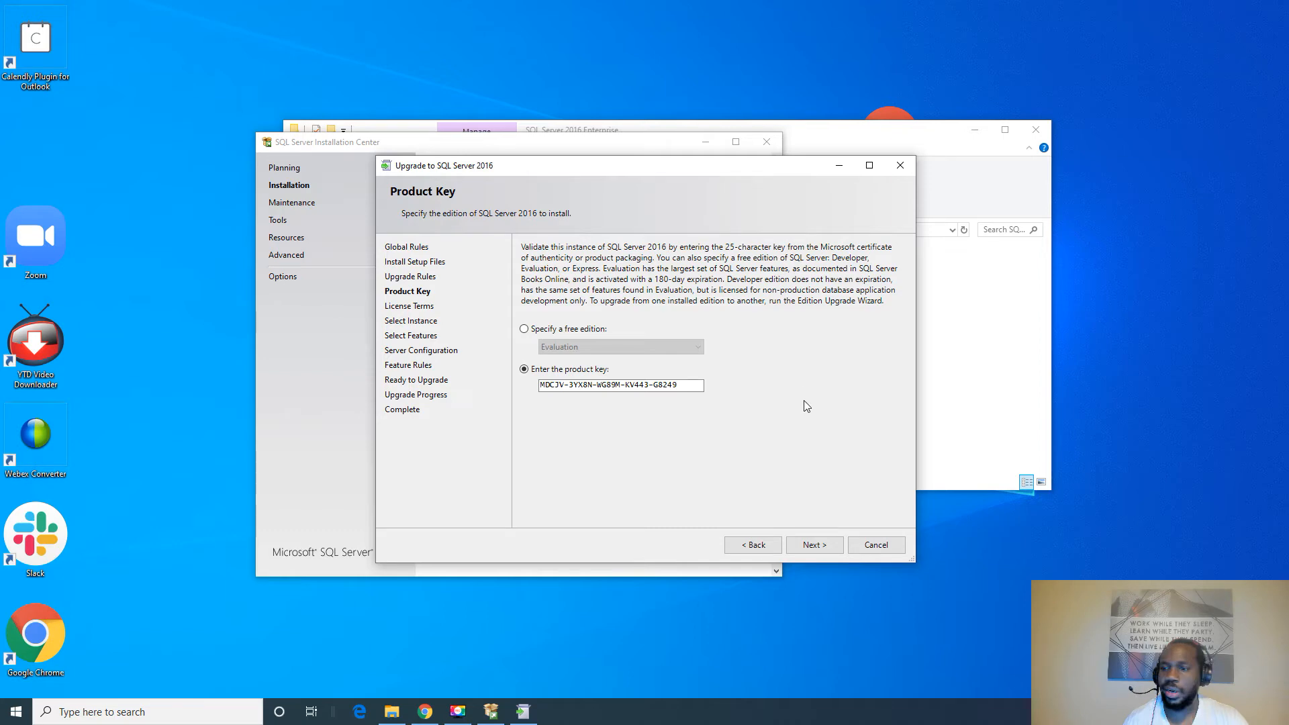
pyautogui.moveTo(749, 497)
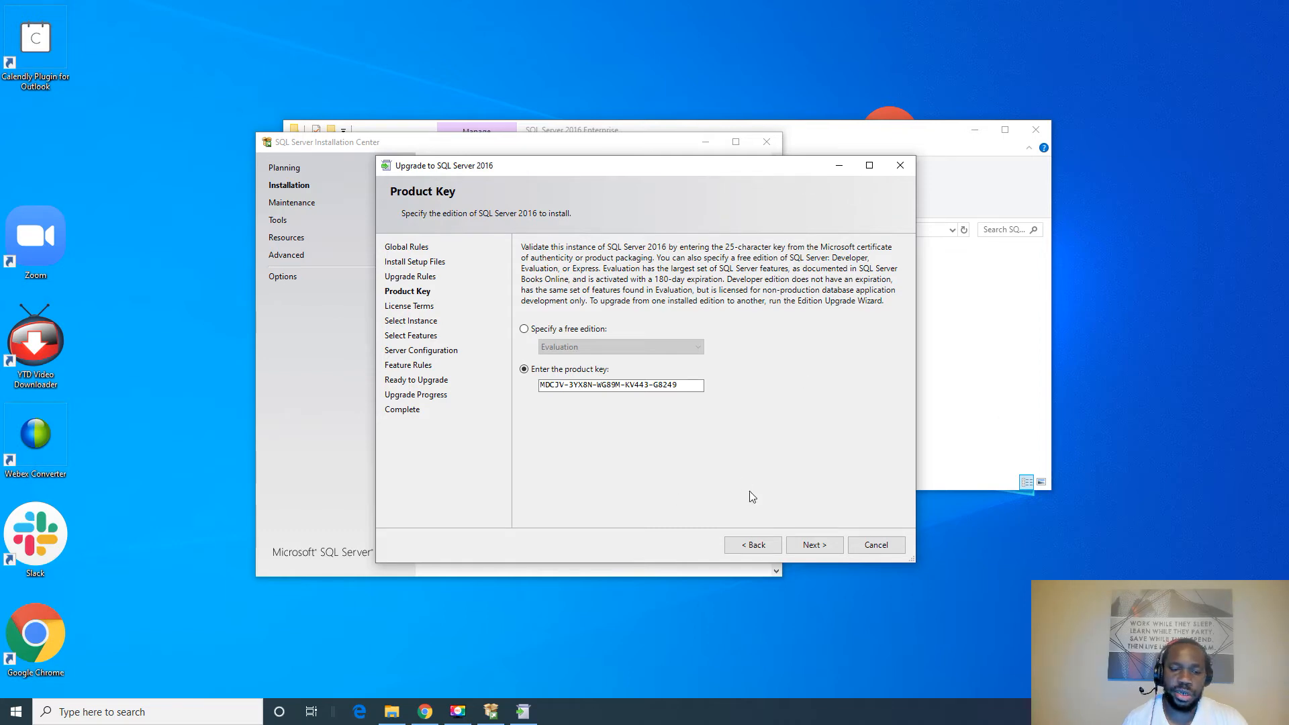
pyautogui.click(814, 543)
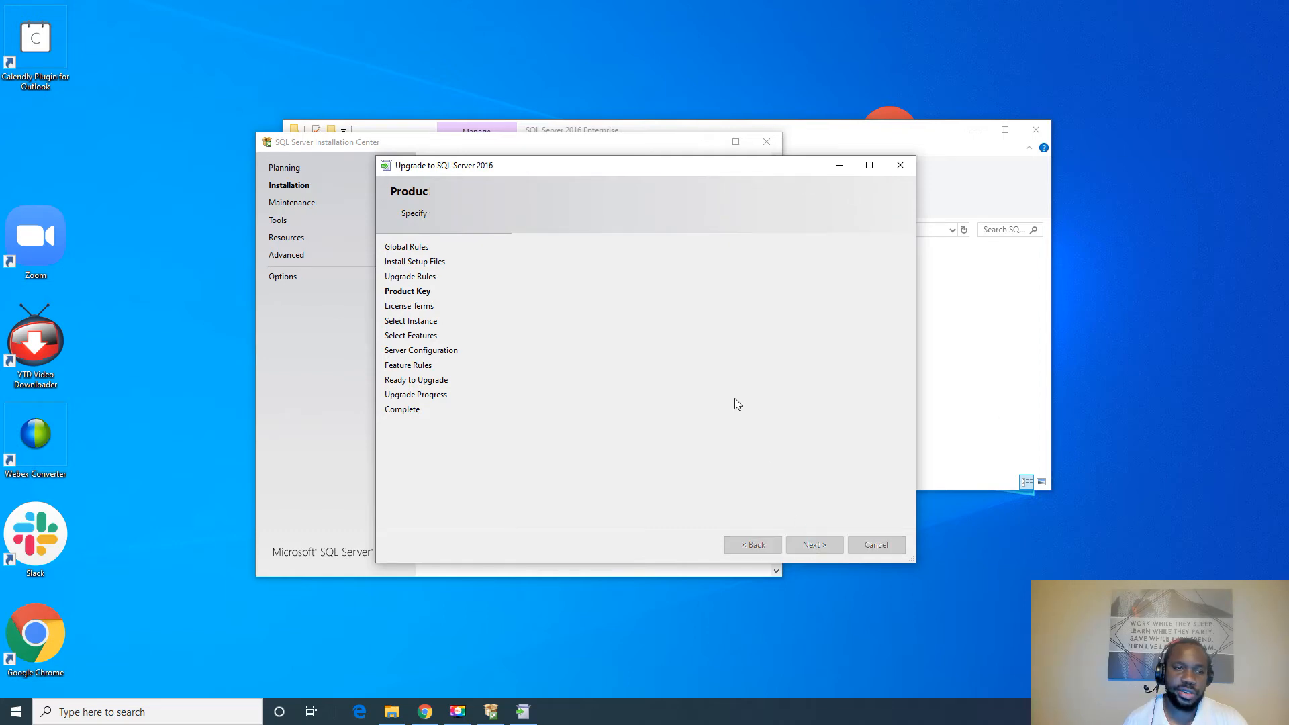
pyautogui.click(813, 544)
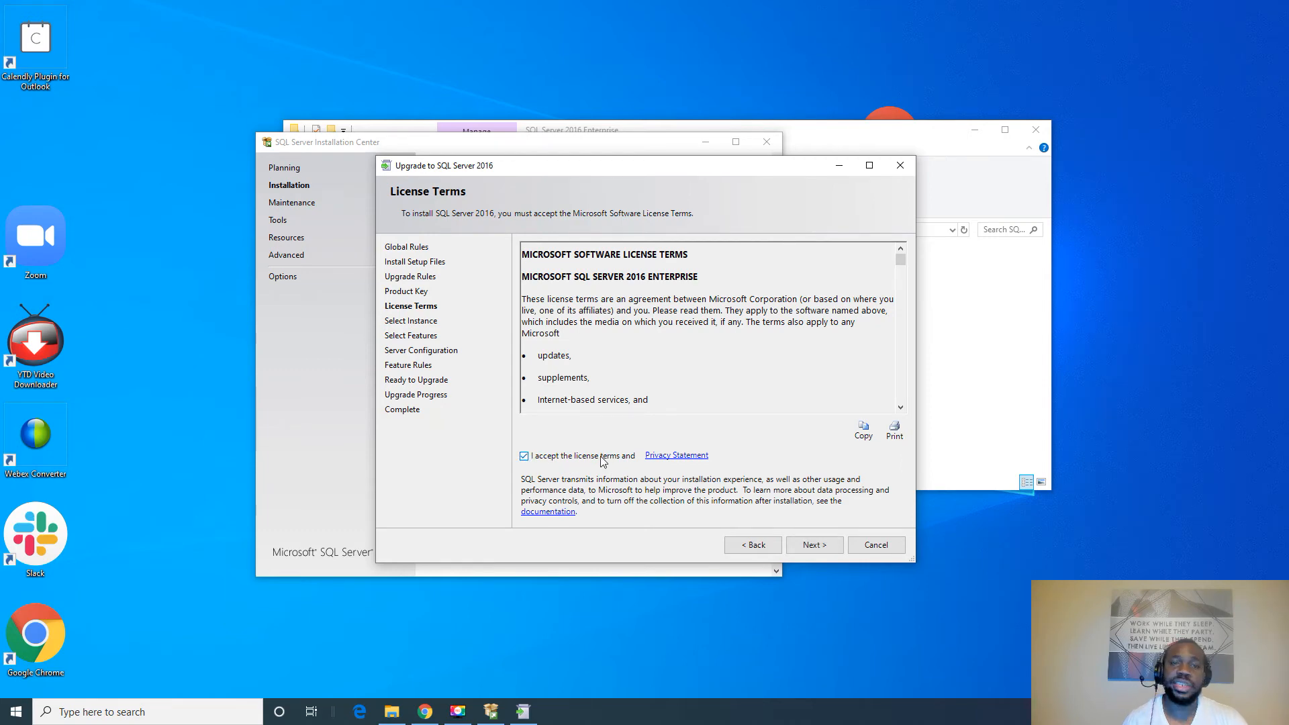
pyautogui.scroll(-3)
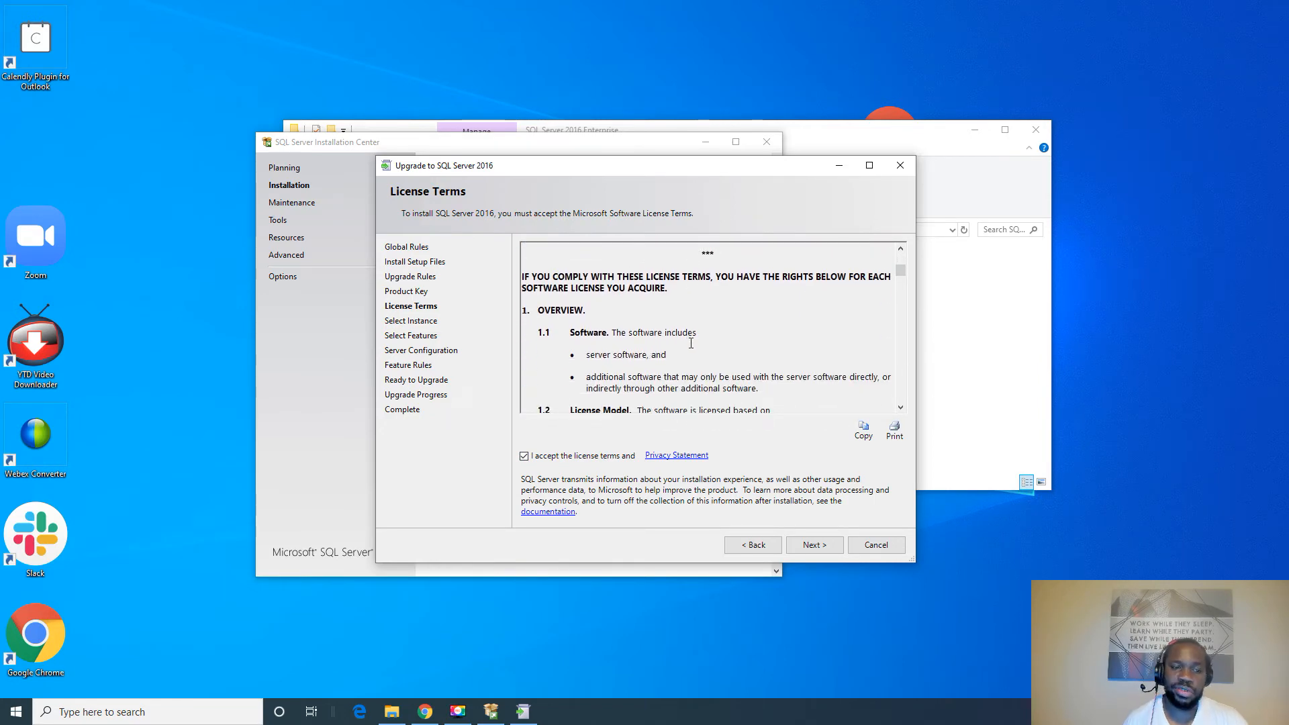
pyautogui.moveTo(760, 444)
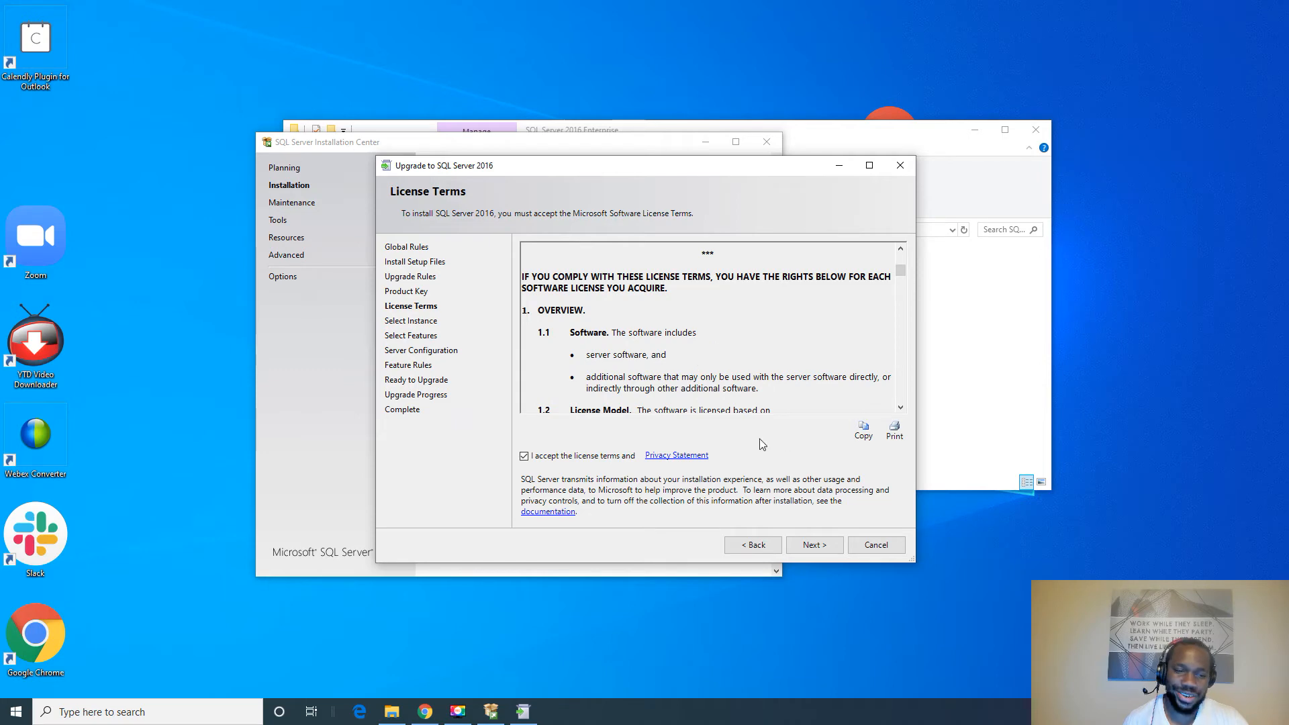
pyautogui.click(814, 544)
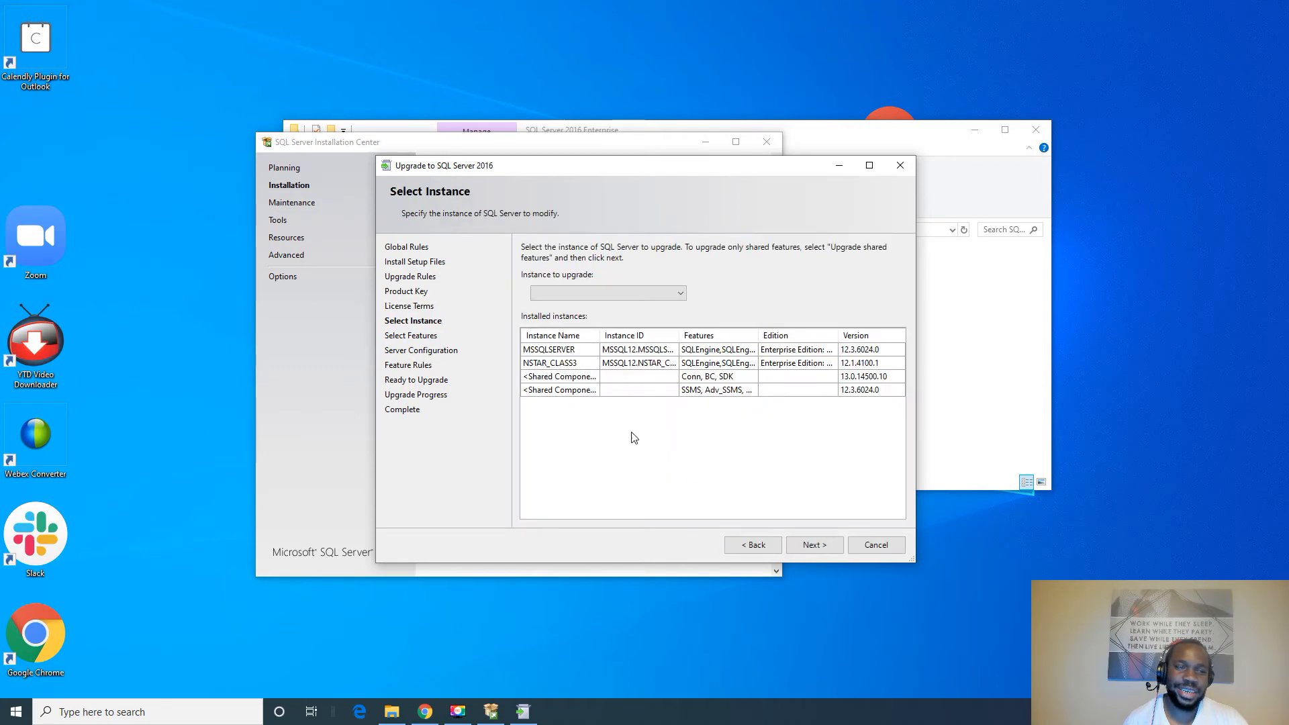
# - Choose NSTAR_CLASS3 as the instance to upgrade and continue
pyautogui.click(679, 292)
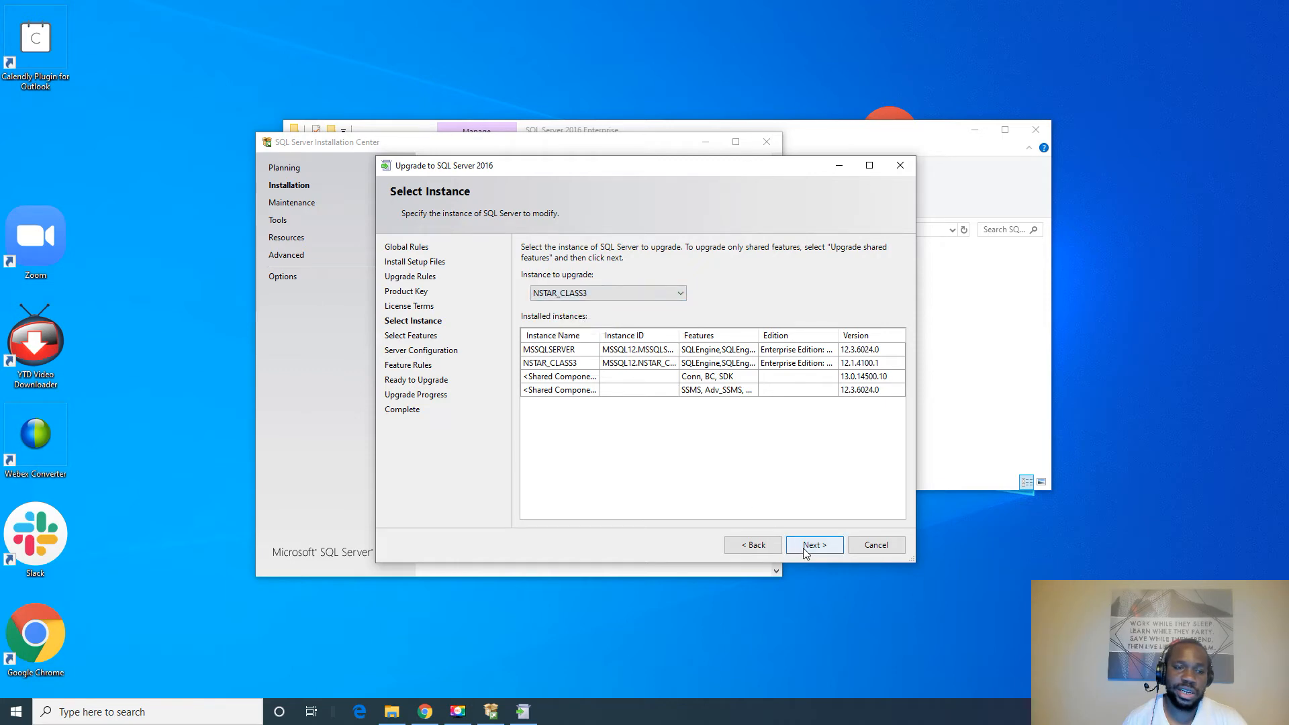
pyautogui.click(813, 543)
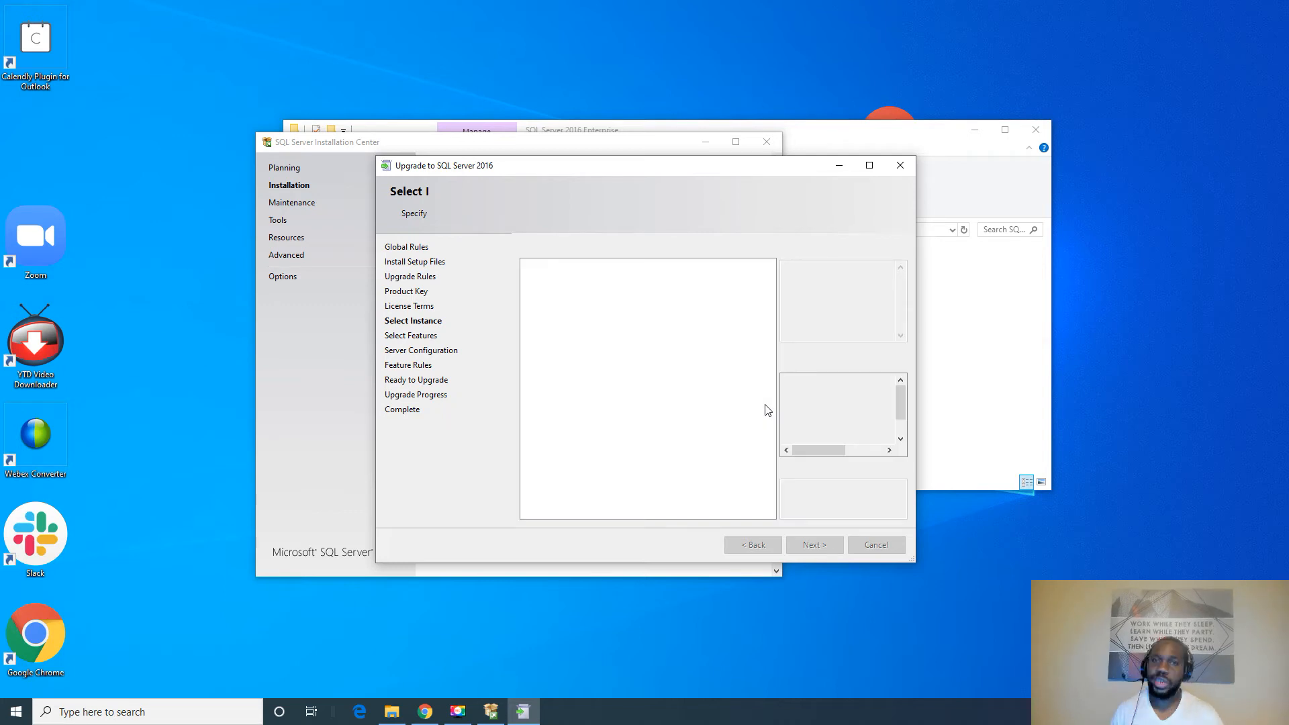
# - Keep all preselected NSTAR_CLASS3 features and advance to Instance Configuration
pyautogui.click(813, 544)
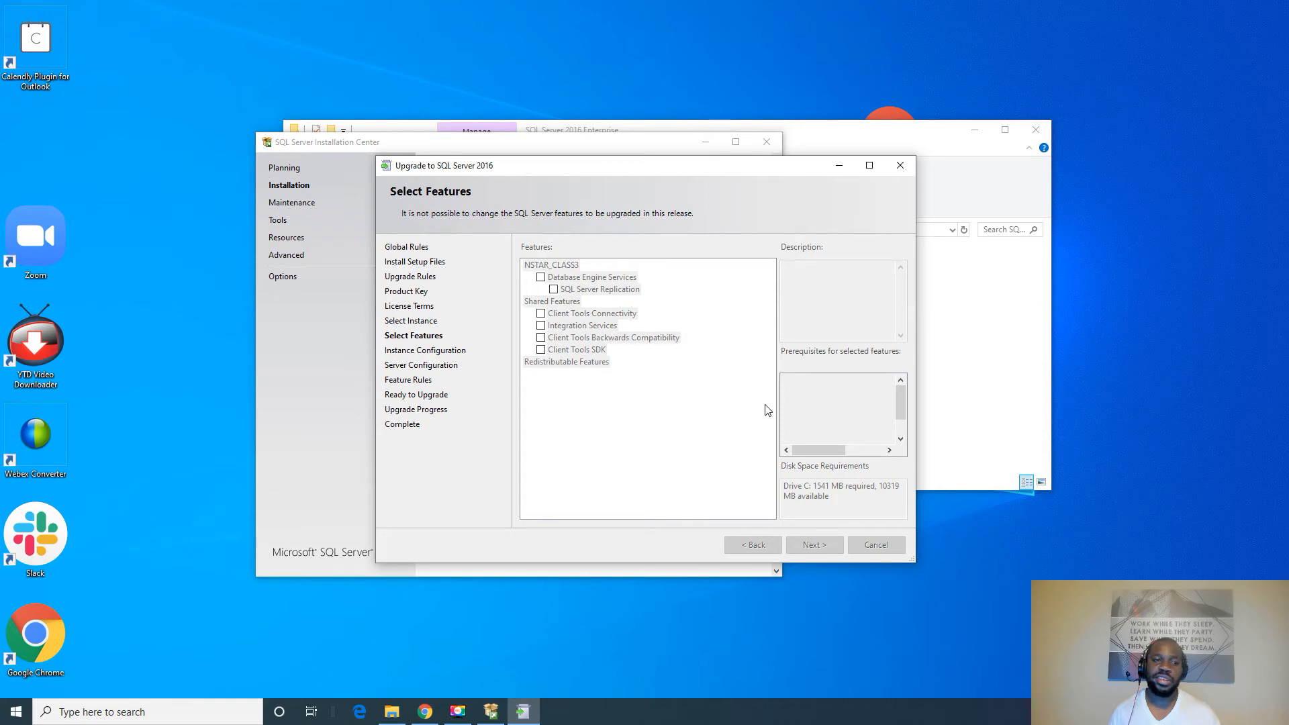
pyautogui.moveTo(565, 379)
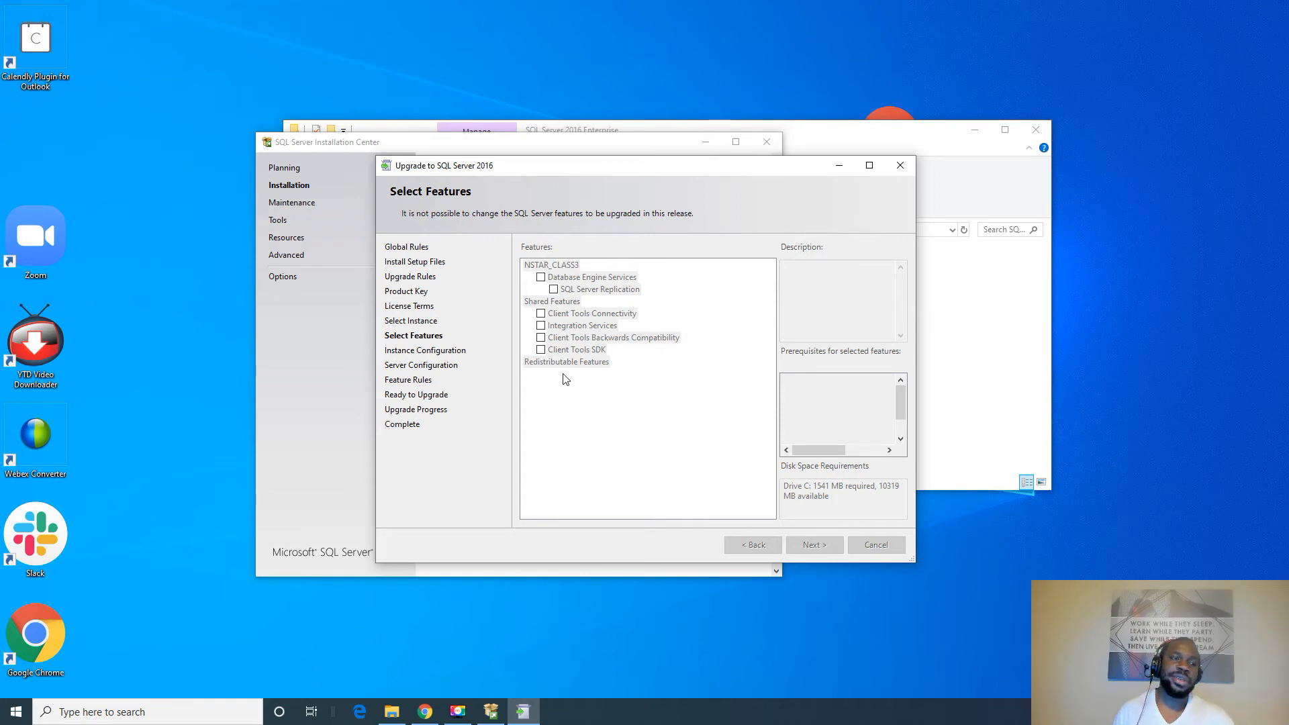
pyautogui.moveTo(652, 227)
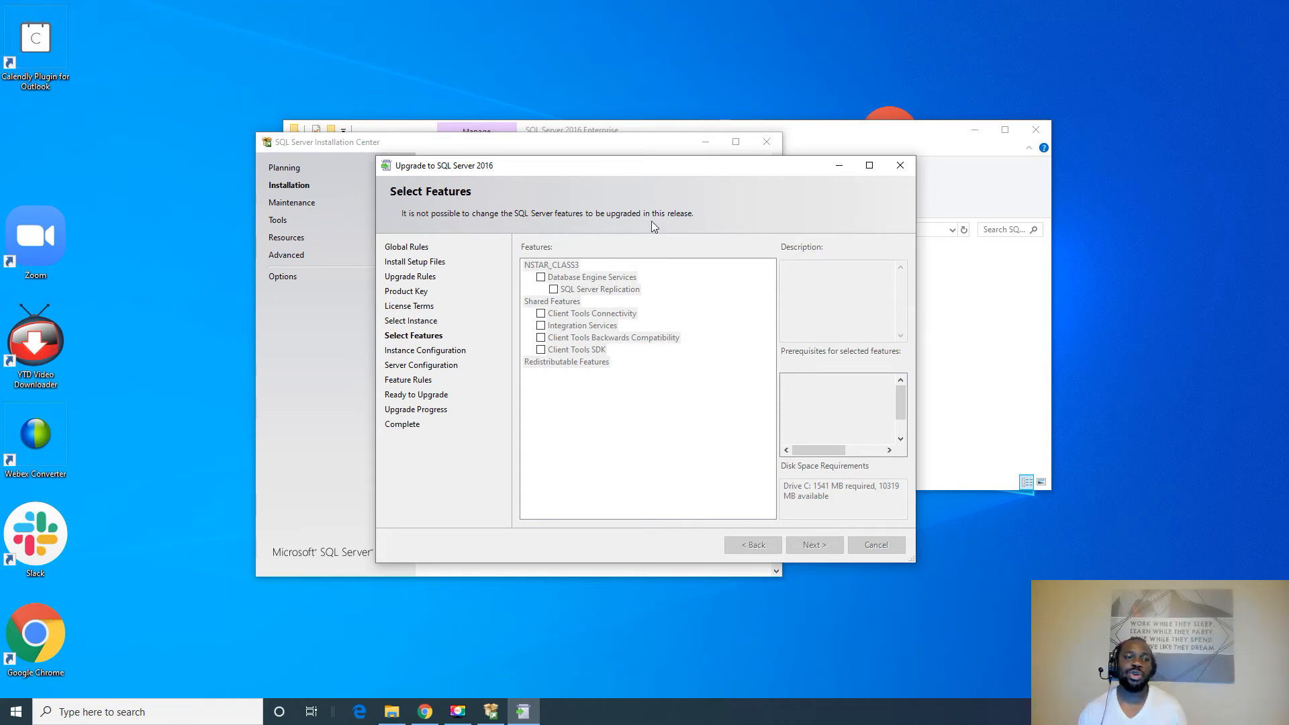
pyautogui.moveTo(604, 244)
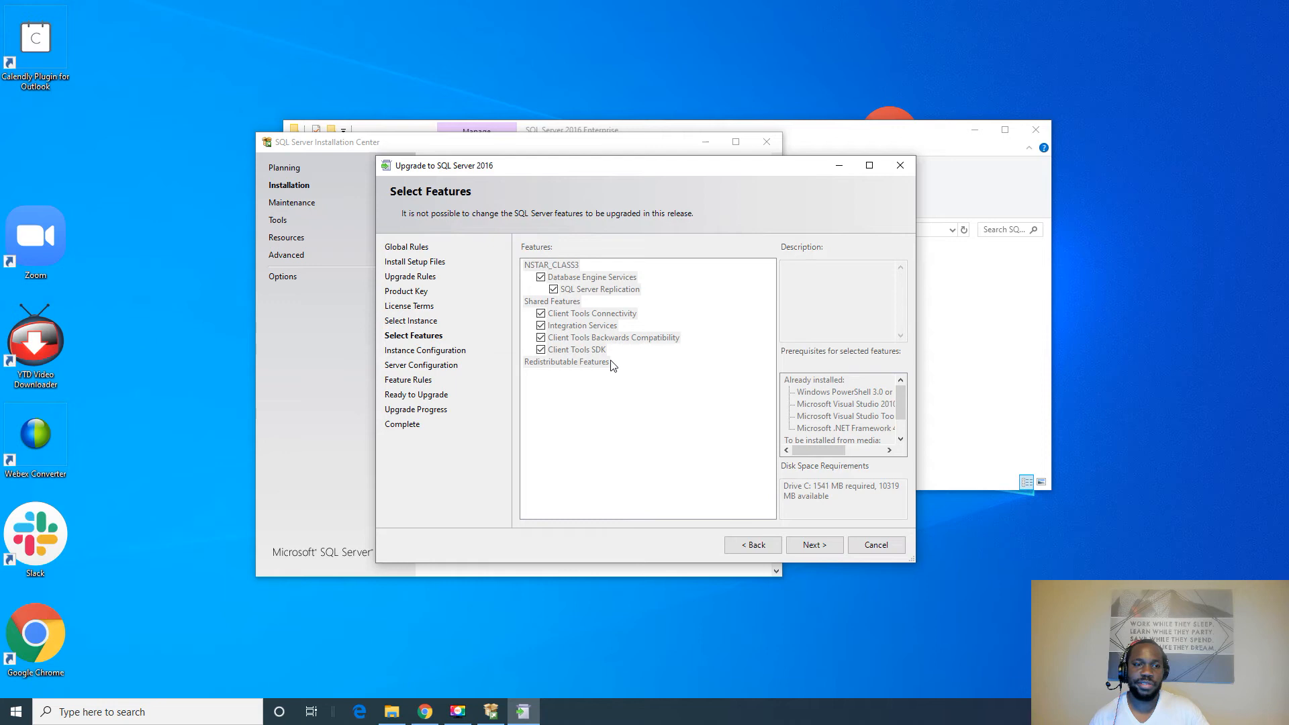
pyautogui.moveTo(674, 292)
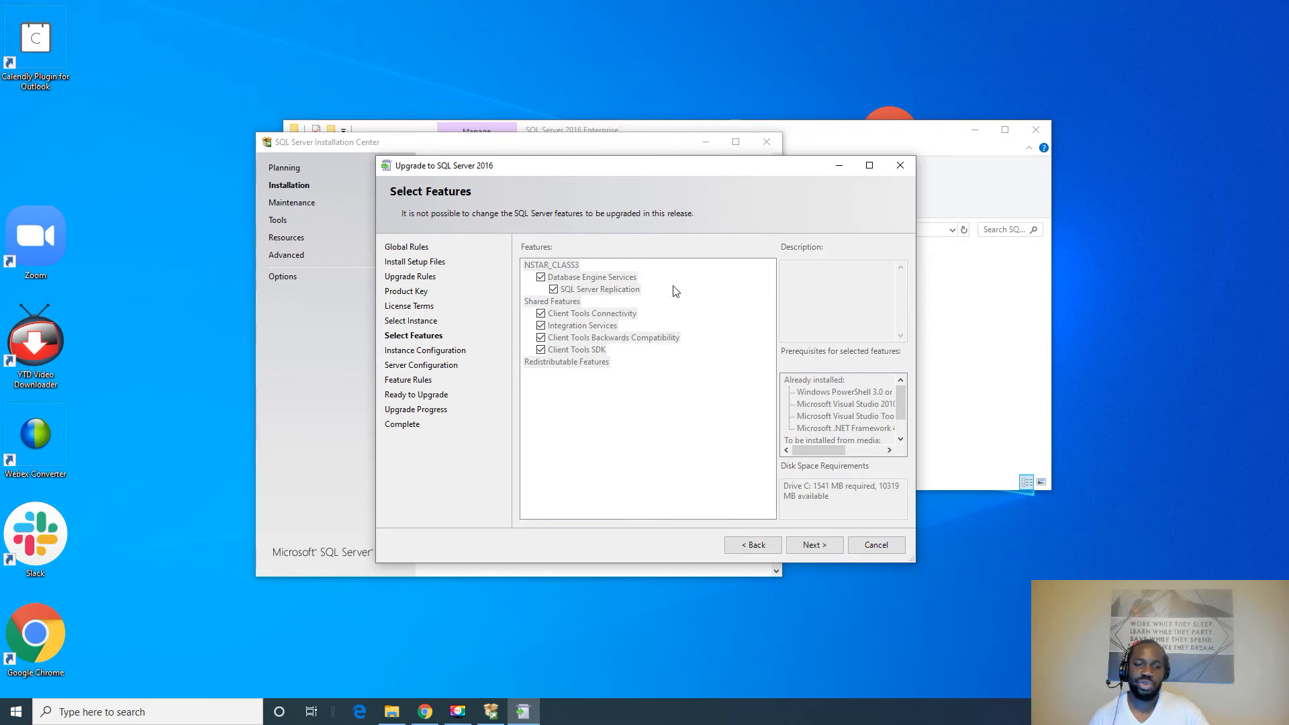
pyautogui.moveTo(653, 392)
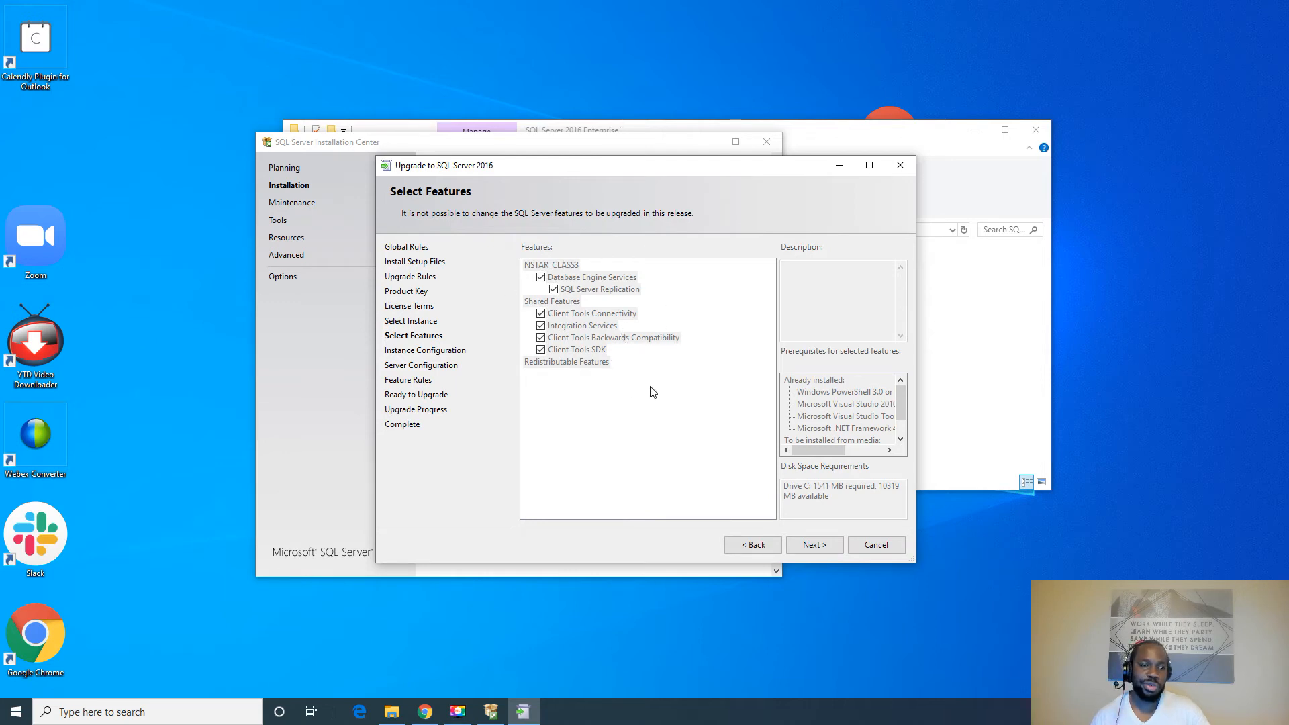
pyautogui.moveTo(660, 294)
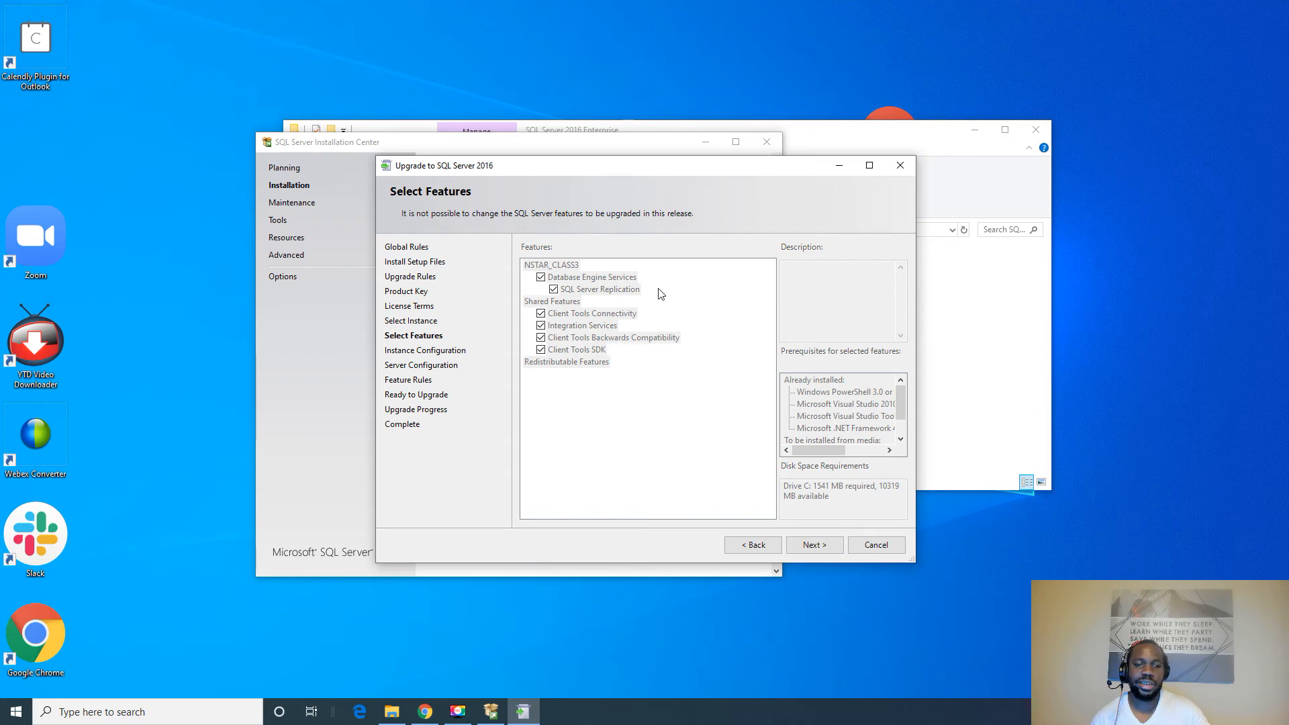
pyautogui.click(814, 543)
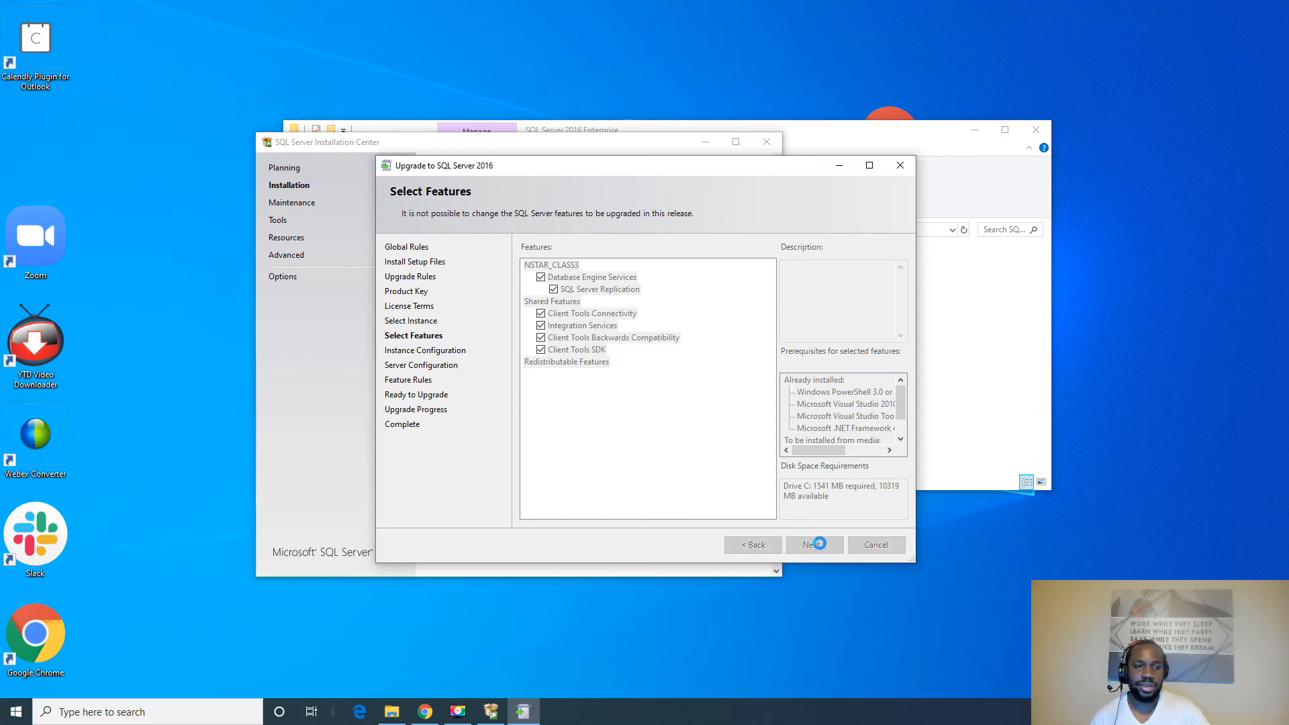
pyautogui.click(814, 544)
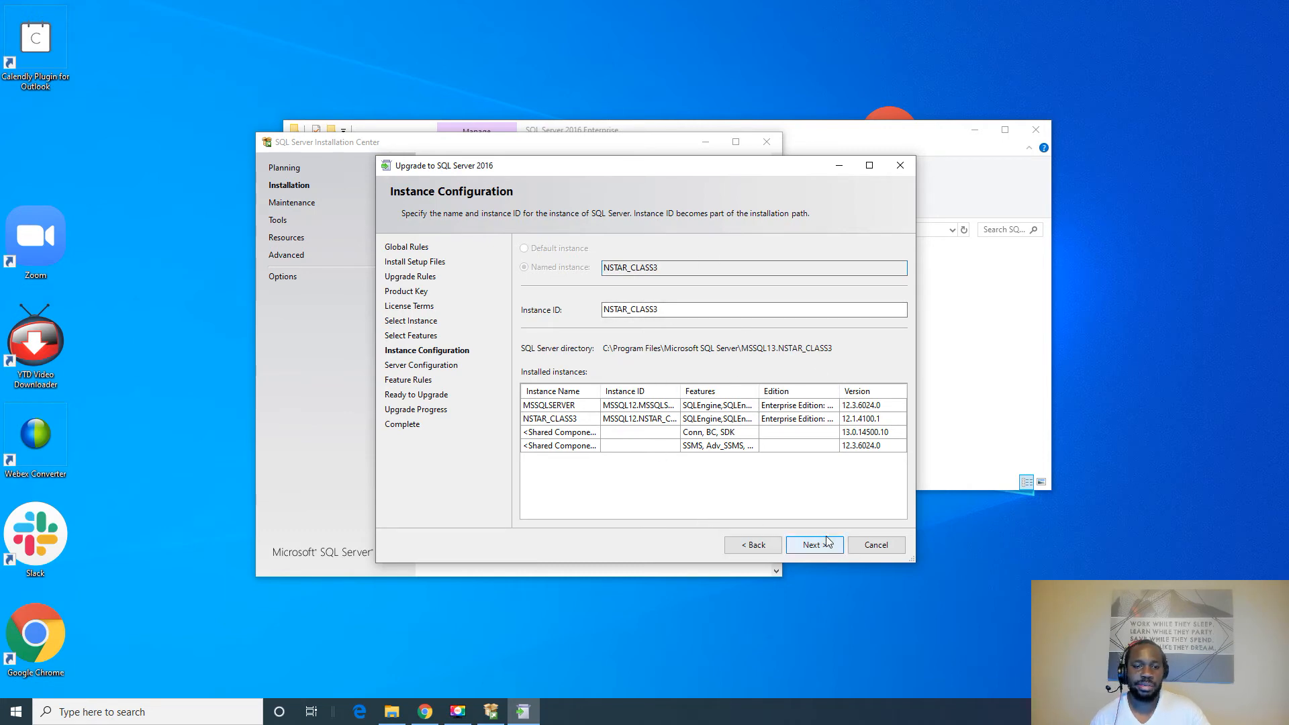
# - Accept the NSTAR_CLASS3 instance ID and default Integration Services account, reaching Feature Rules
pyautogui.click(813, 543)
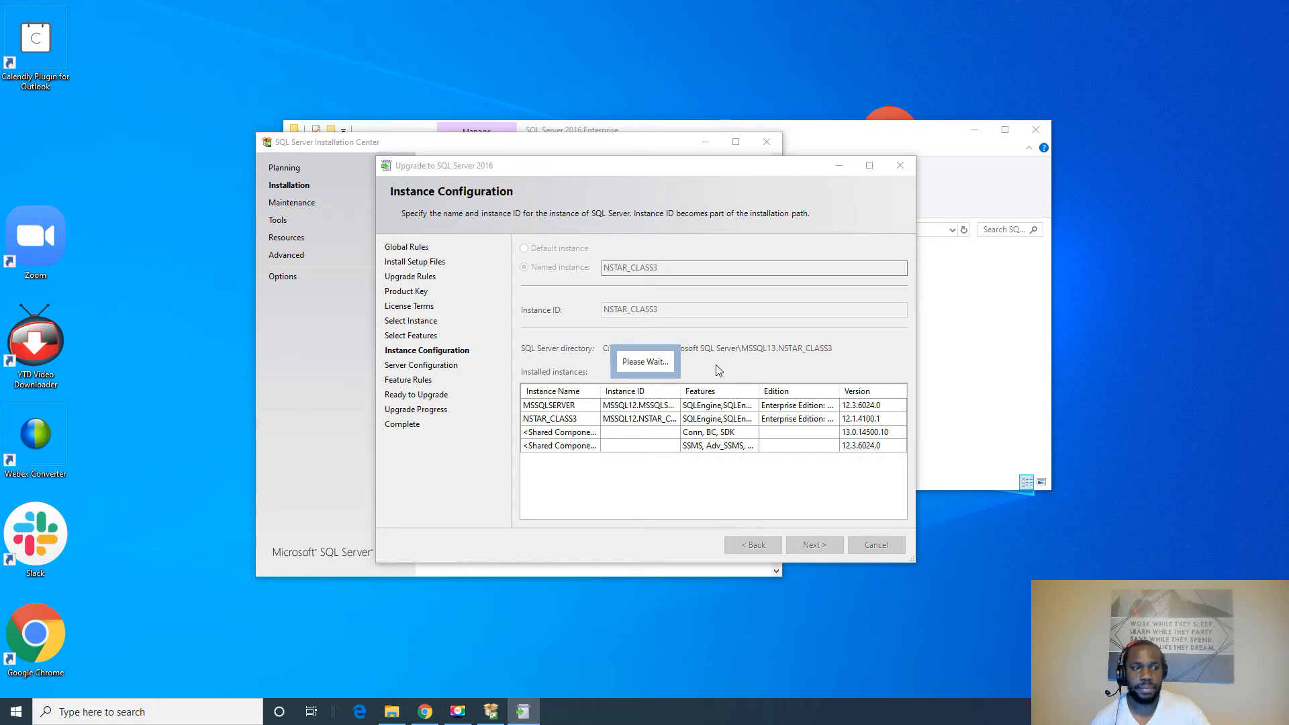
pyautogui.click(813, 544)
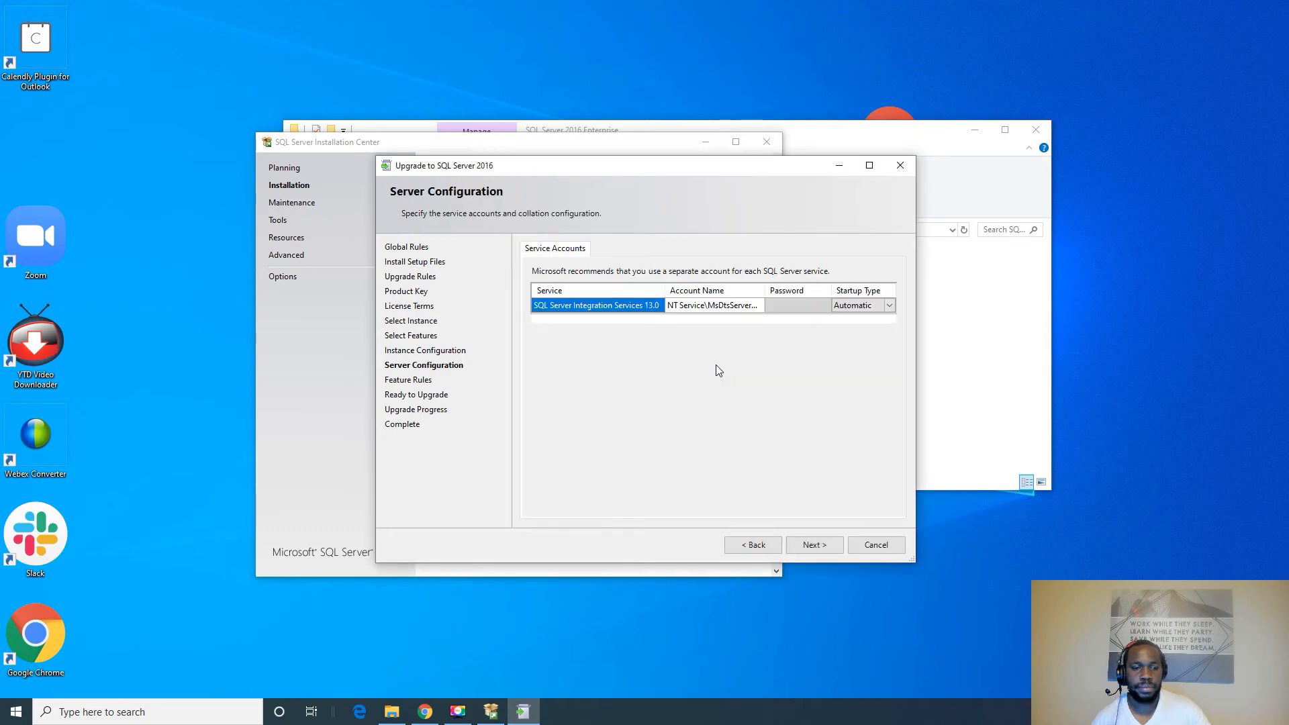
pyautogui.moveTo(787, 292)
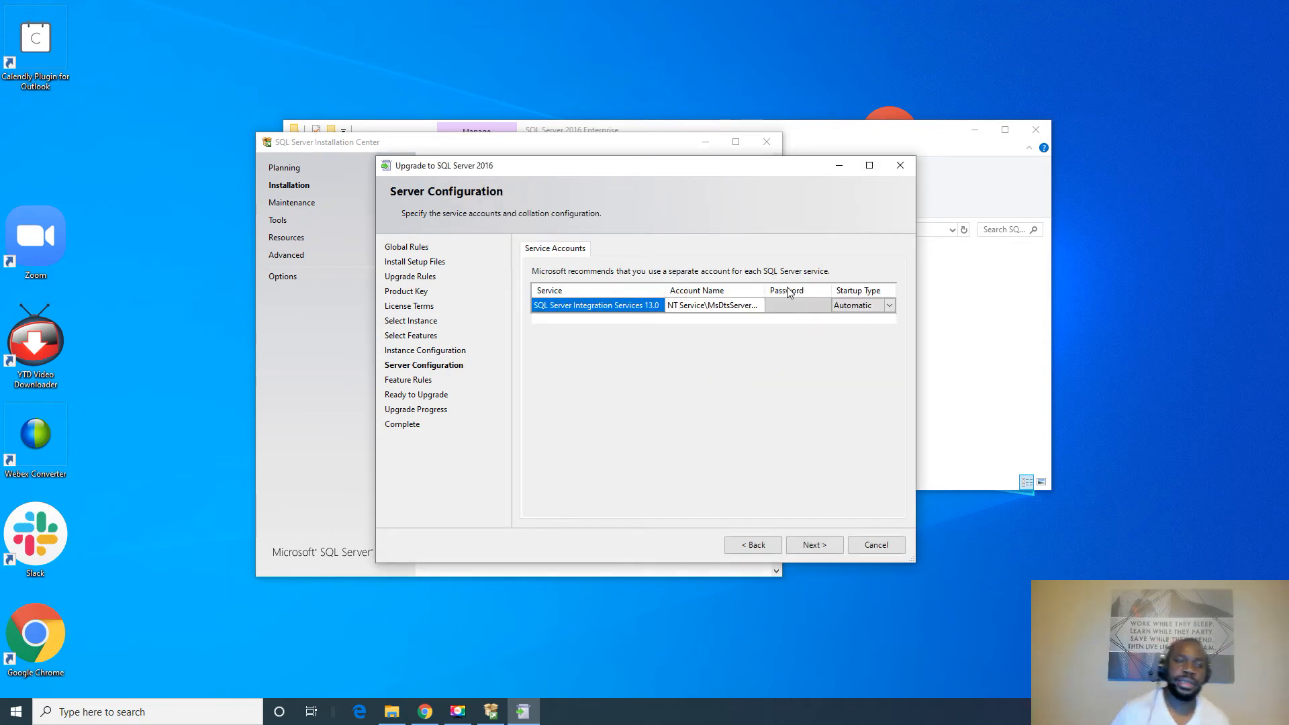
pyautogui.moveTo(929, 241)
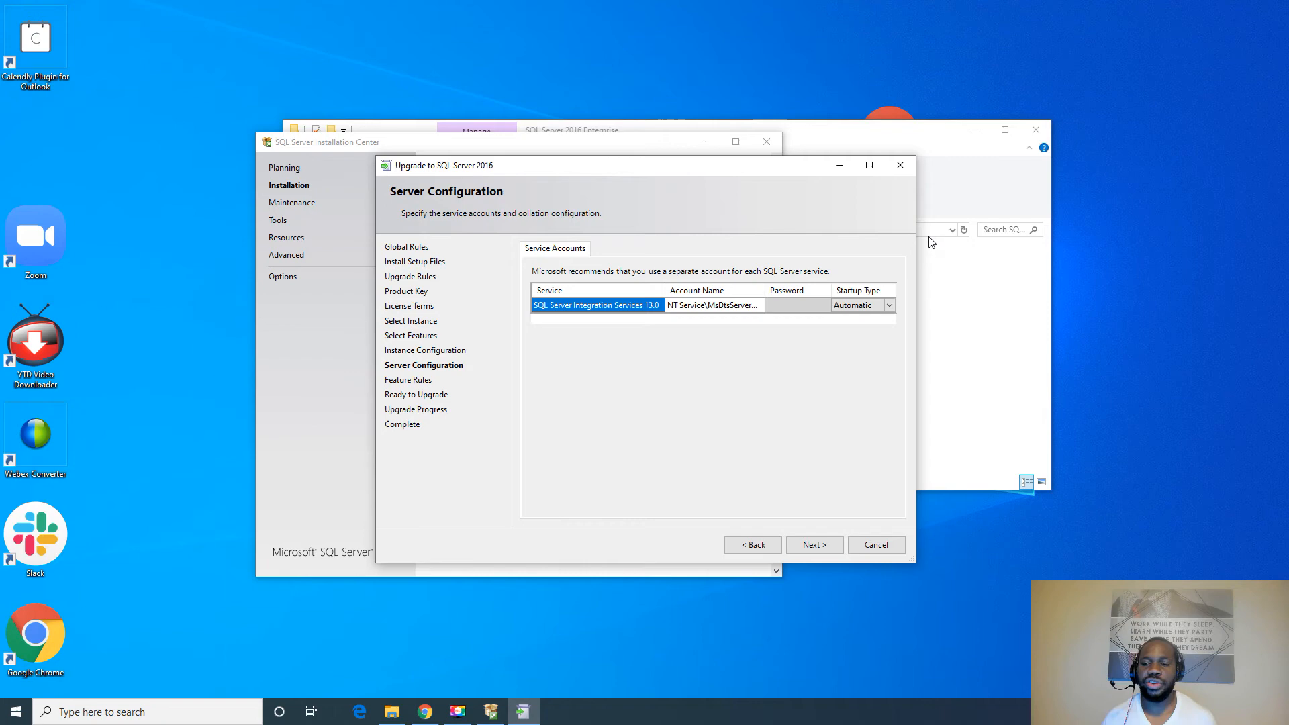
pyautogui.moveTo(545, 276)
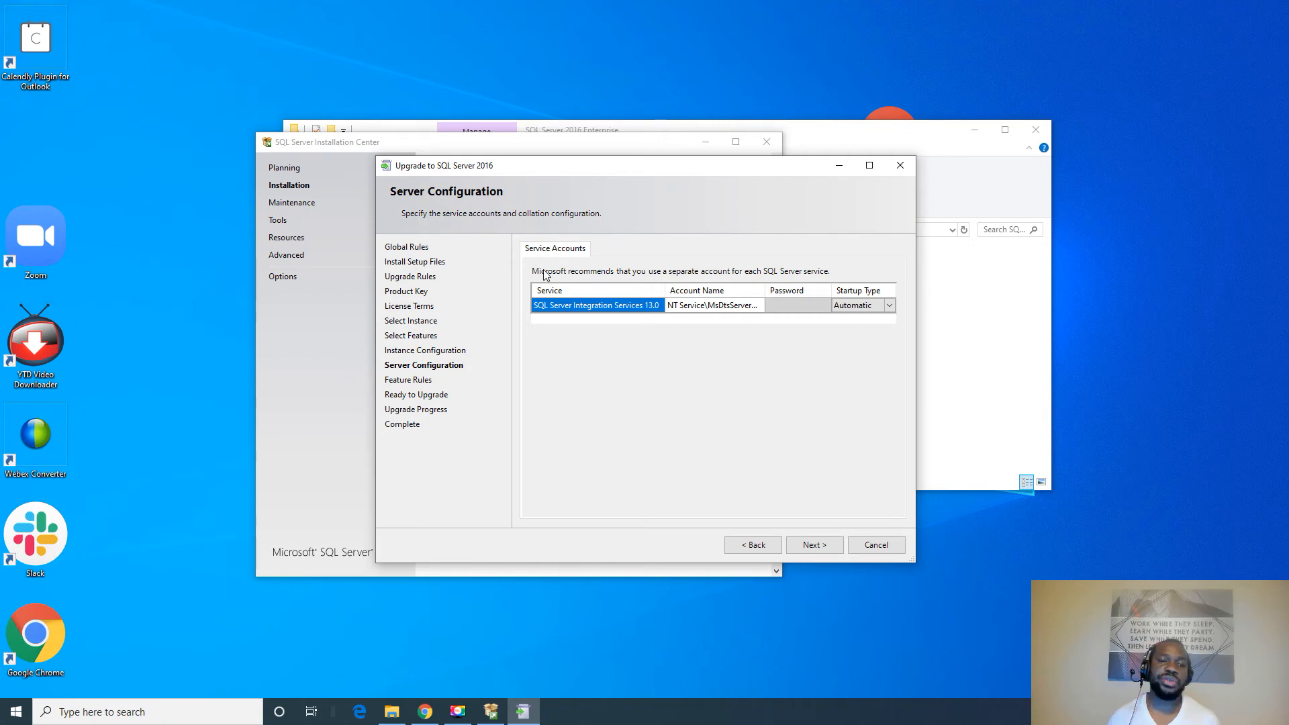
pyautogui.moveTo(801, 481)
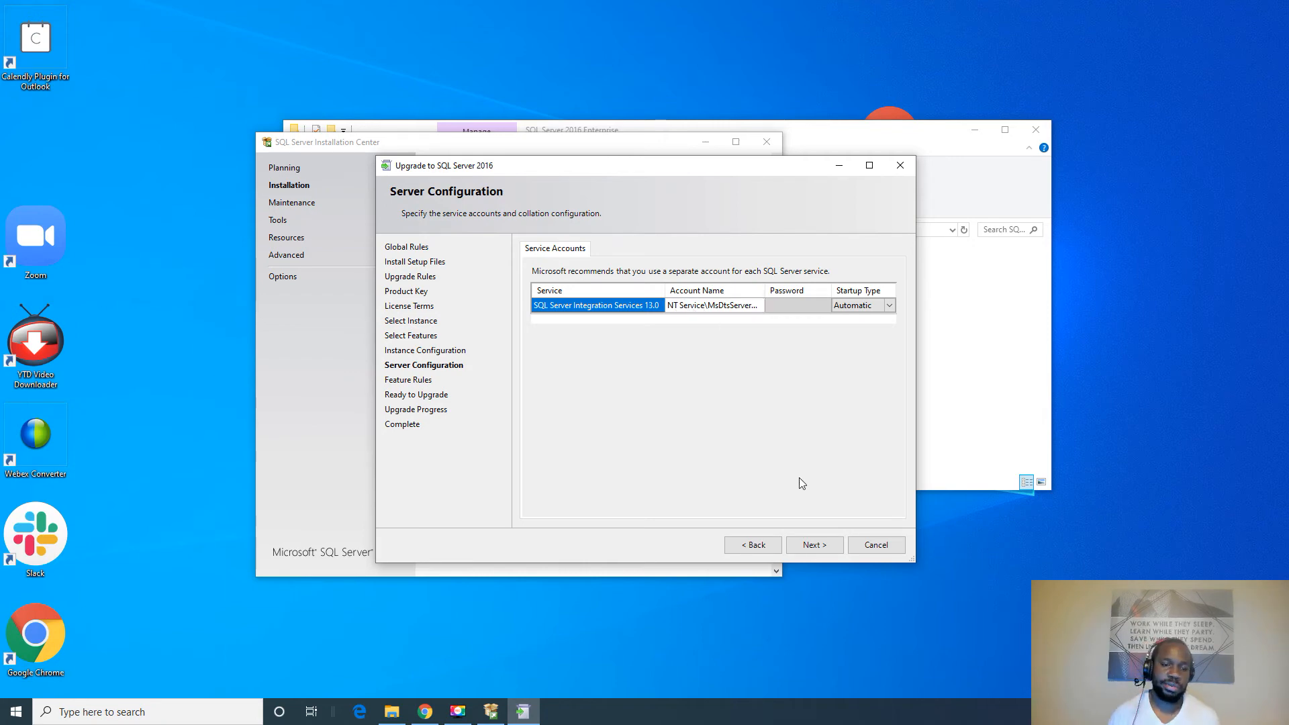
pyautogui.click(814, 544)
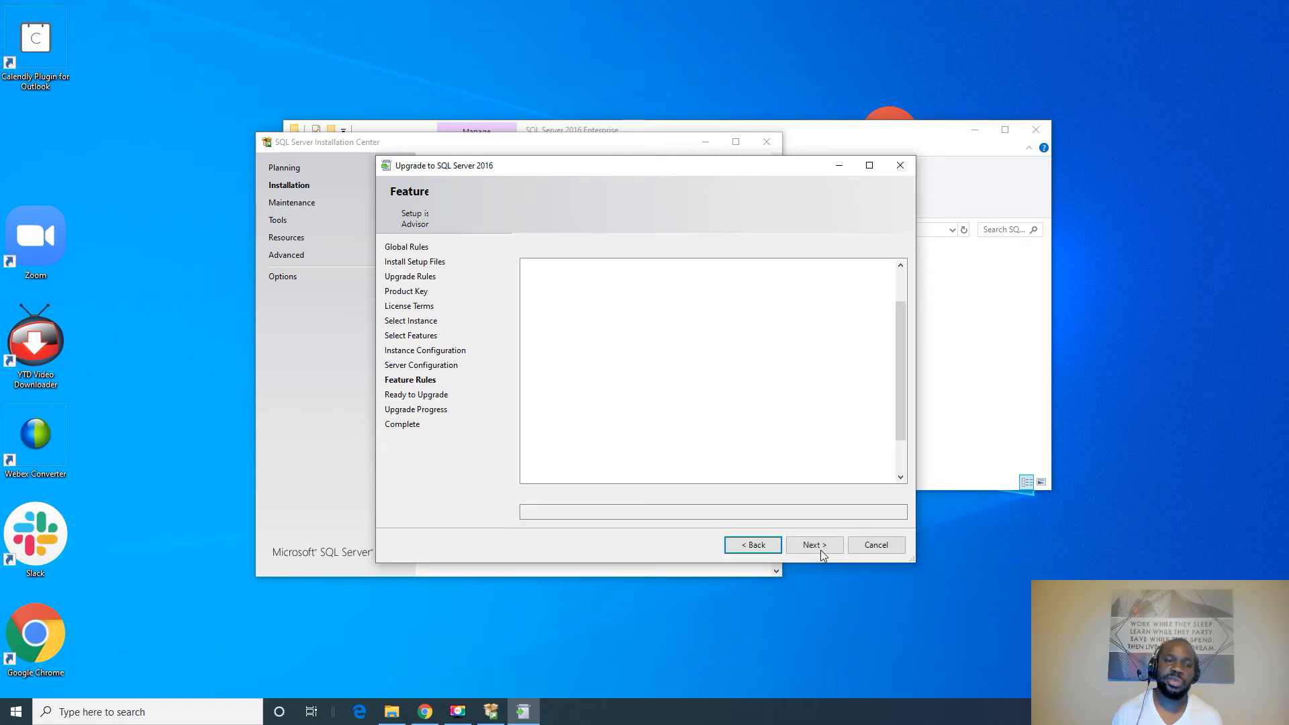
# - Review the Ready to Upgrade summary for NSTAR_CLASS3 and start the upgrade
pyautogui.click(813, 544)
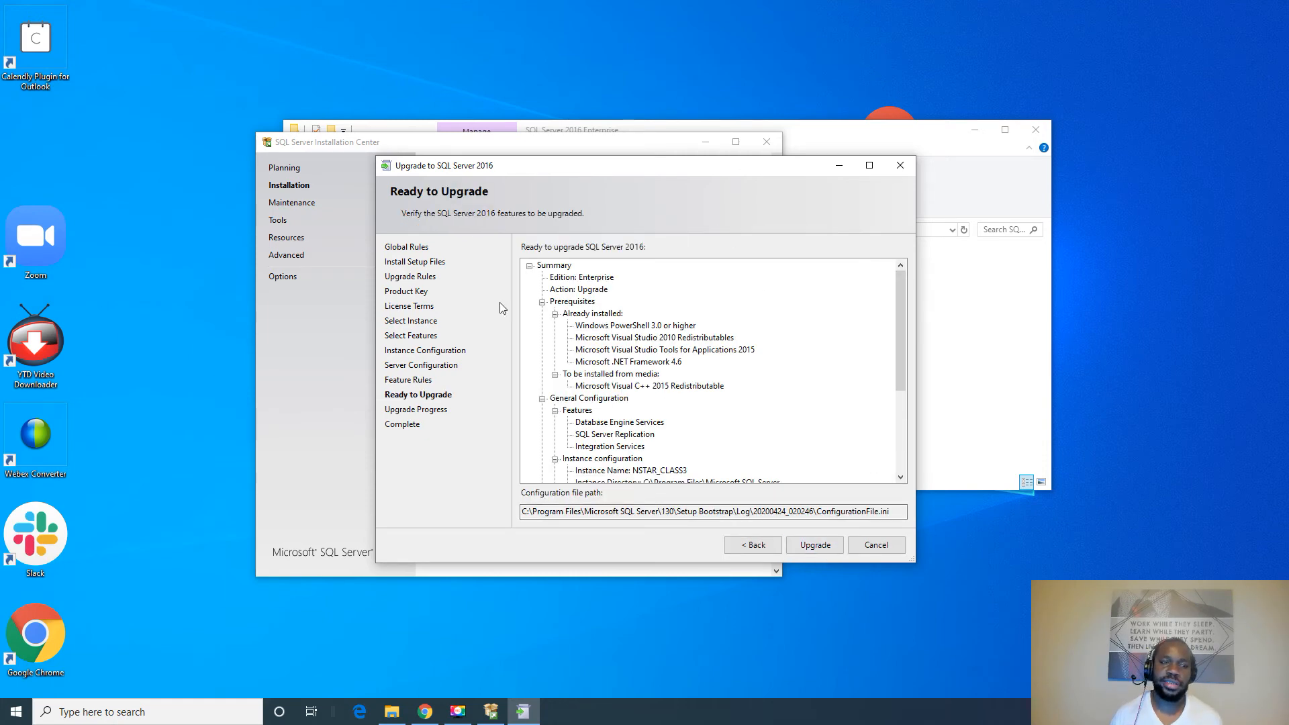
pyautogui.moveTo(785, 379)
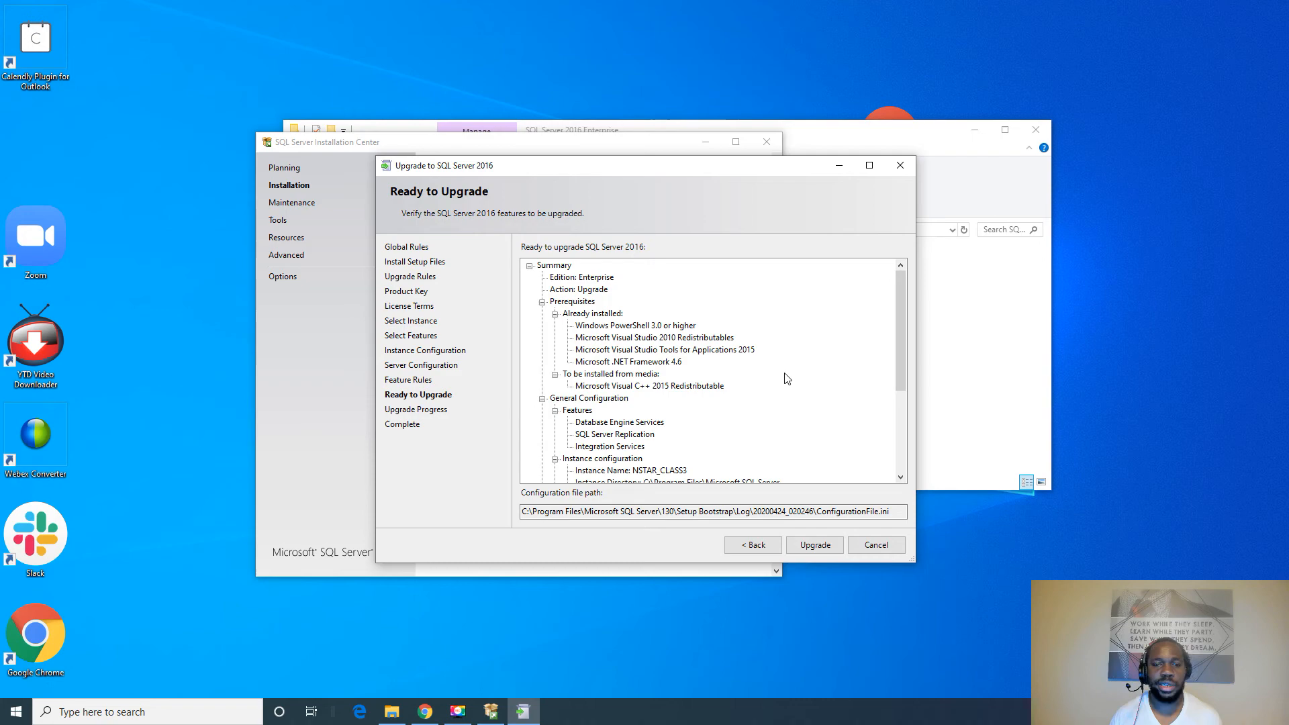
pyautogui.scroll(-3)
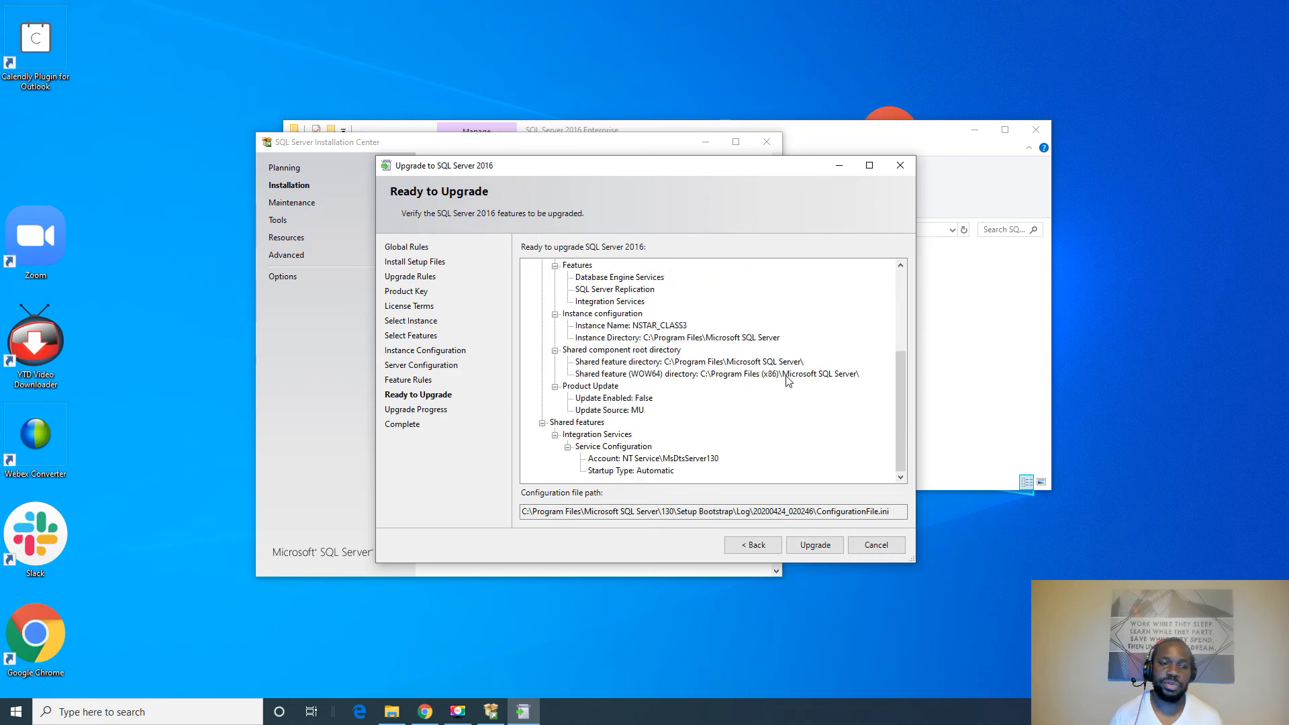
pyautogui.scroll(3)
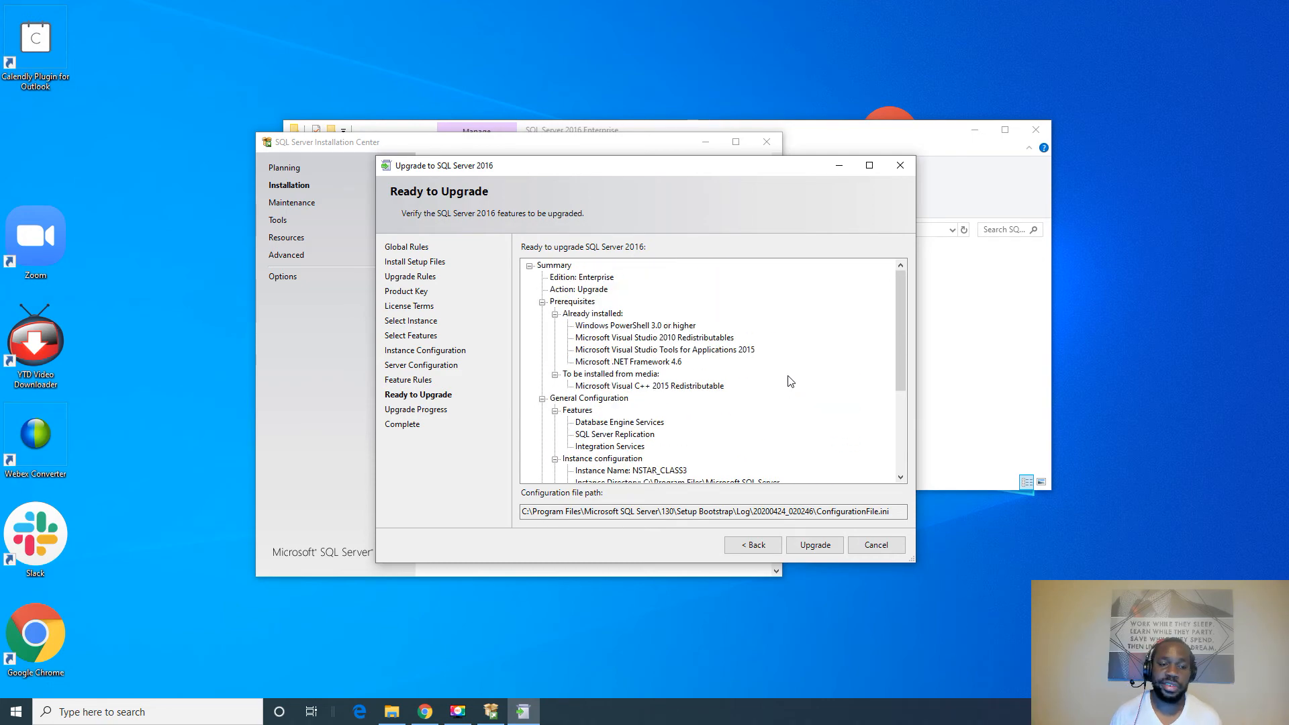
pyautogui.scroll(-3)
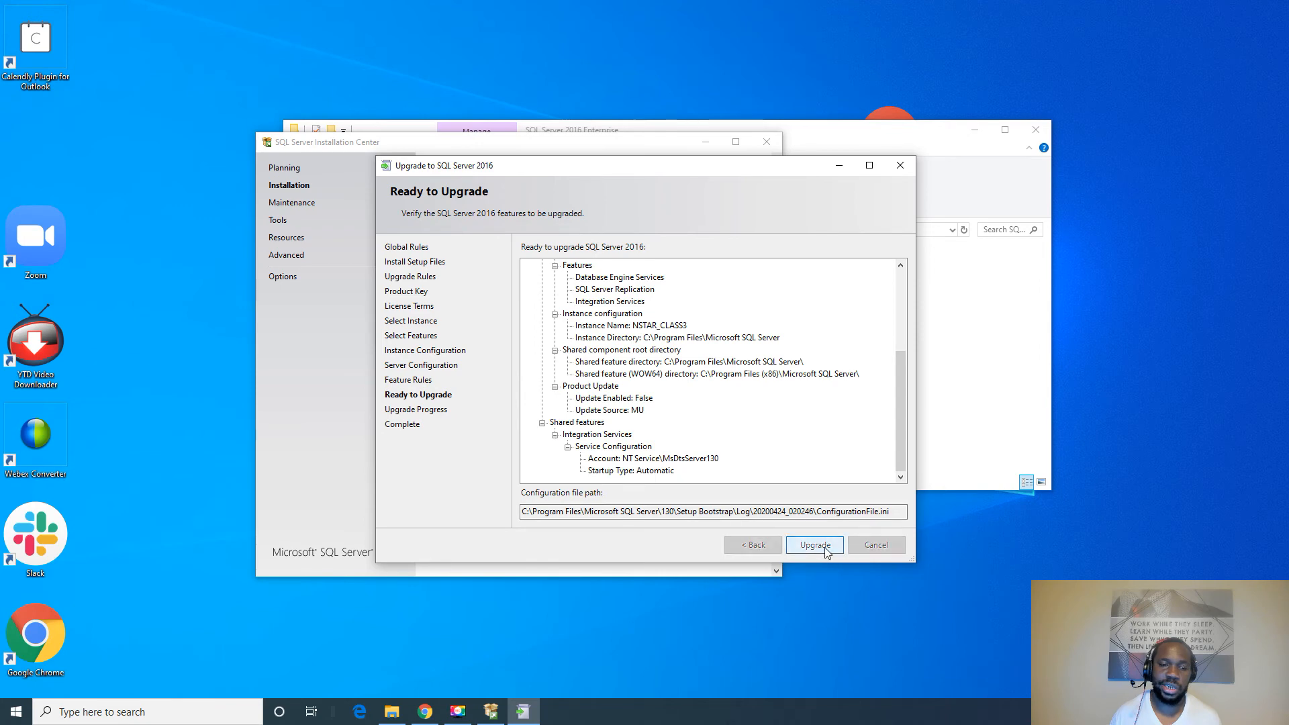
pyautogui.click(814, 543)
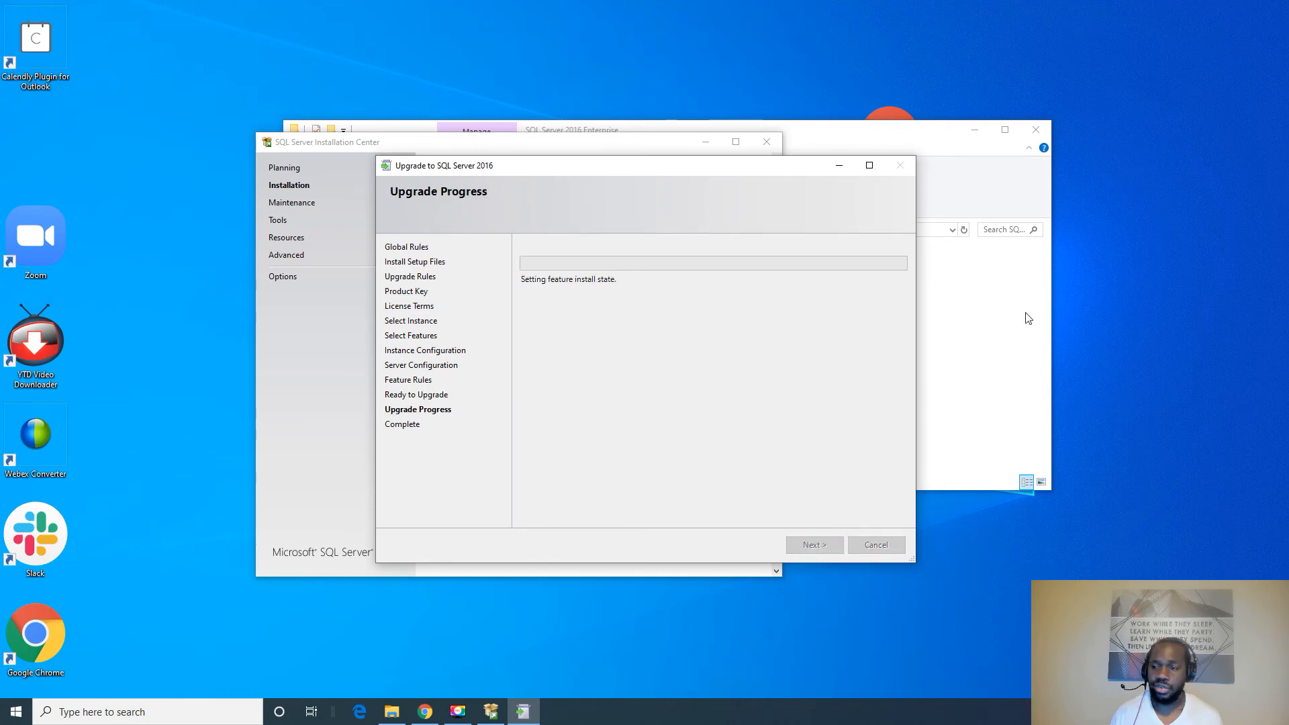
pyautogui.moveTo(679, 261)
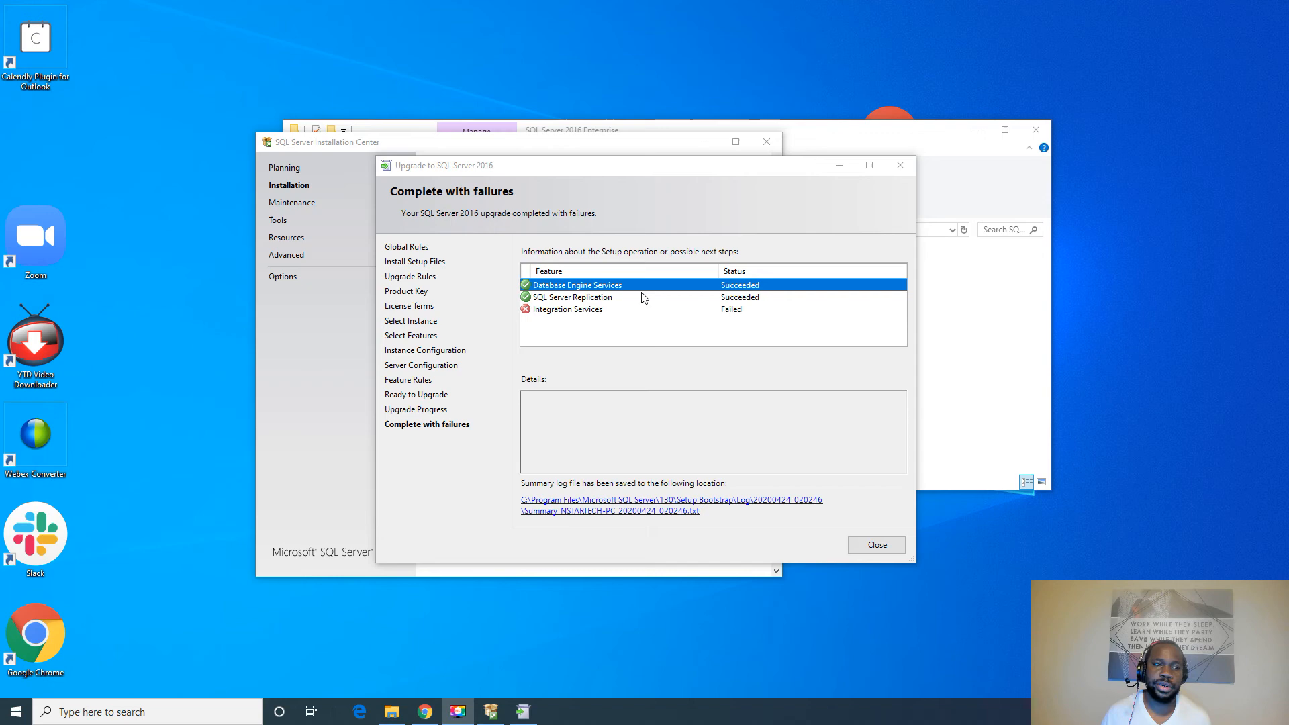
pyautogui.moveTo(818, 287)
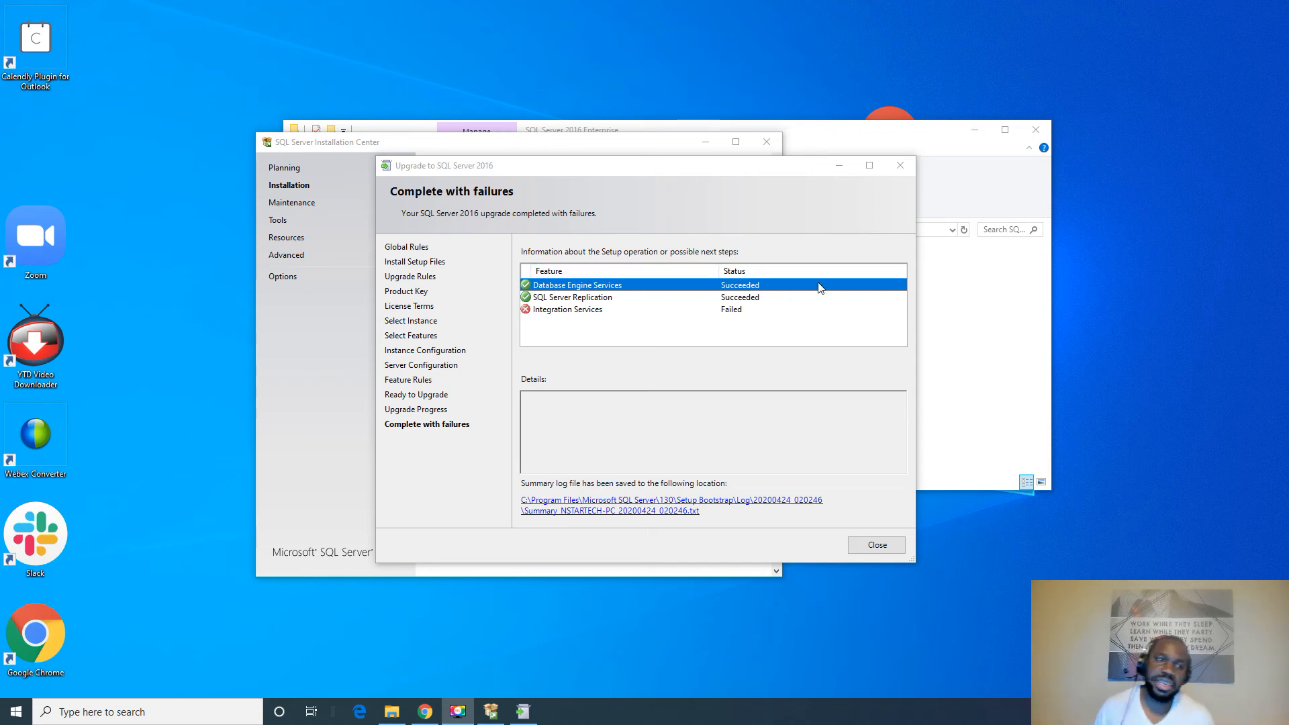
pyautogui.moveTo(681, 345)
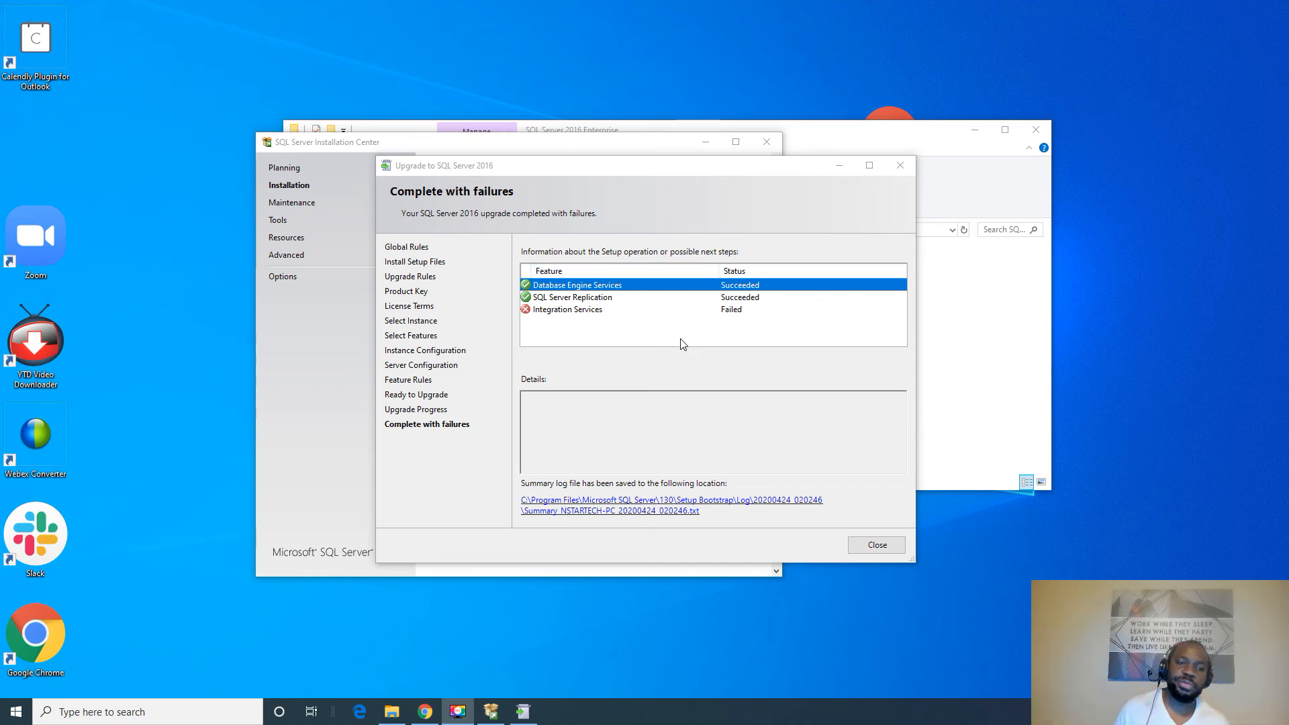
pyautogui.moveTo(543, 346)
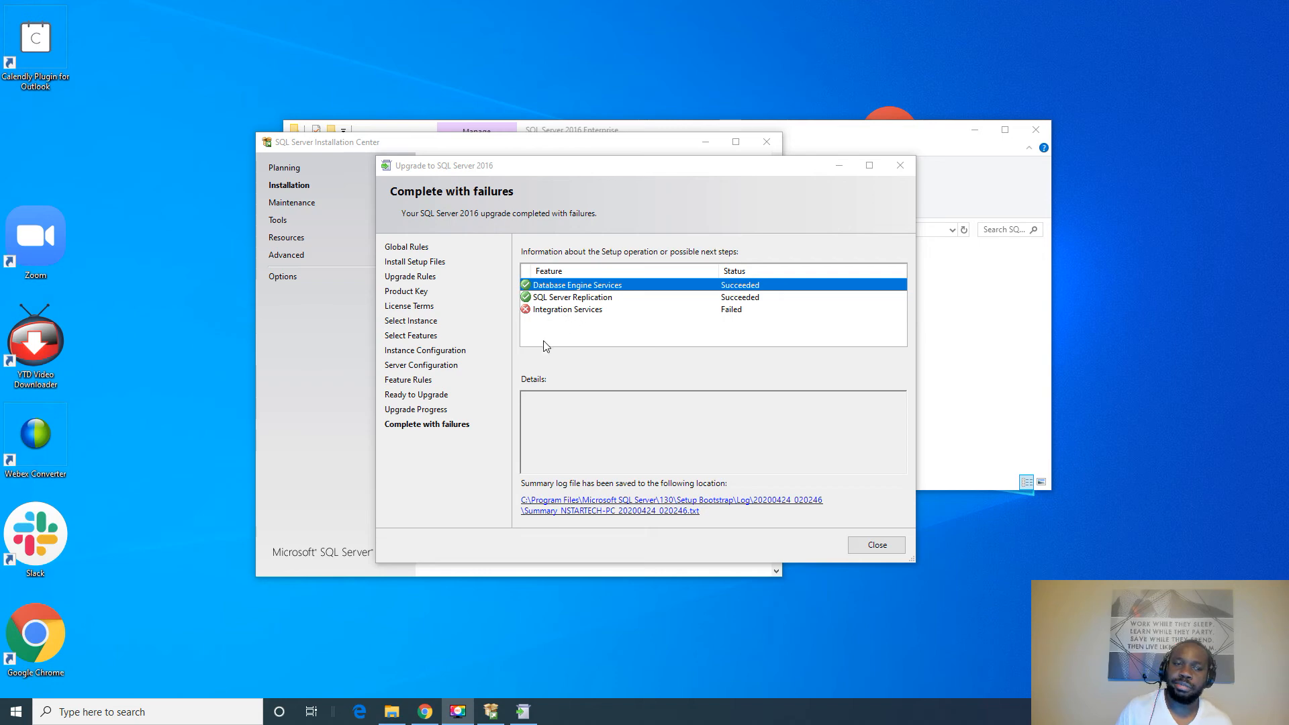
pyautogui.moveTo(734, 360)
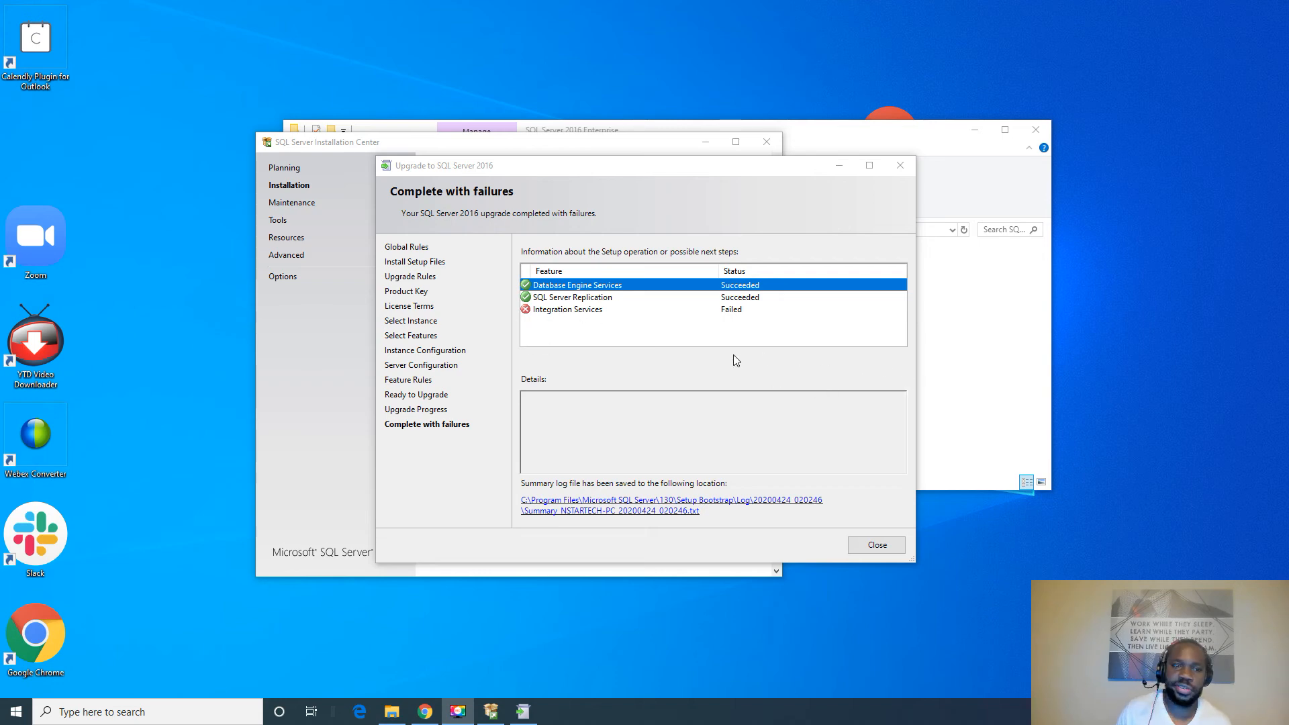
pyautogui.moveTo(549, 291)
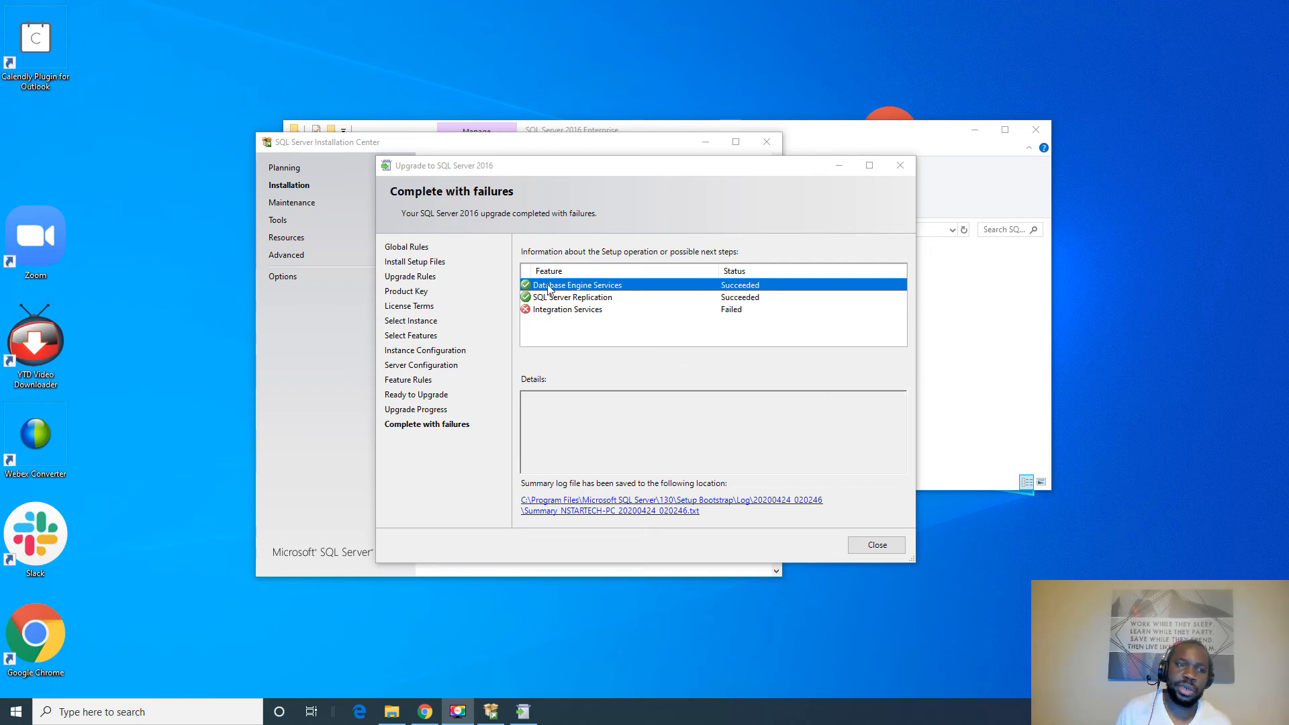
pyautogui.moveTo(669, 347)
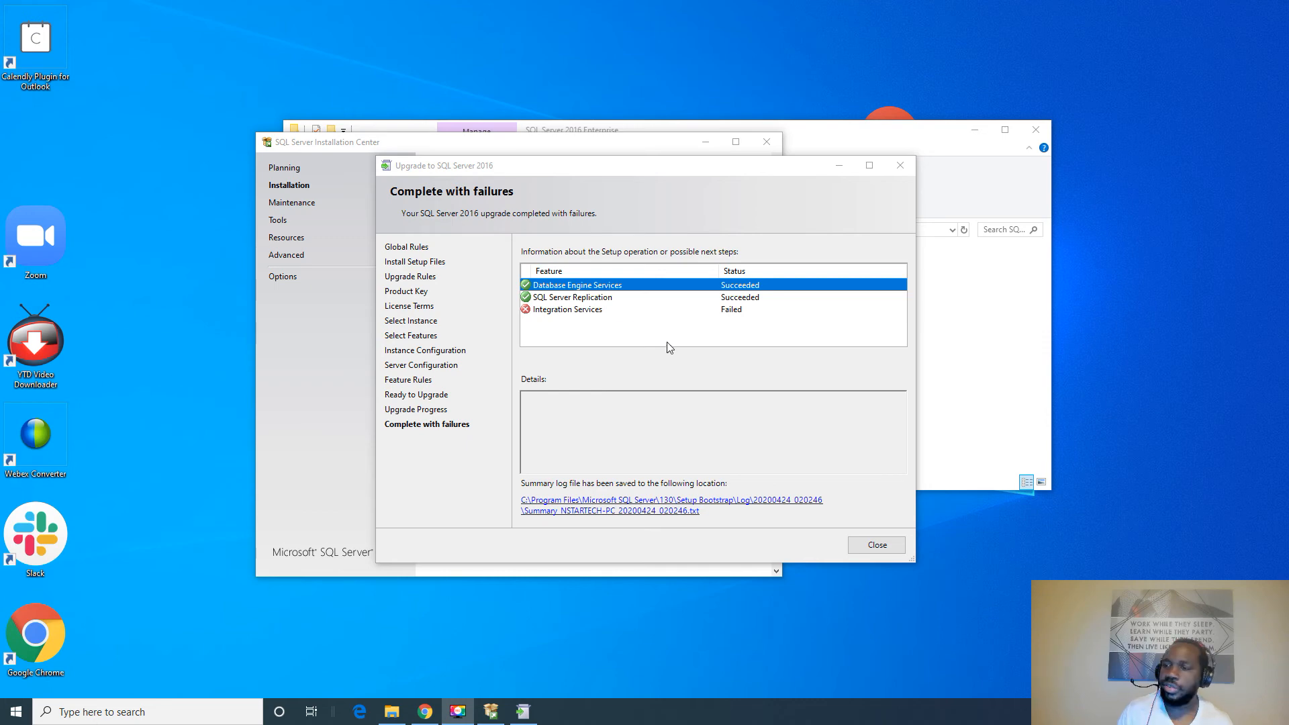
pyautogui.moveTo(657, 345)
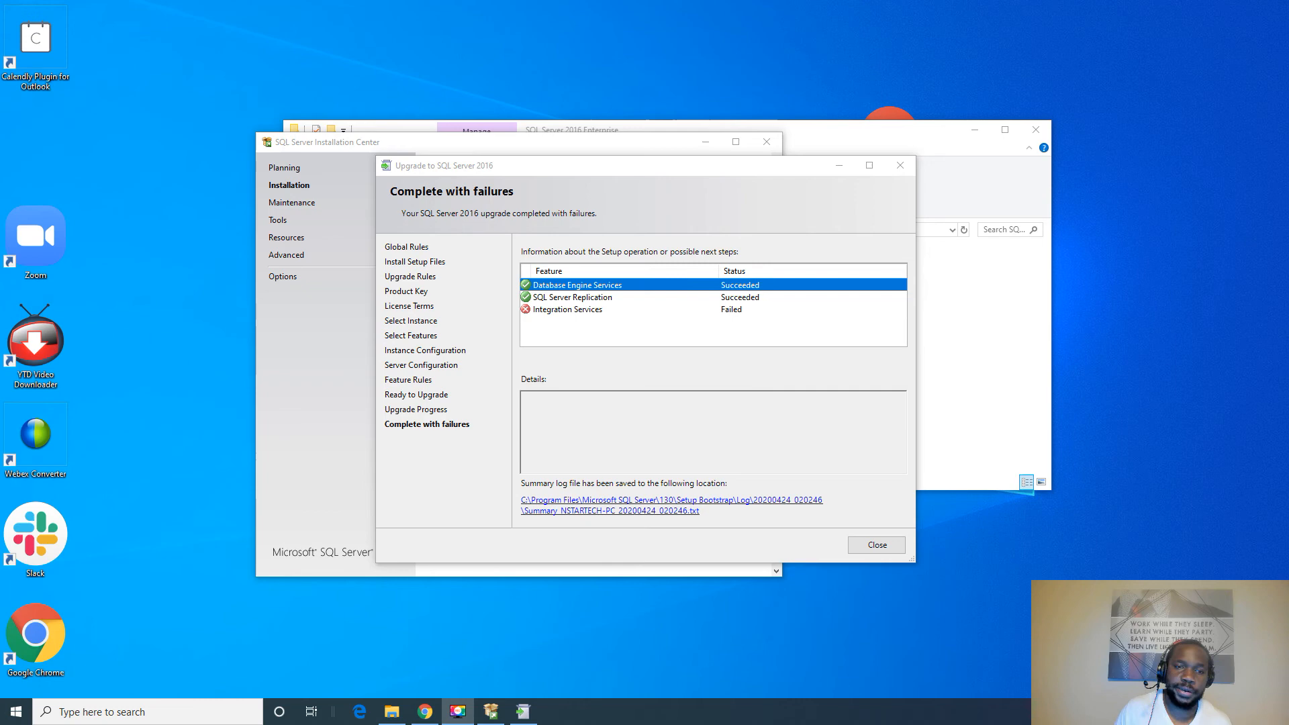
pyautogui.moveTo(442, 471)
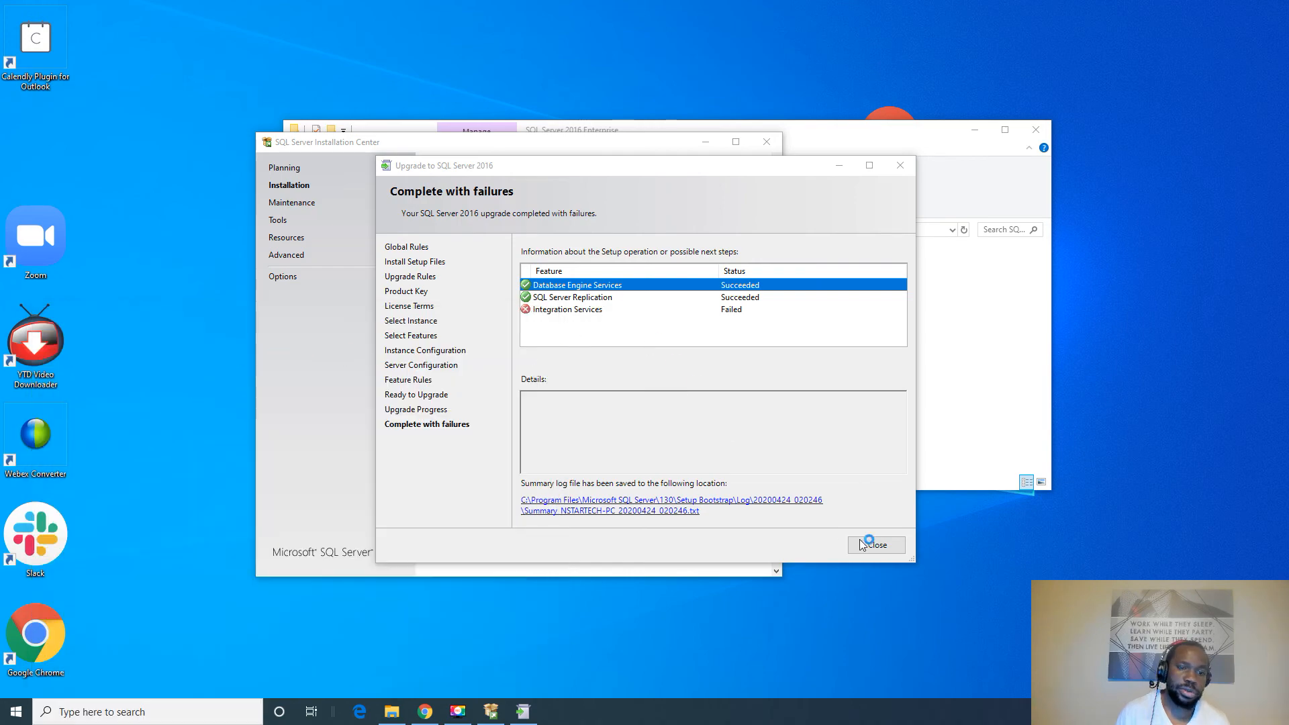
# - Close the completed-with-failures upgrade wizard
pyautogui.click(874, 543)
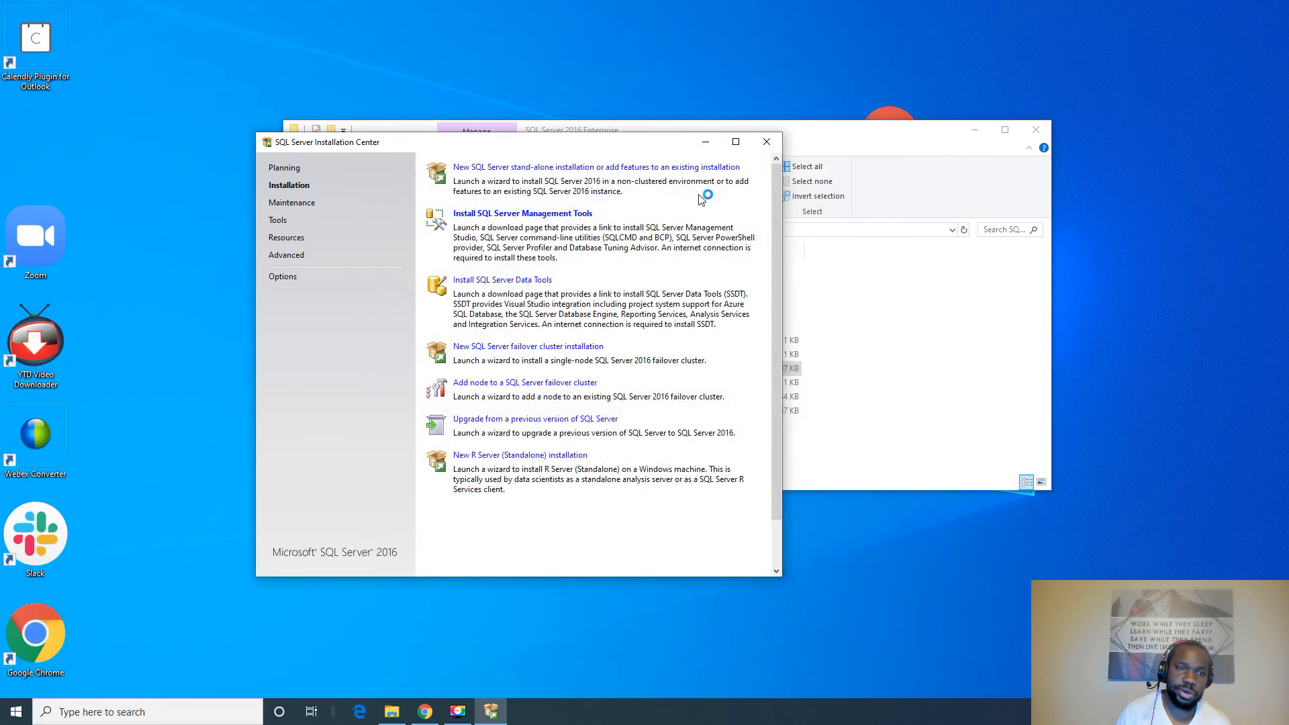
# - Close the Installation Center and launch SQL Server Management Studio
pyautogui.click(765, 141)
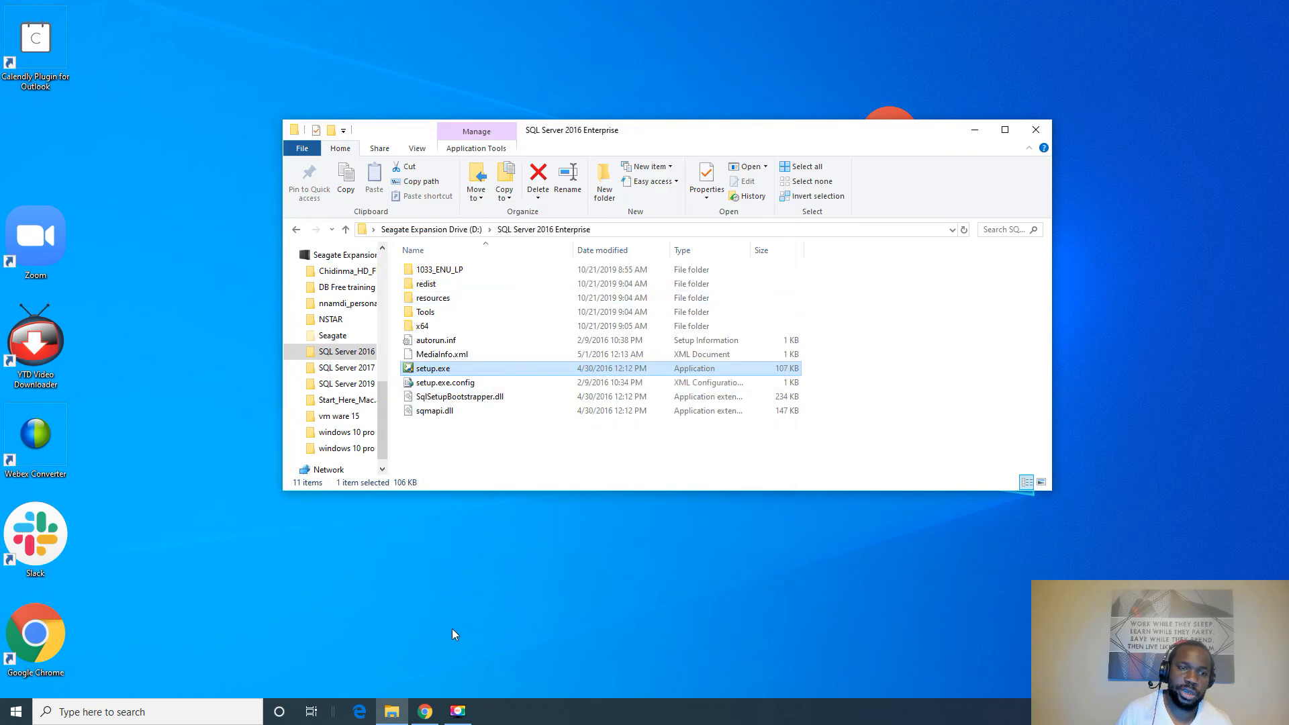
pyautogui.moveTo(606, 565)
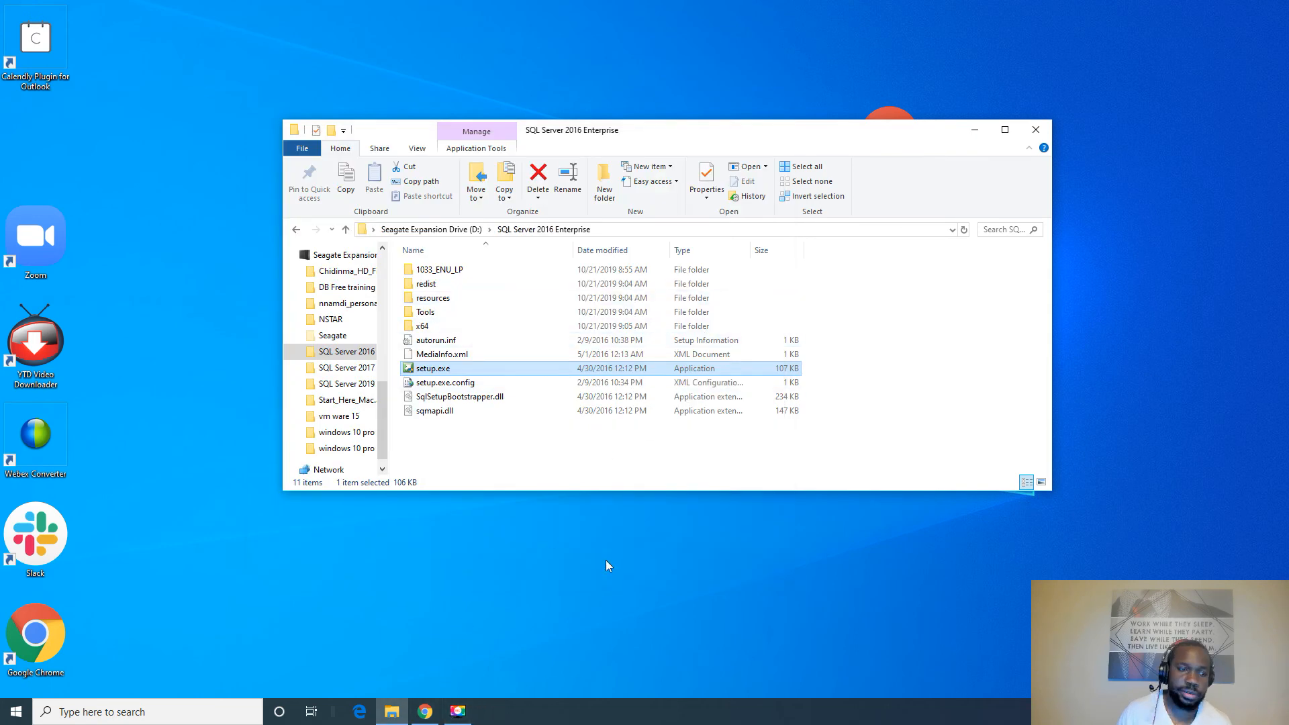
pyautogui.moveTo(808, 372)
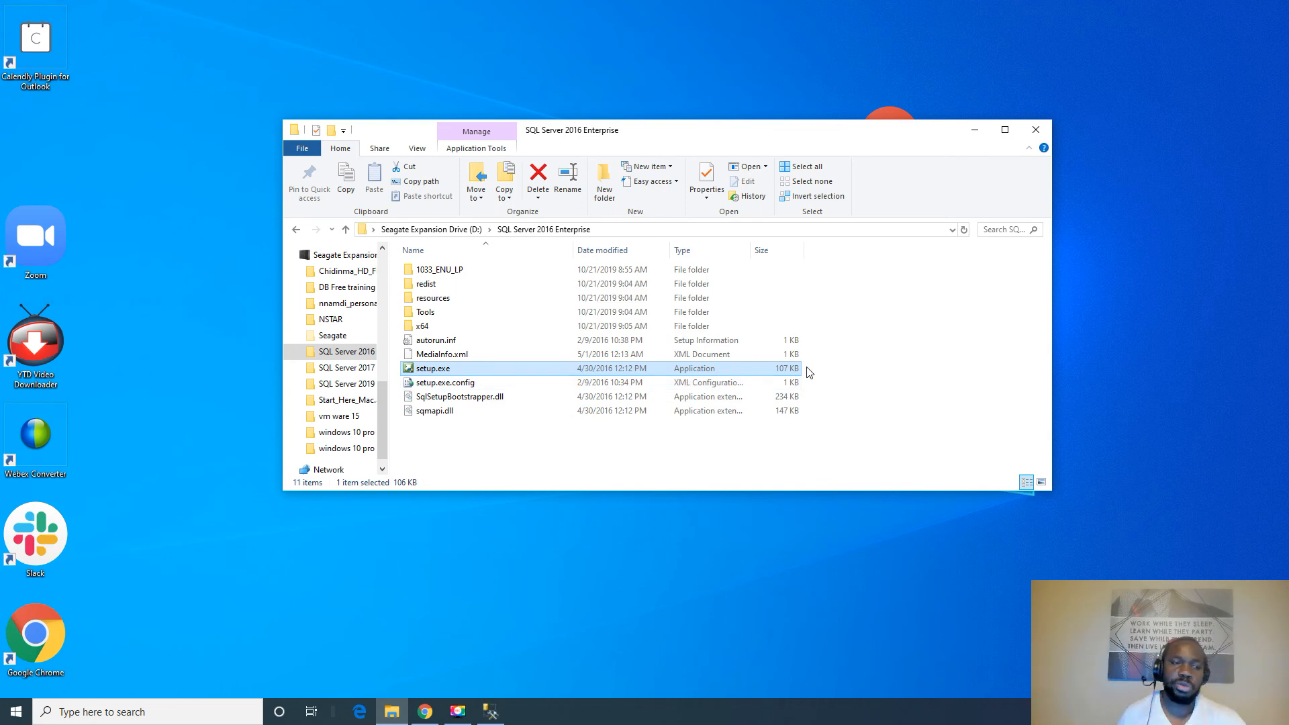
pyautogui.doubleClick(431, 368)
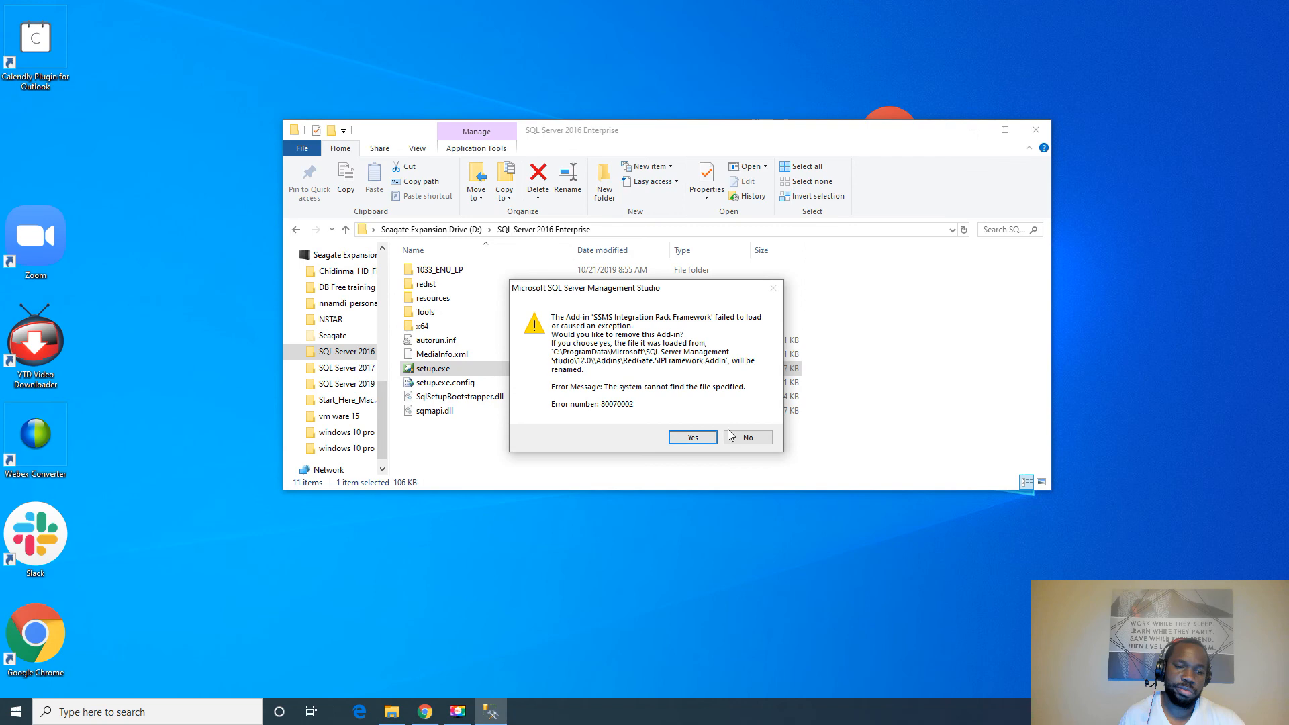
# - Dismiss the add-in warning, browse Database Engine servers and connect to NSTARTECH-PC\NSTAR_CLASS3
pyautogui.click(745, 436)
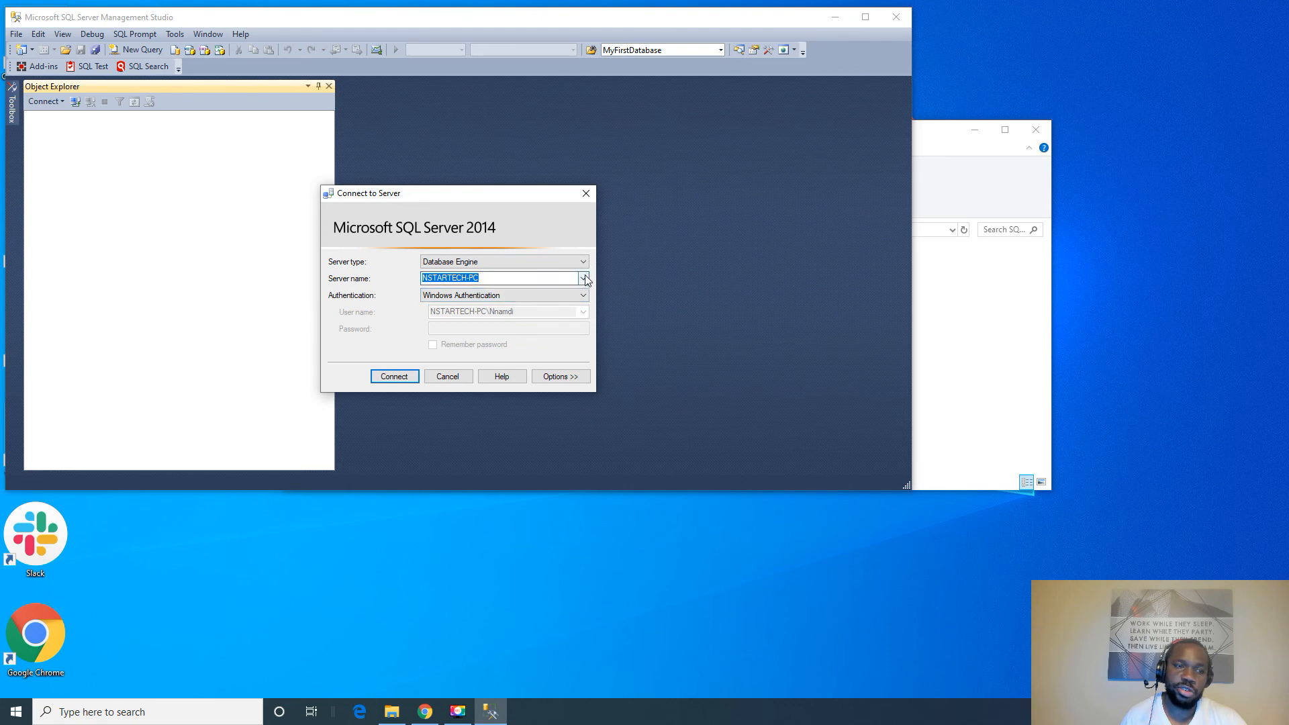
pyautogui.click(583, 278)
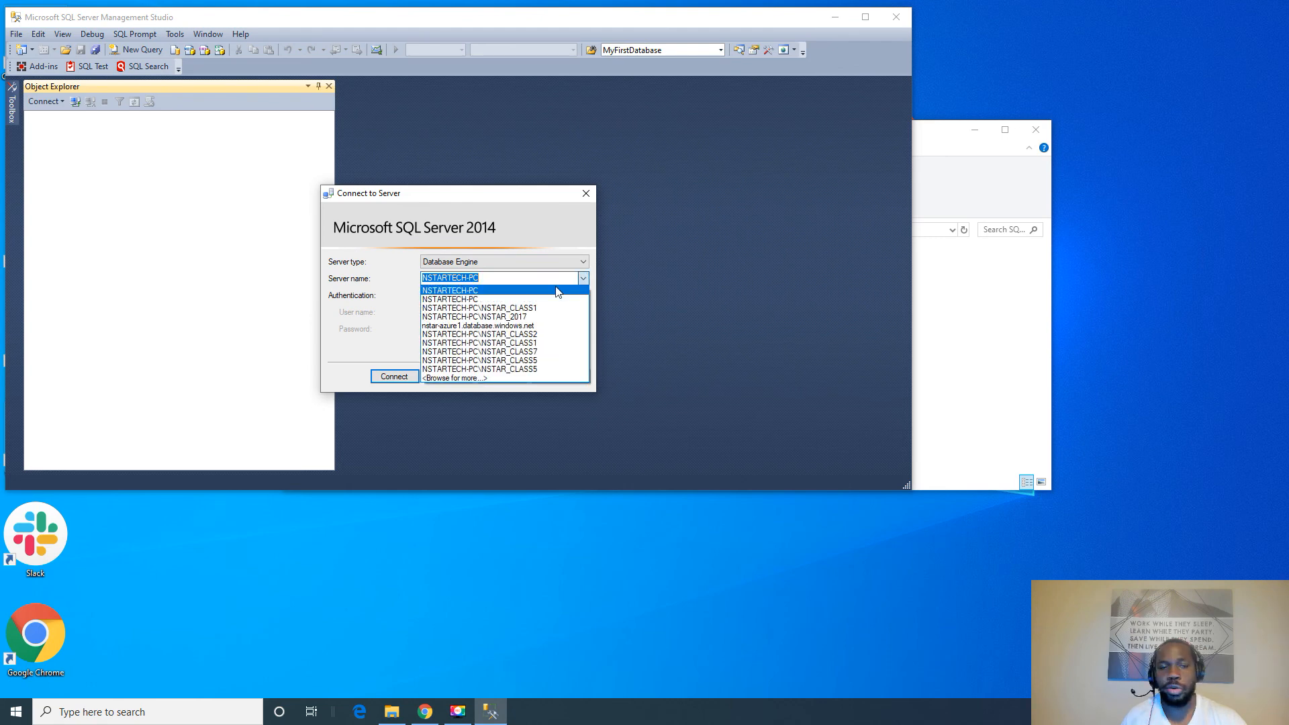
pyautogui.moveTo(496, 379)
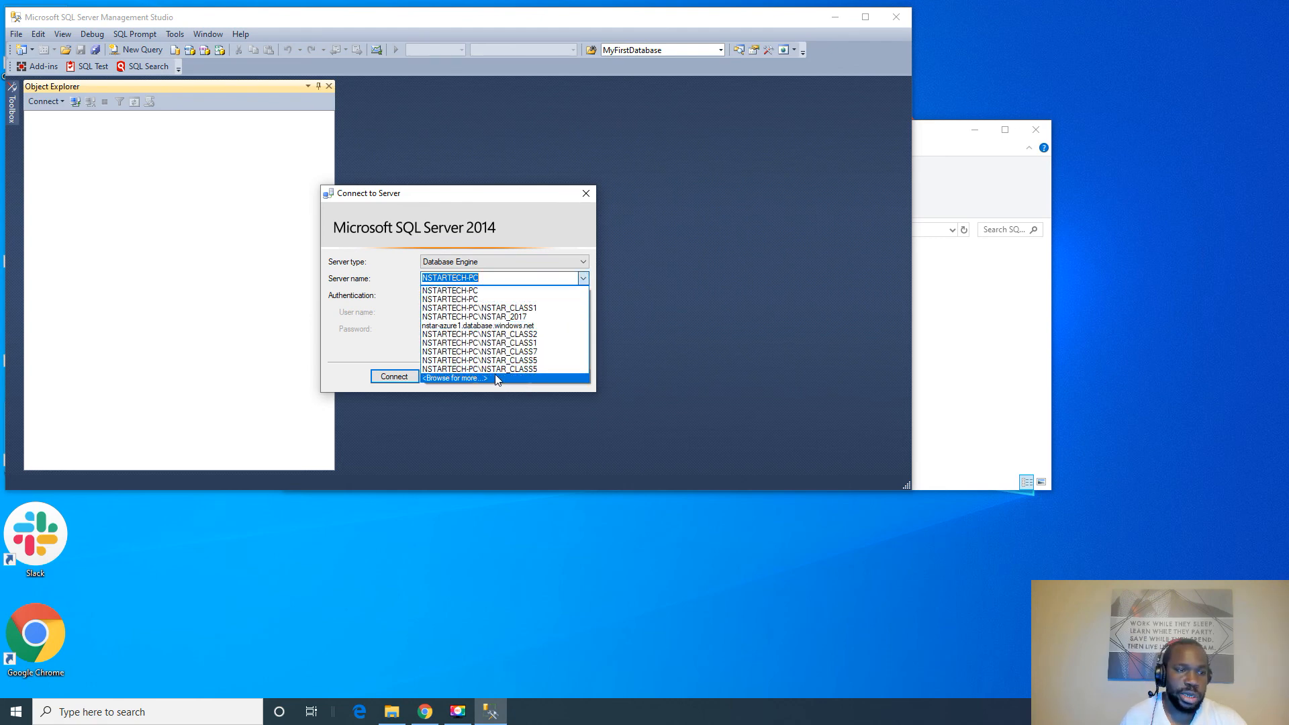
pyautogui.click(450, 290)
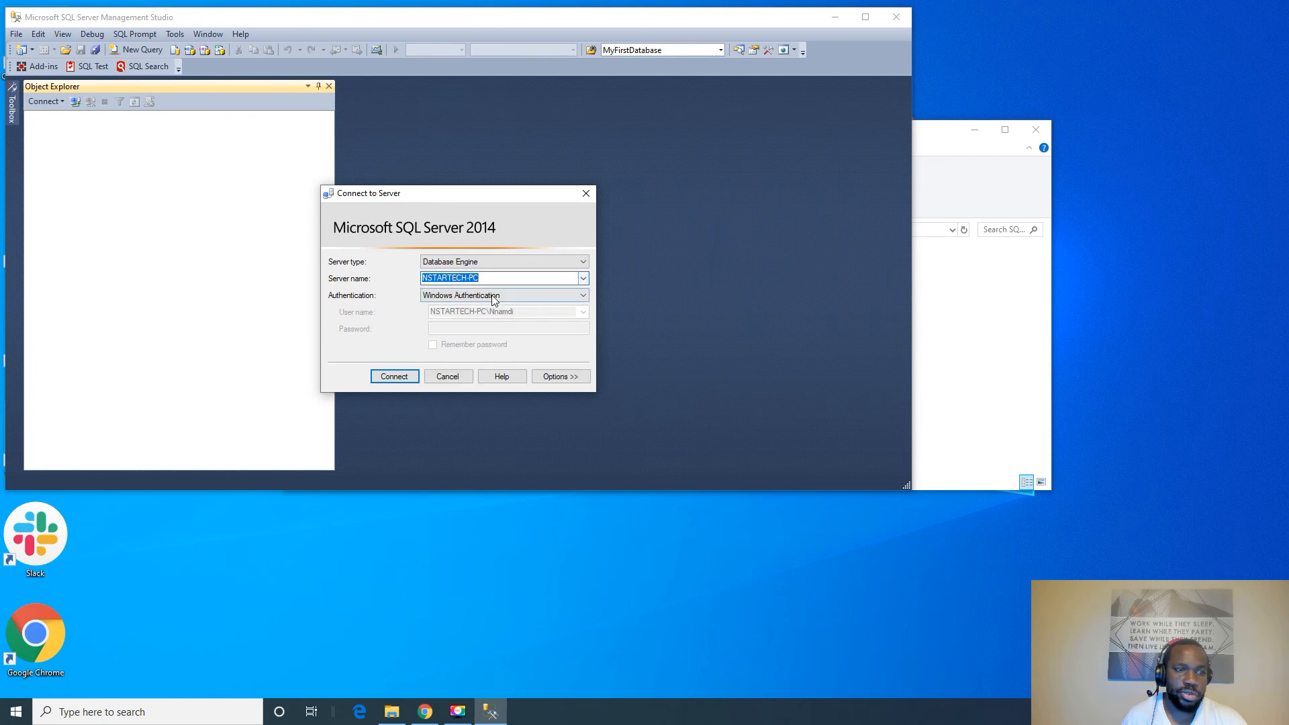
pyautogui.click(582, 278)
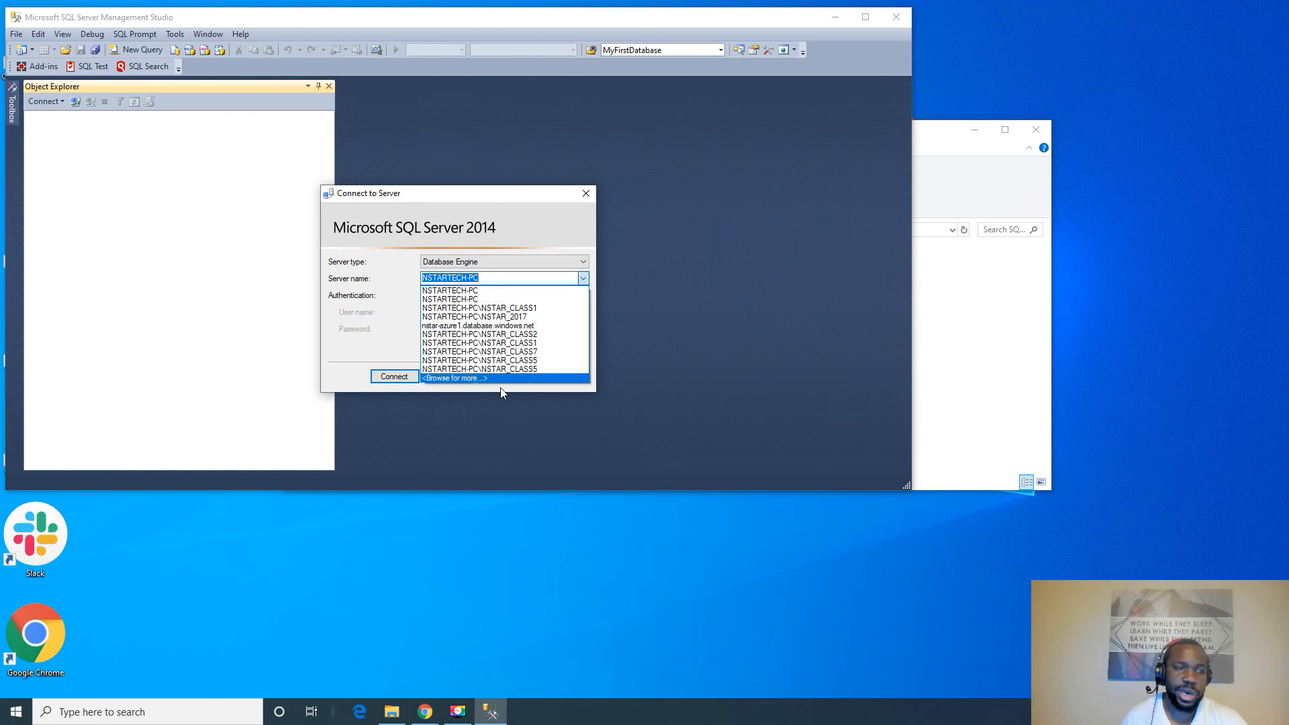
pyautogui.click(455, 379)
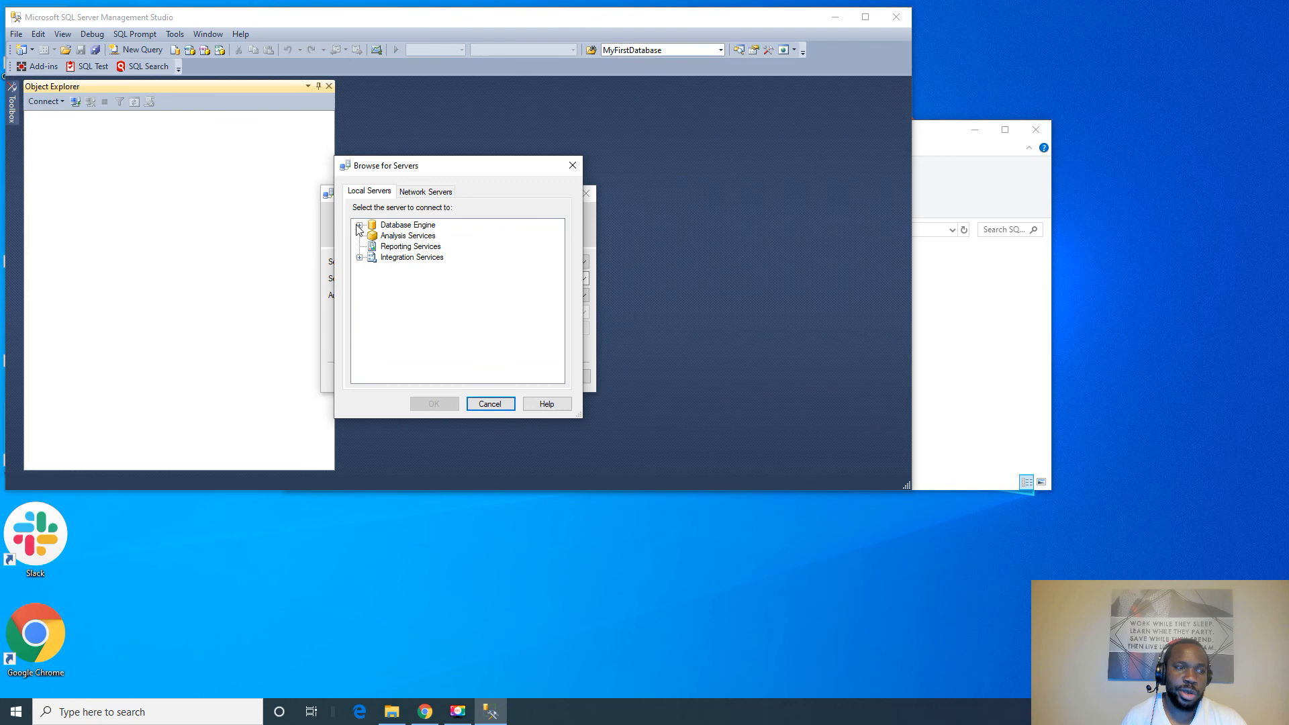
pyautogui.click(358, 225)
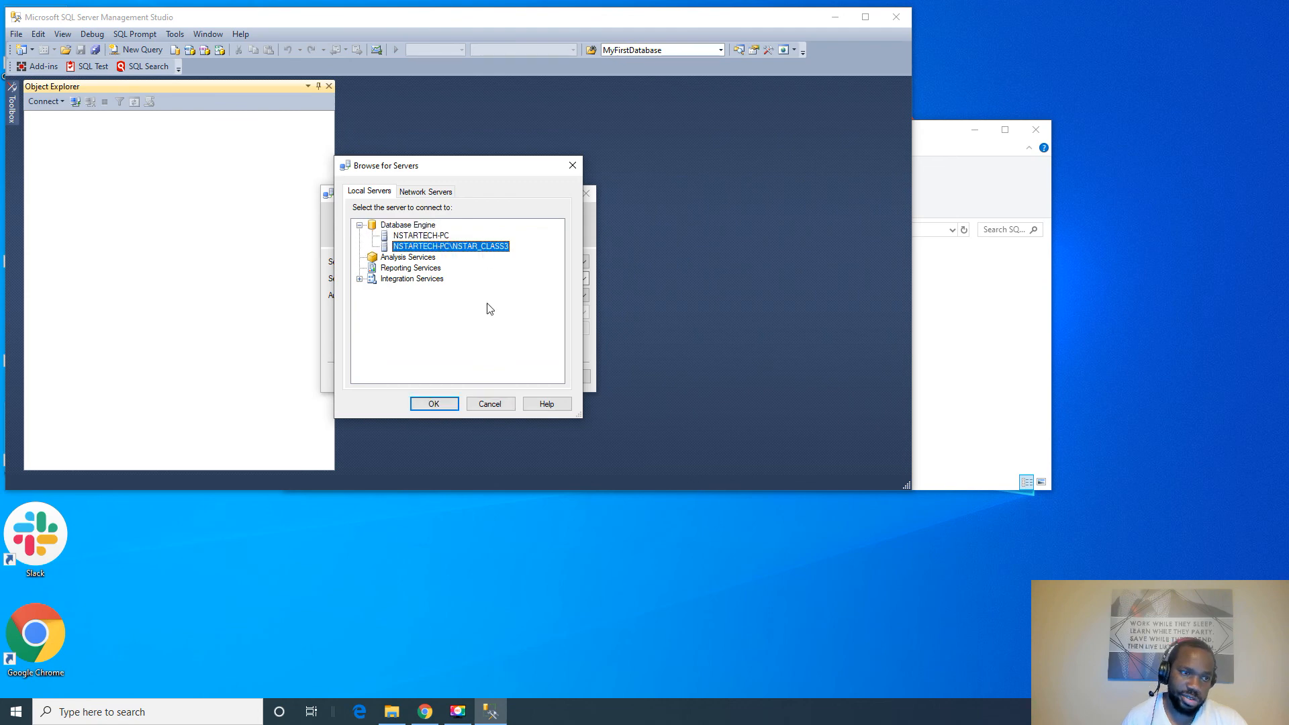
pyautogui.click(434, 404)
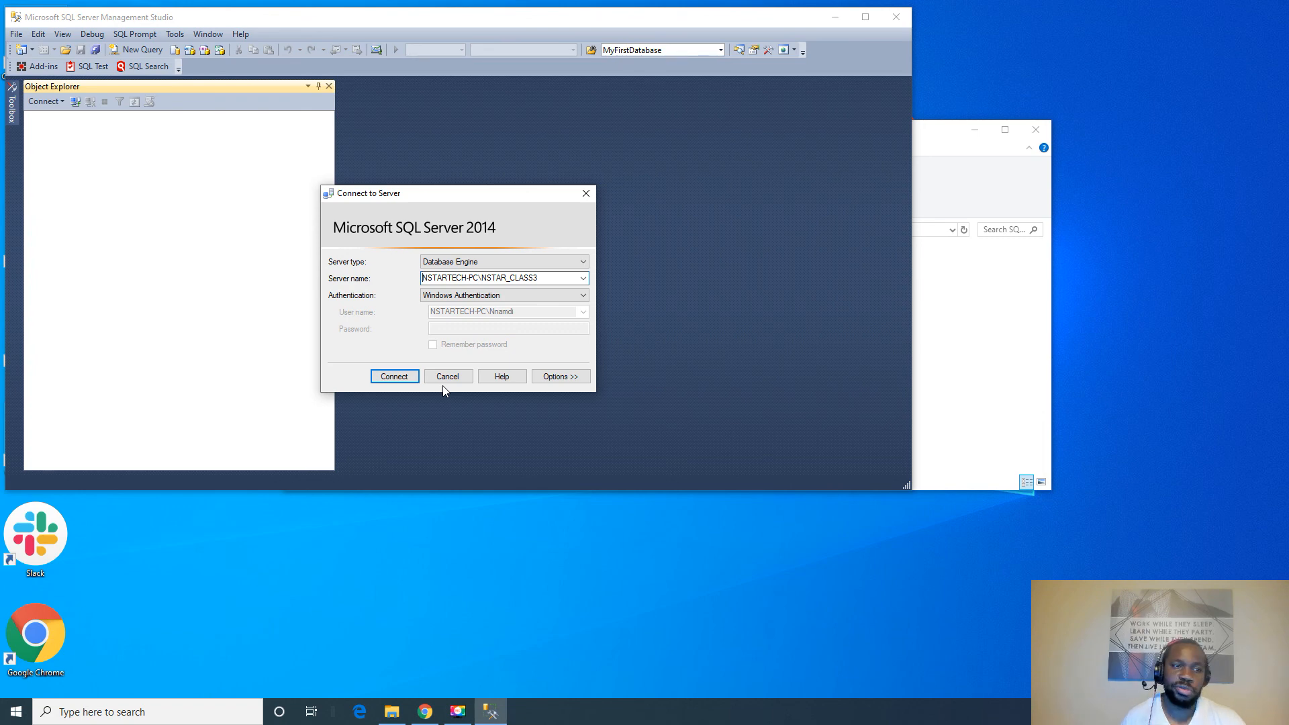
pyautogui.moveTo(598, 243)
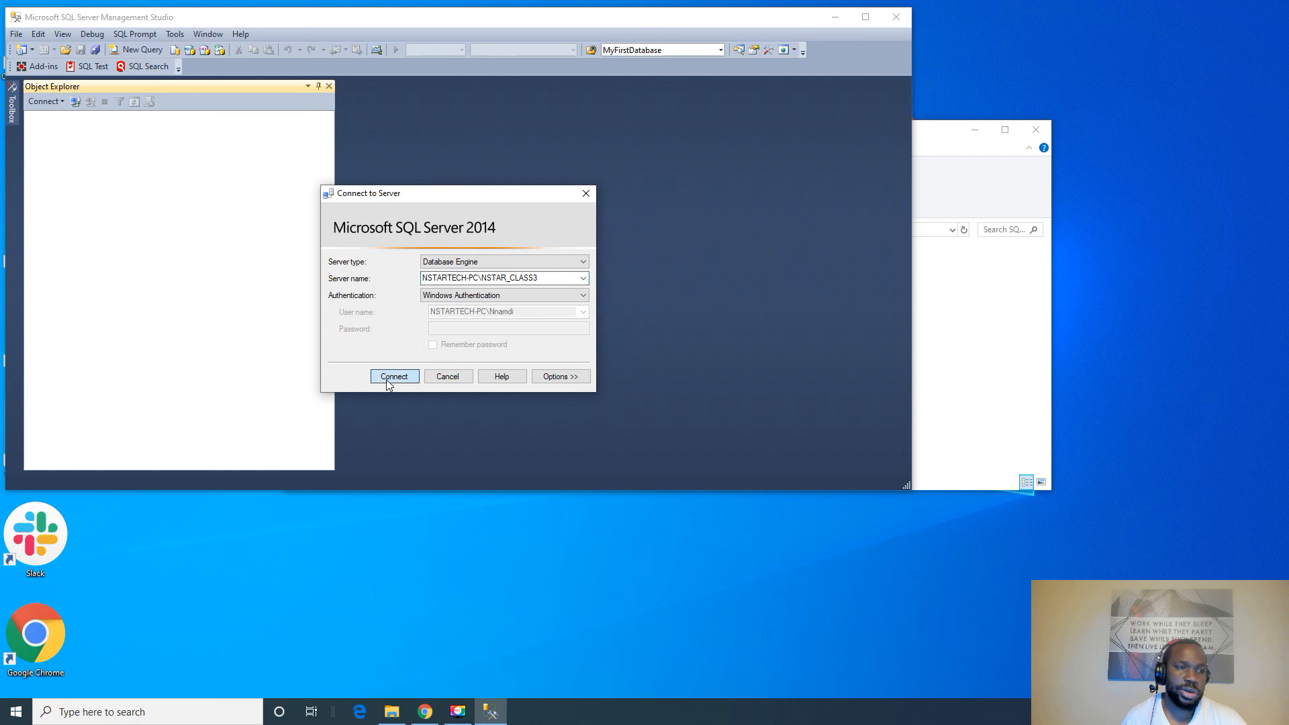
pyautogui.click(393, 376)
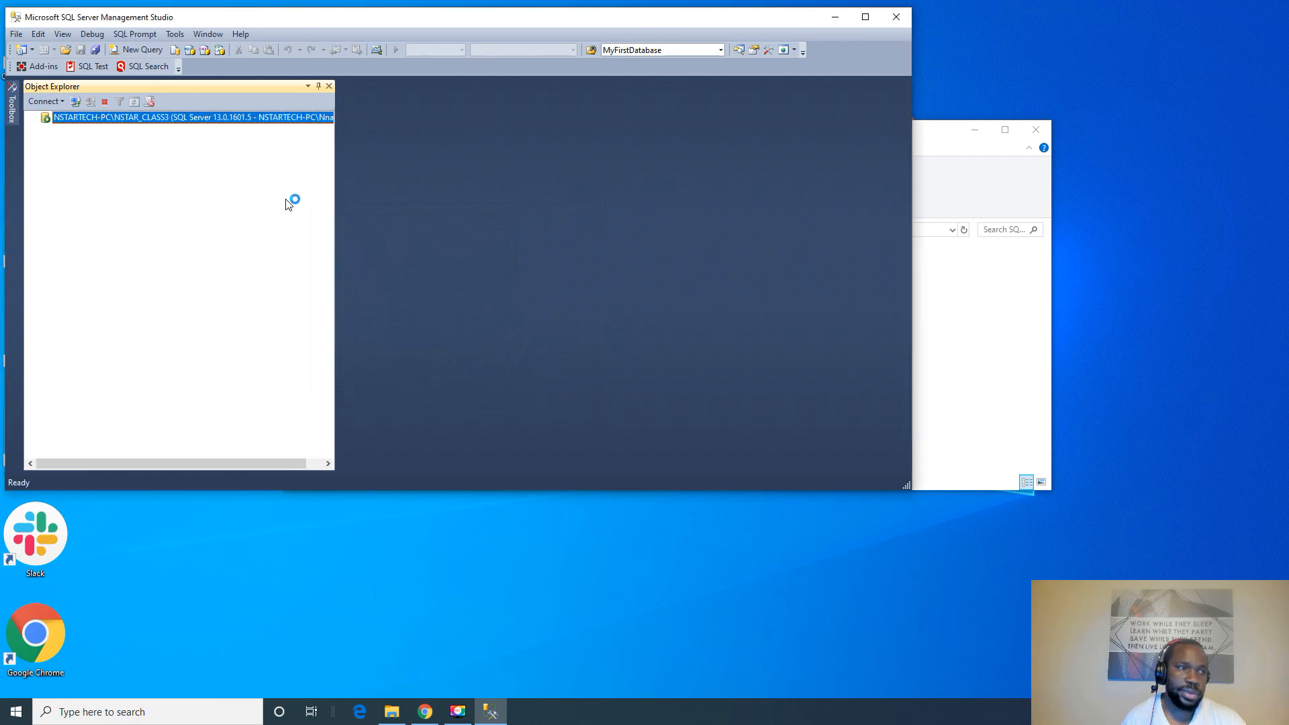
# - Expand NSTAR_CLASS3 in Object Explorer and review its properties showing version 13.0.1601.5
pyautogui.click(31, 116)
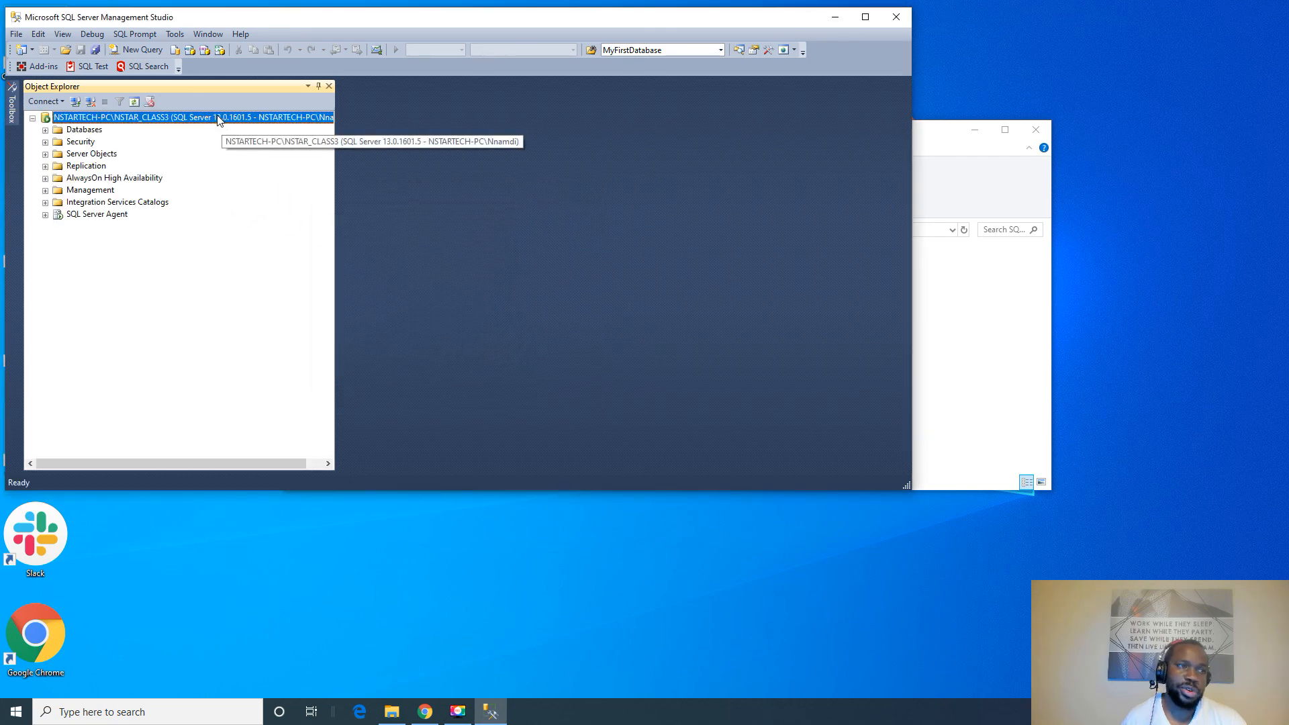
pyautogui.moveTo(296, 140)
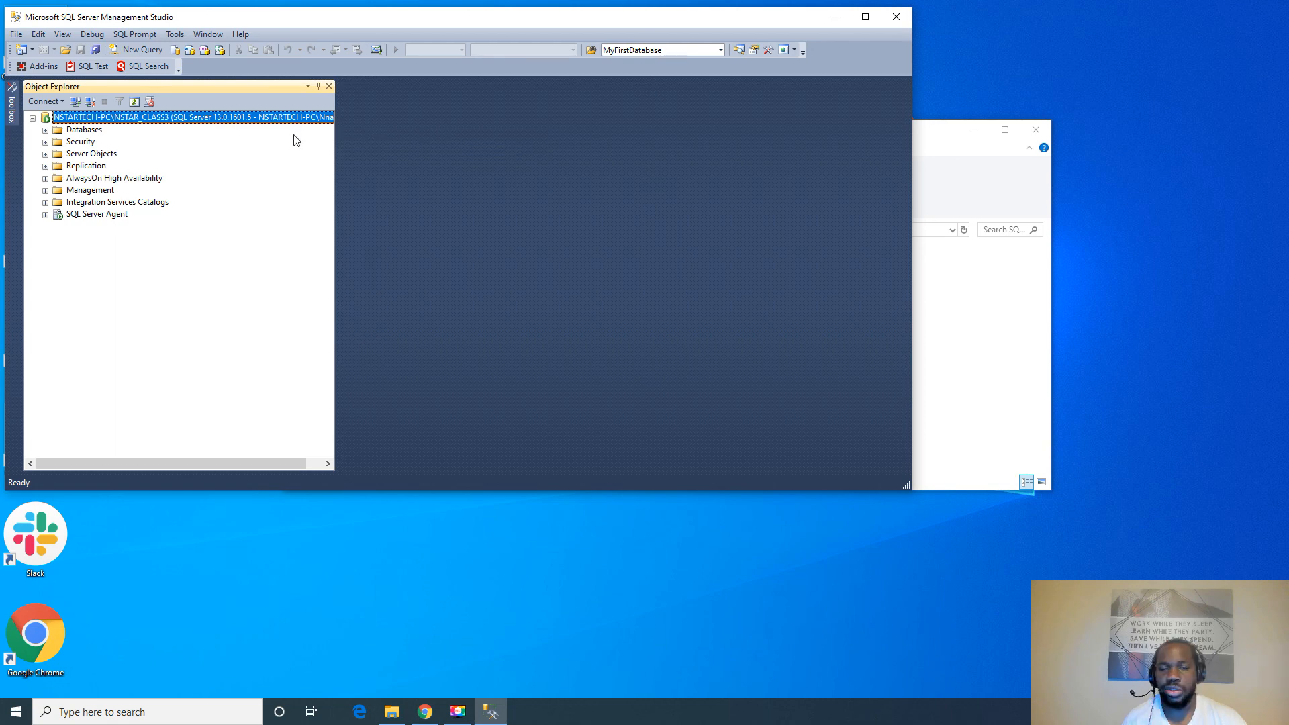
pyautogui.moveTo(215, 134)
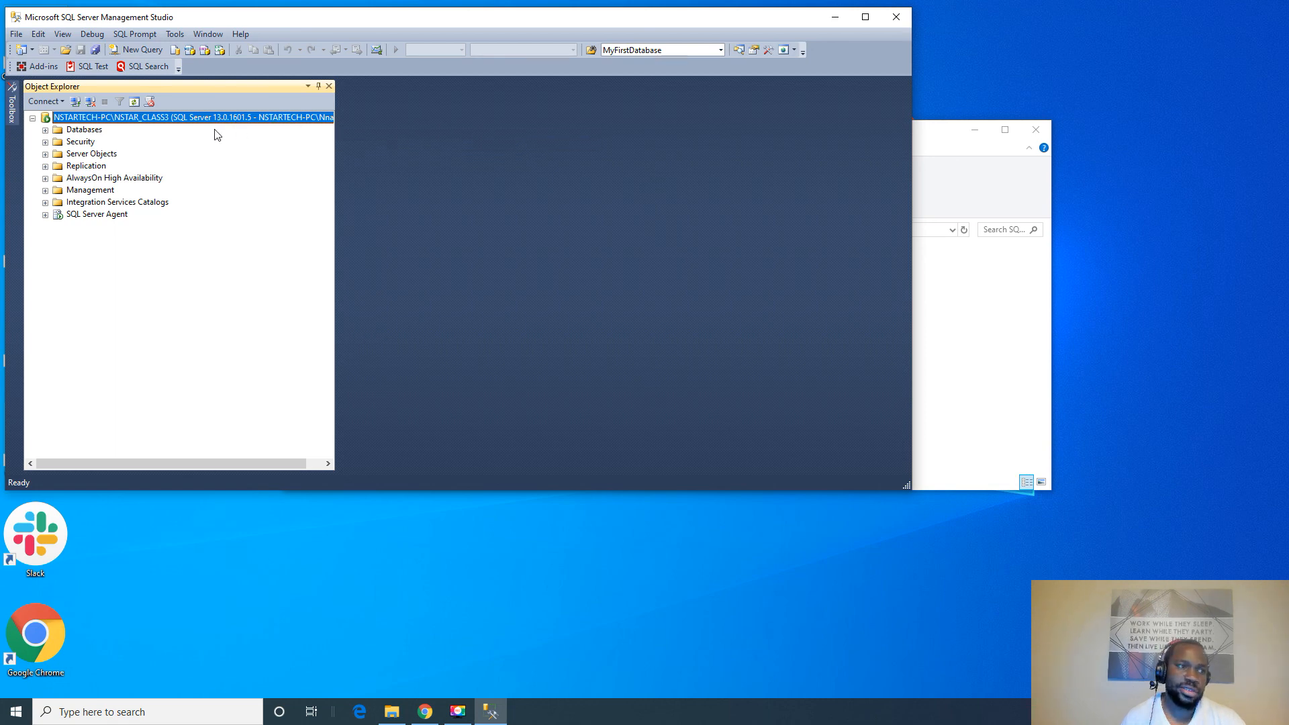
pyautogui.moveTo(213, 122)
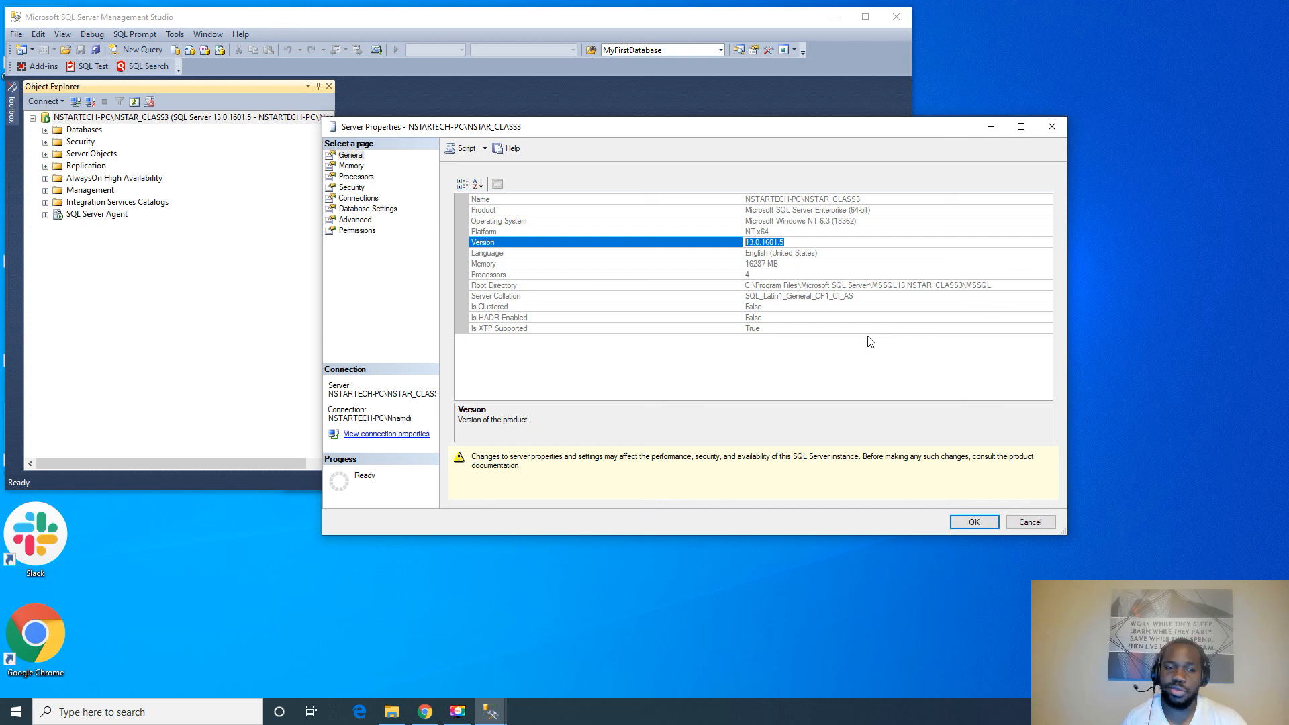
pyautogui.moveTo(1142, 488)
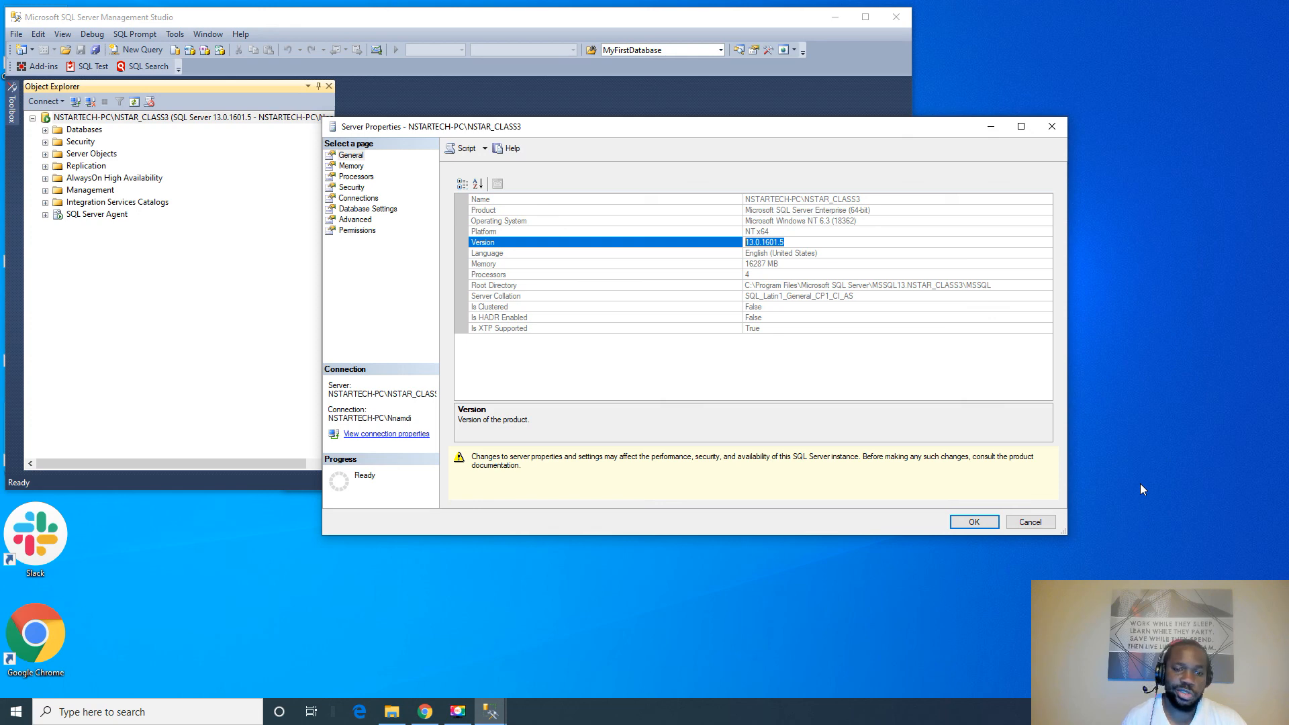
pyautogui.click(1030, 521)
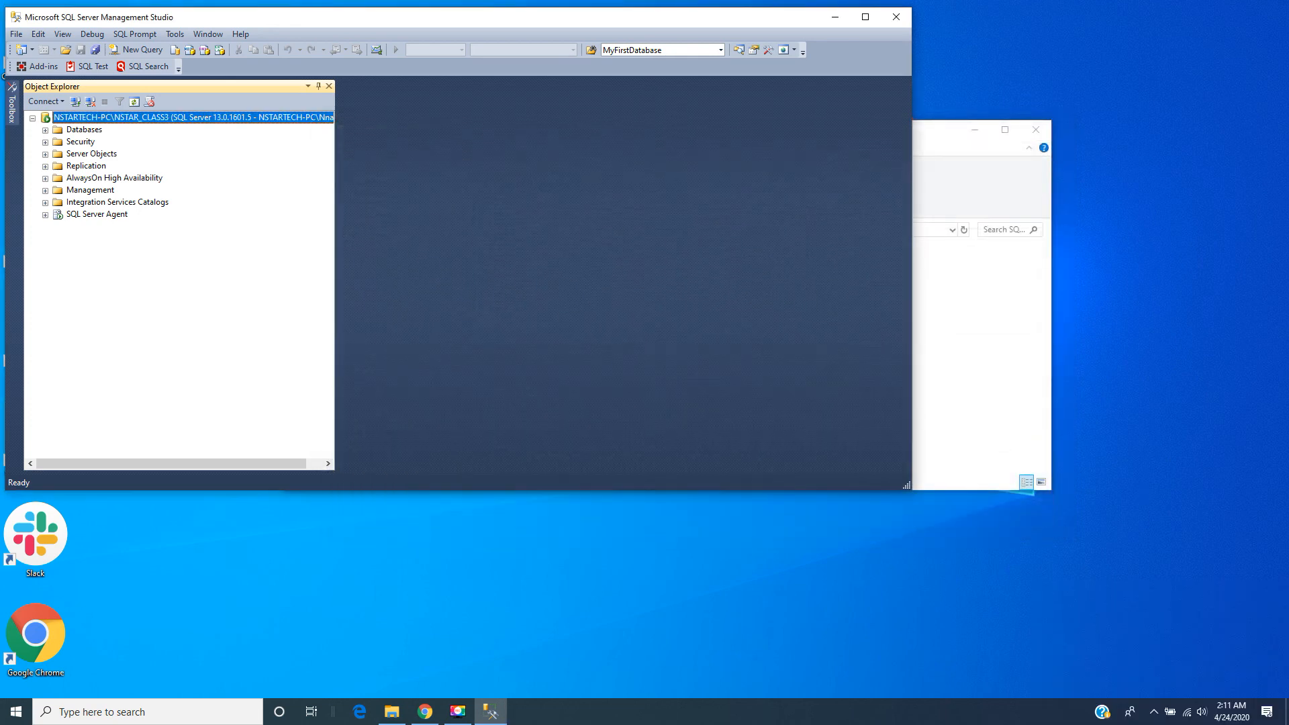